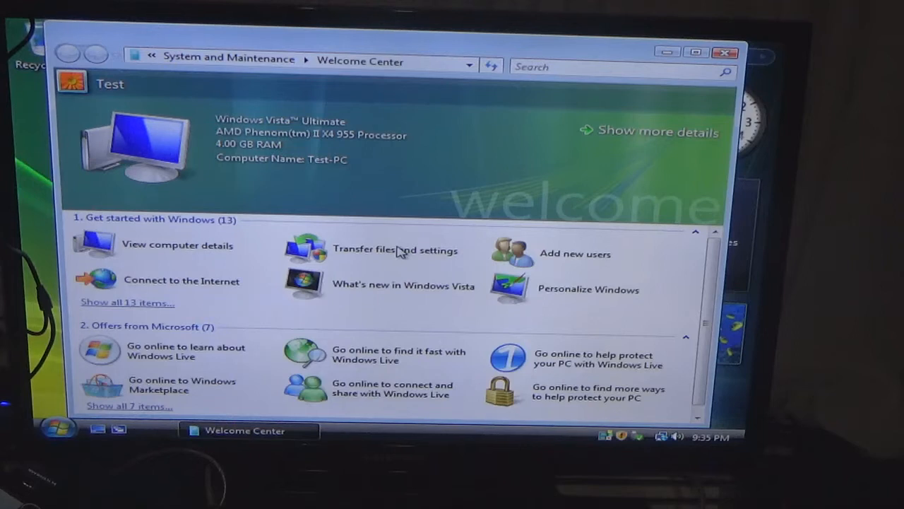
mouse_move(726, 55)
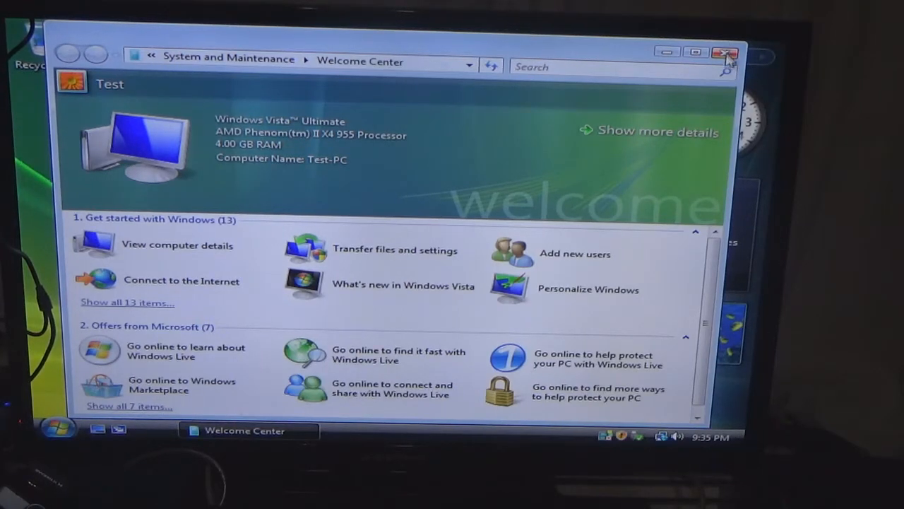
Step: Close the Welcome Center window to return to the desktop
click(726, 54)
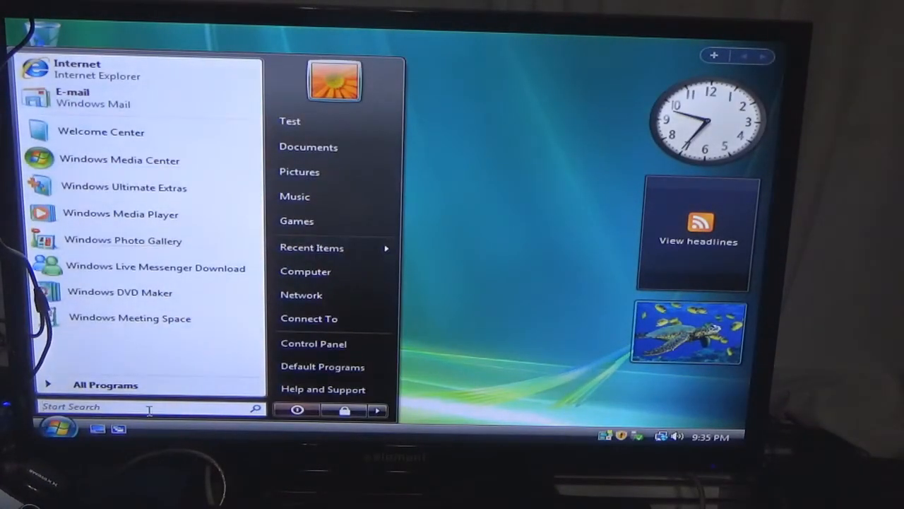
Step: Launch Windows Update from All Programs and check for updates (fails with 80072EFE)
click(105, 385)
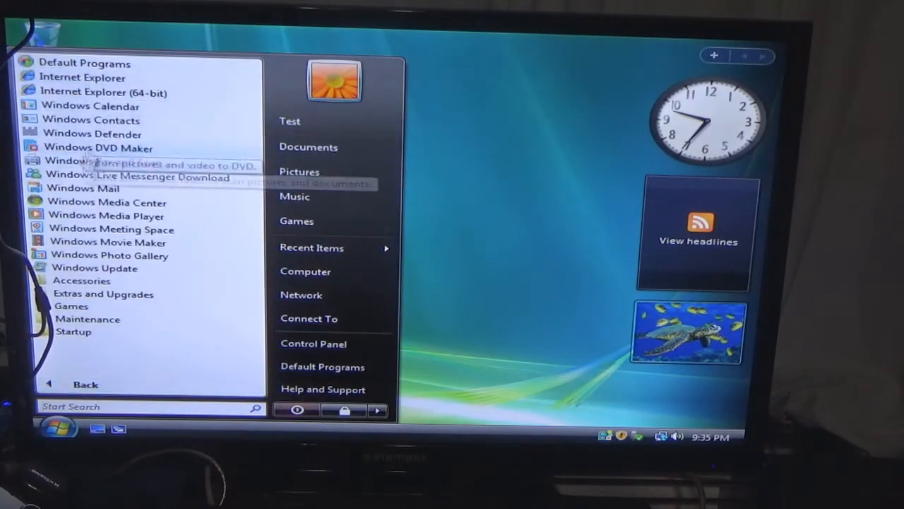
click(93, 269)
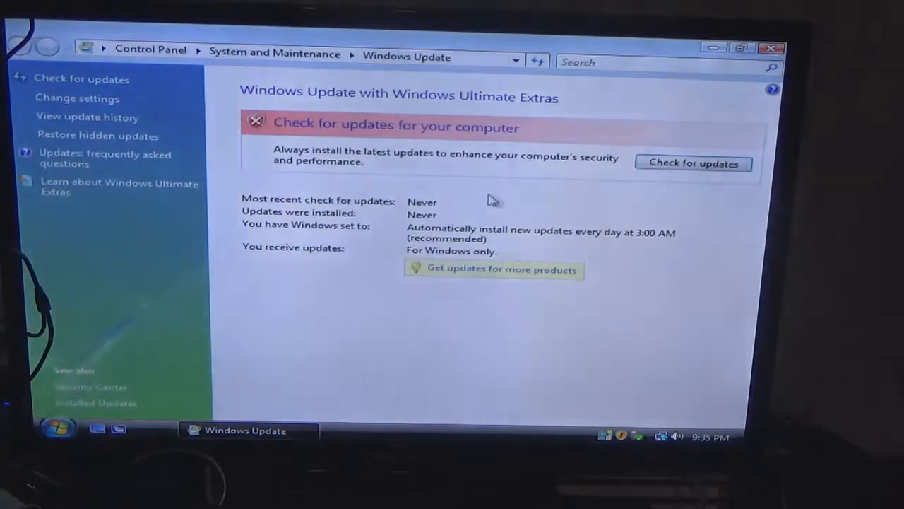
click(692, 162)
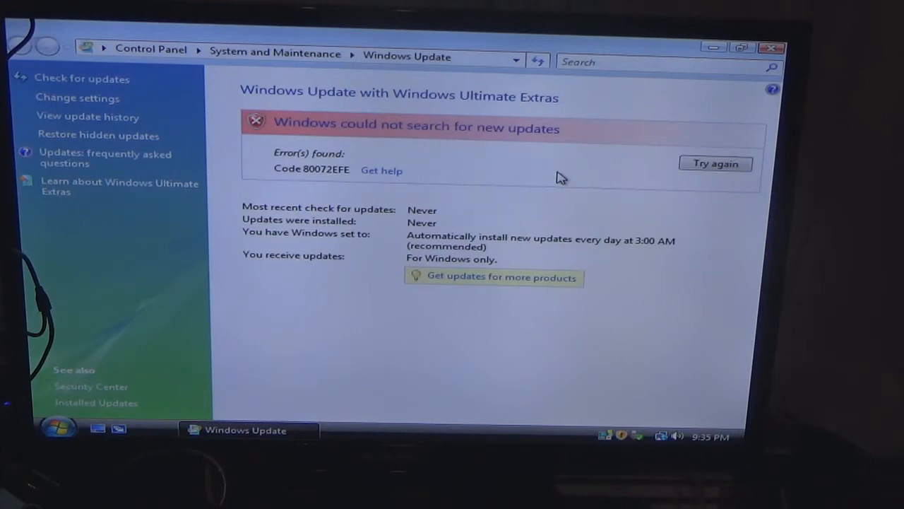
mouse_move(572, 169)
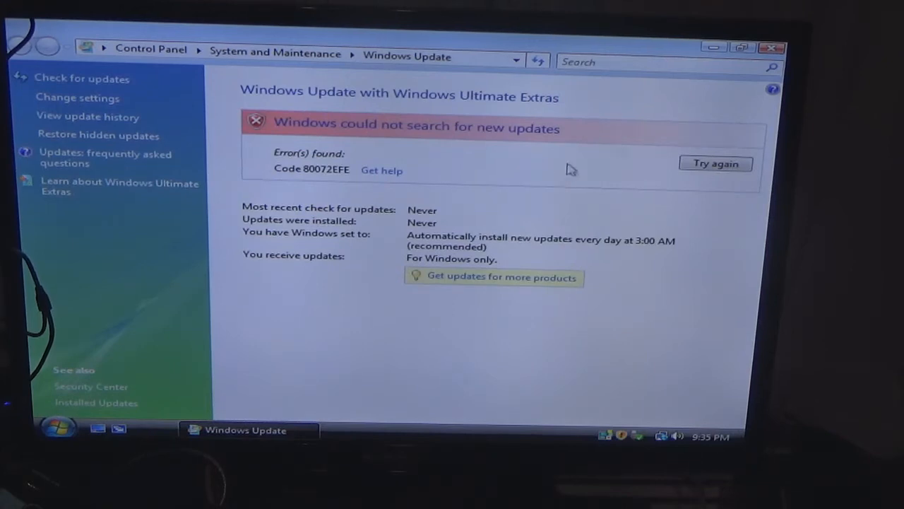
mouse_move(102, 110)
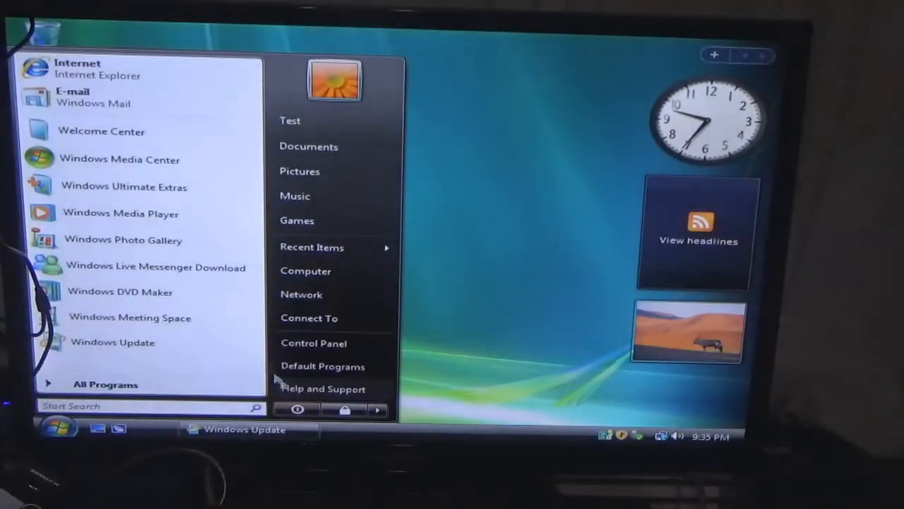
Step: View Computer's System Properties (Vista Ultimate SP2, 64-bit, 4 GB RAM) and minimize it
right_click(305, 271)
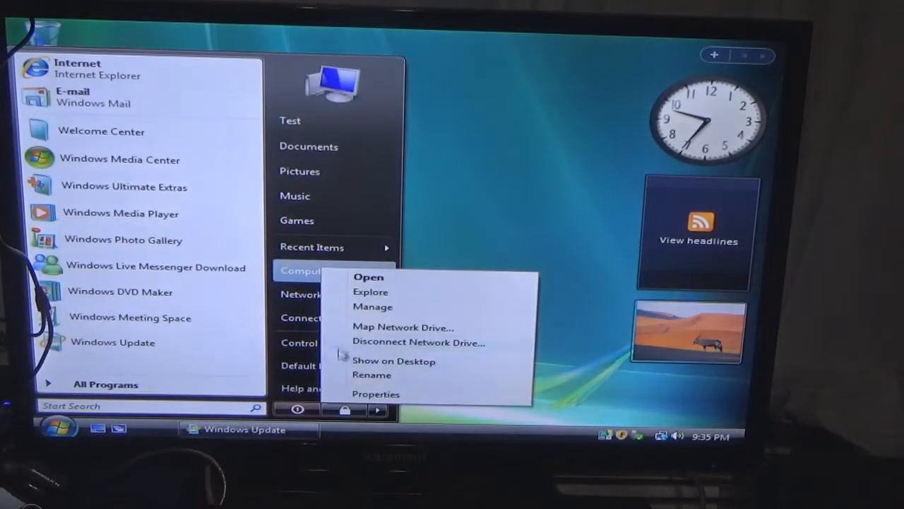
click(376, 393)
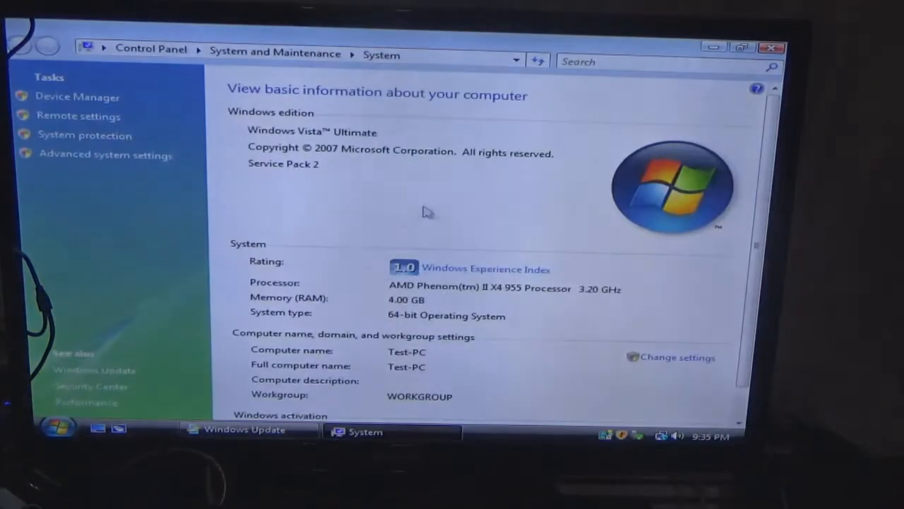
mouse_move(402, 219)
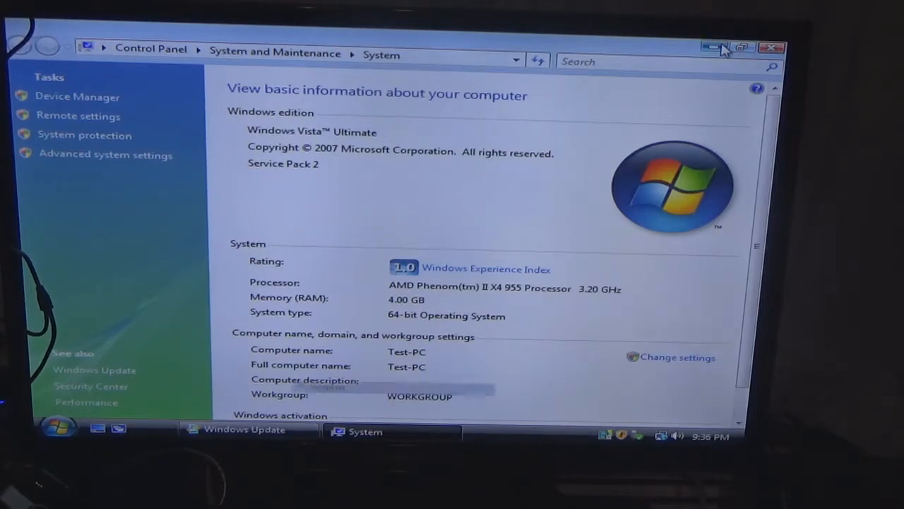
click(720, 48)
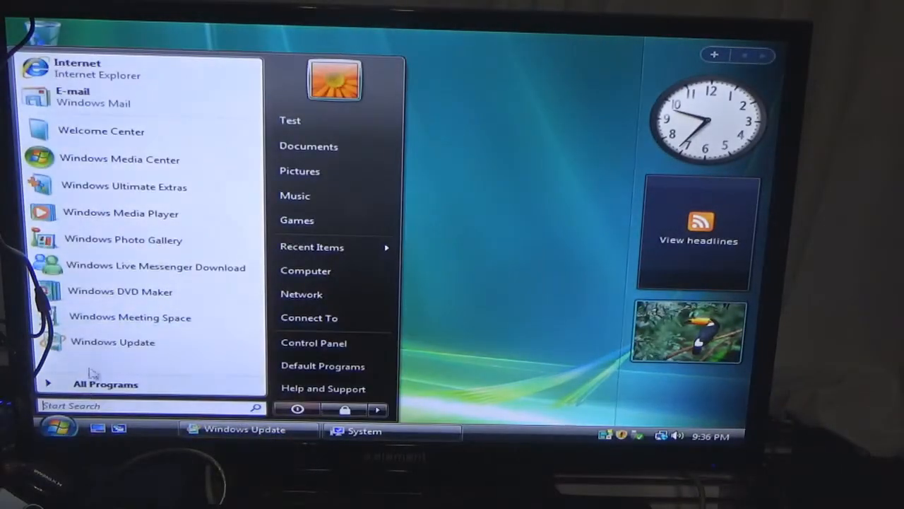
click(104, 384)
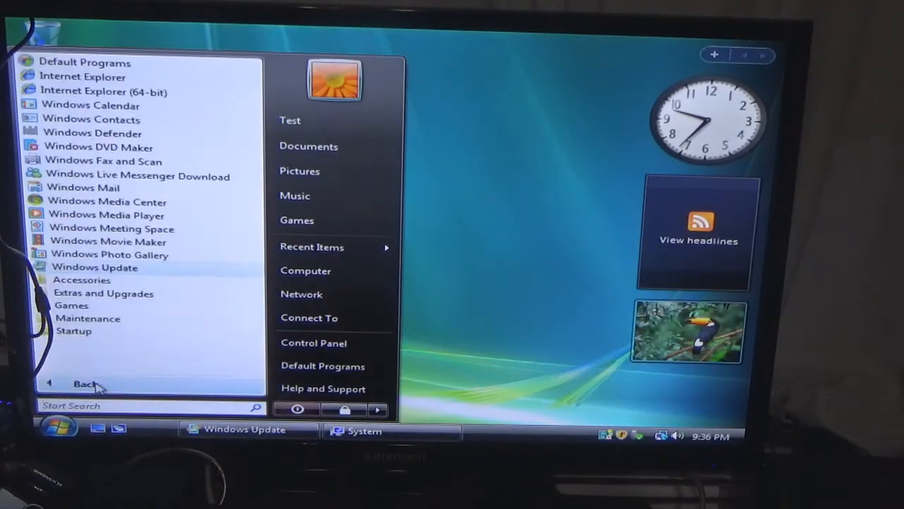
mouse_move(105, 91)
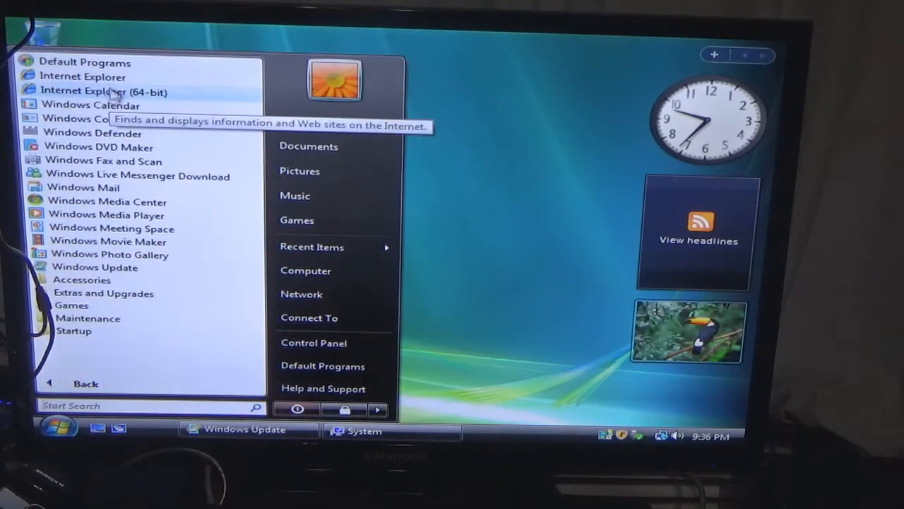
click(82, 77)
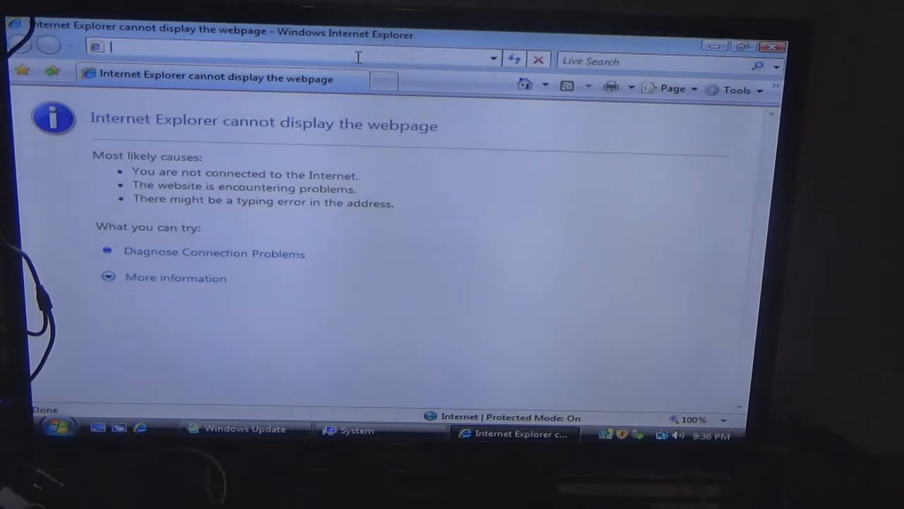
text(www.)
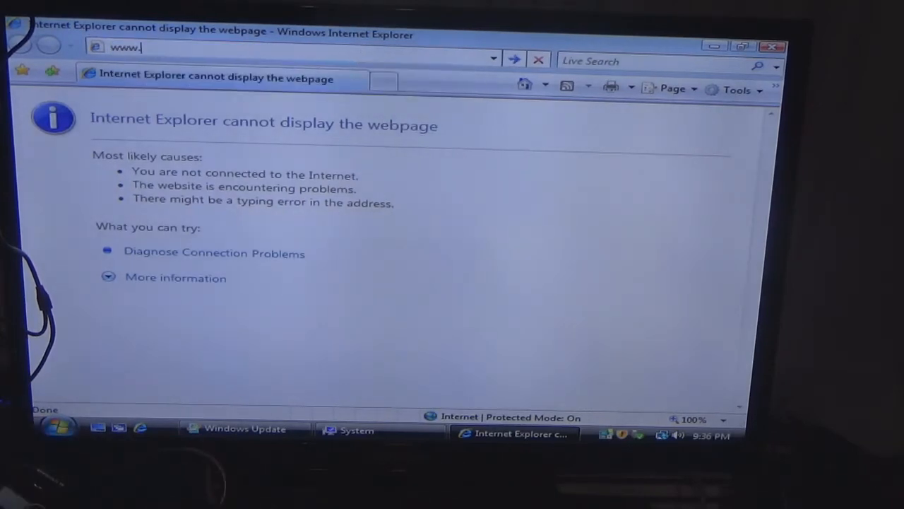
text(google.com/)
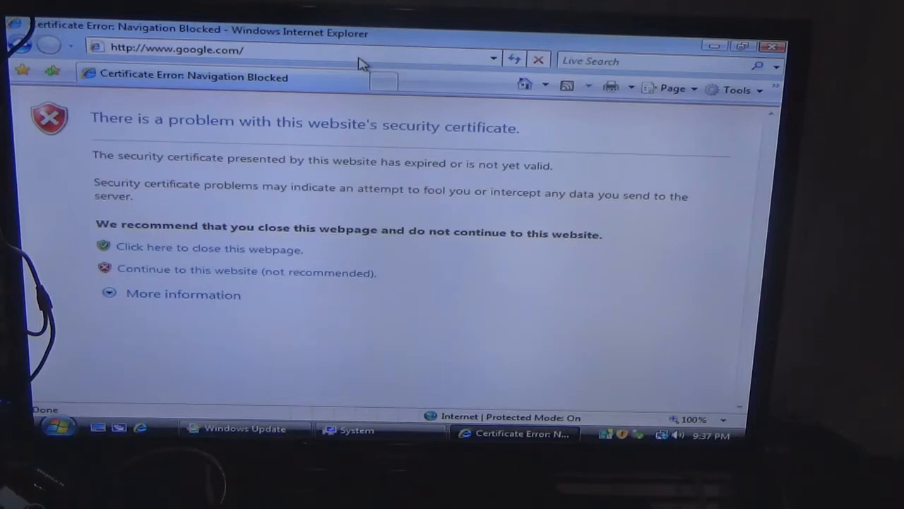
mouse_move(322, 340)
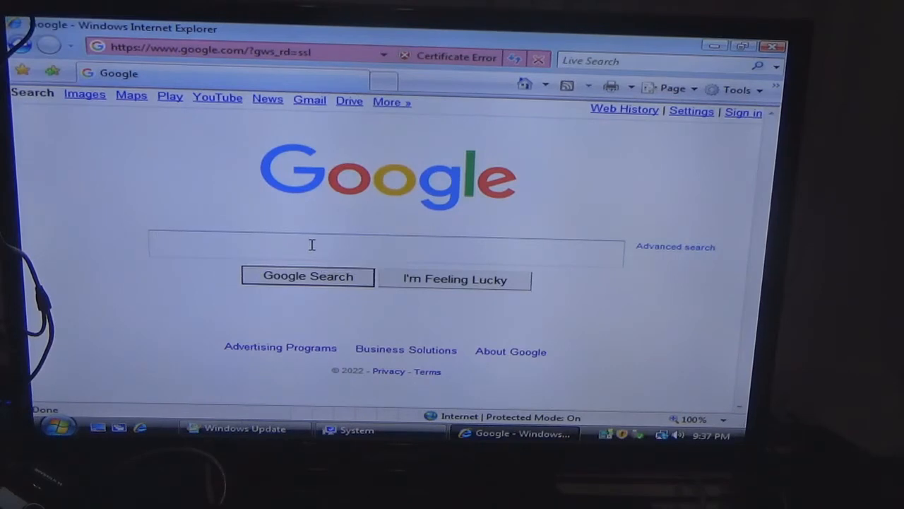
Step: Search Google for 'opera web browser' and follow the Opera result
text(opera we b)
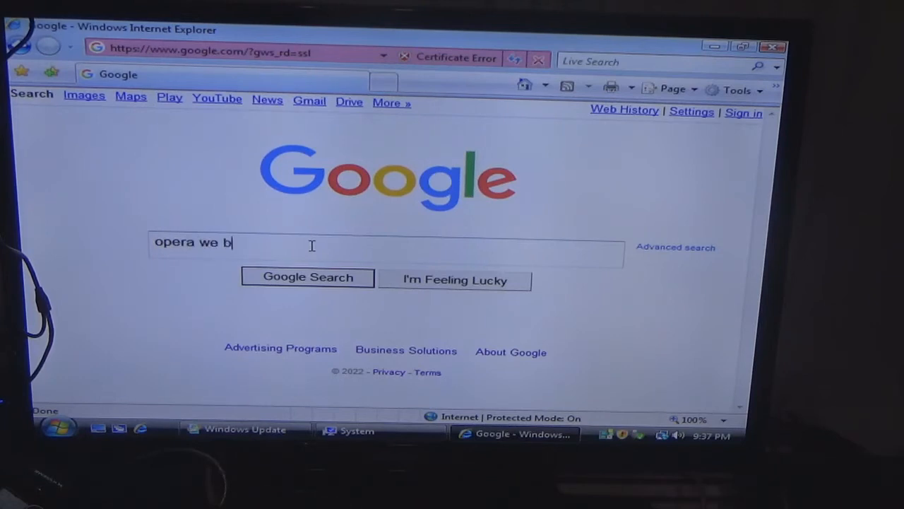
text(rowser)
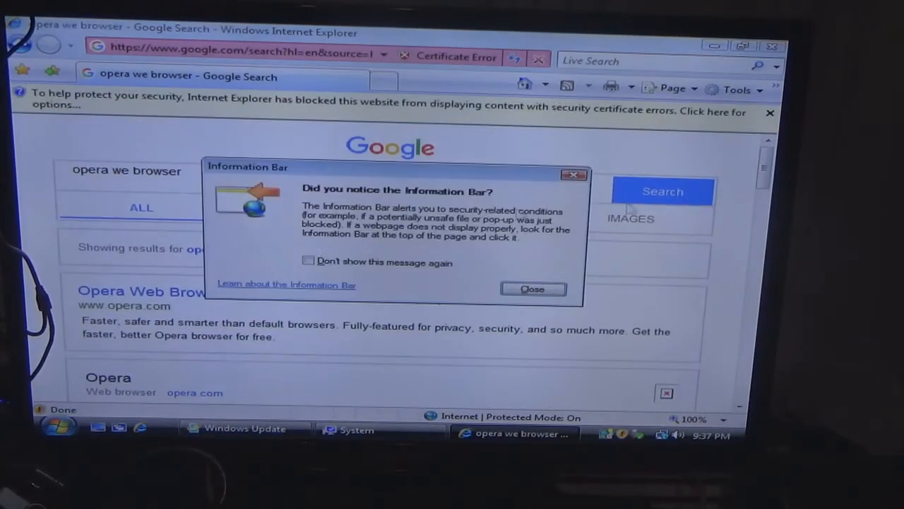
click(532, 288)
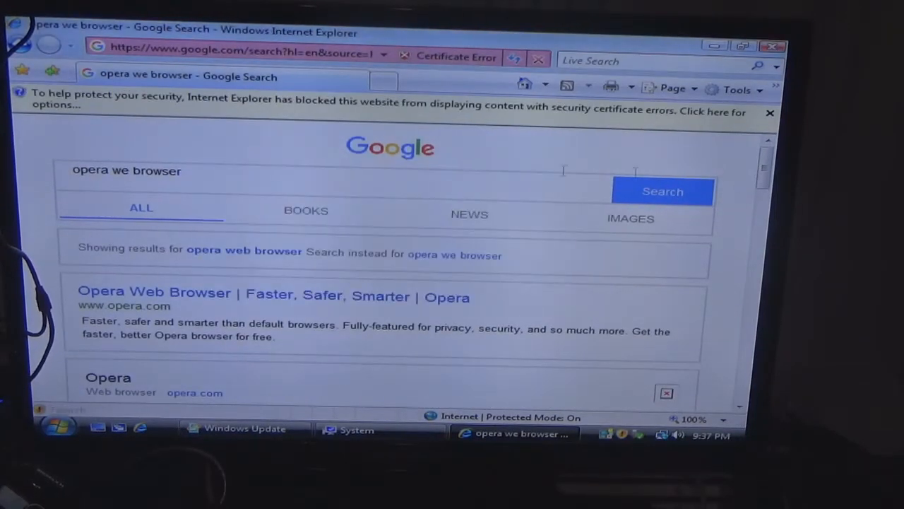
scroll(down, 3)
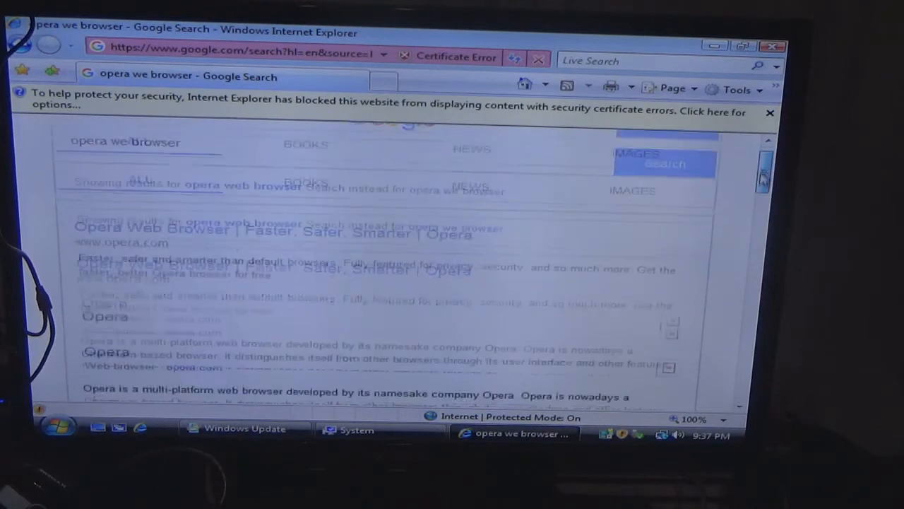
scroll(down, 3)
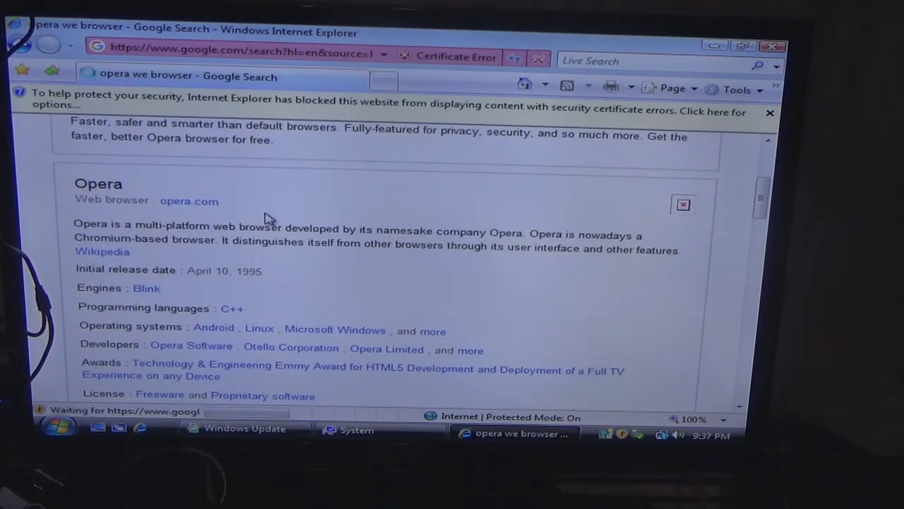
click(190, 201)
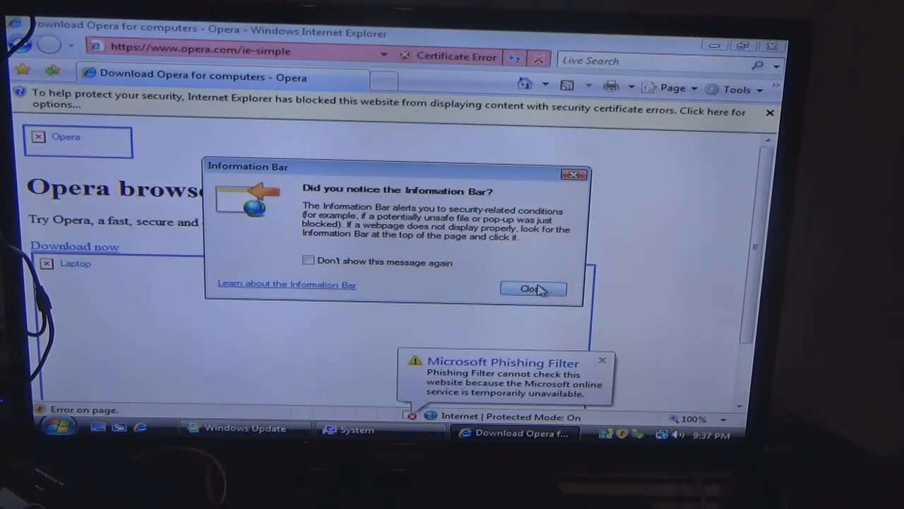
Step: Allow opera.com's blocked content and start the Opera for Windows download via Download now
click(532, 288)
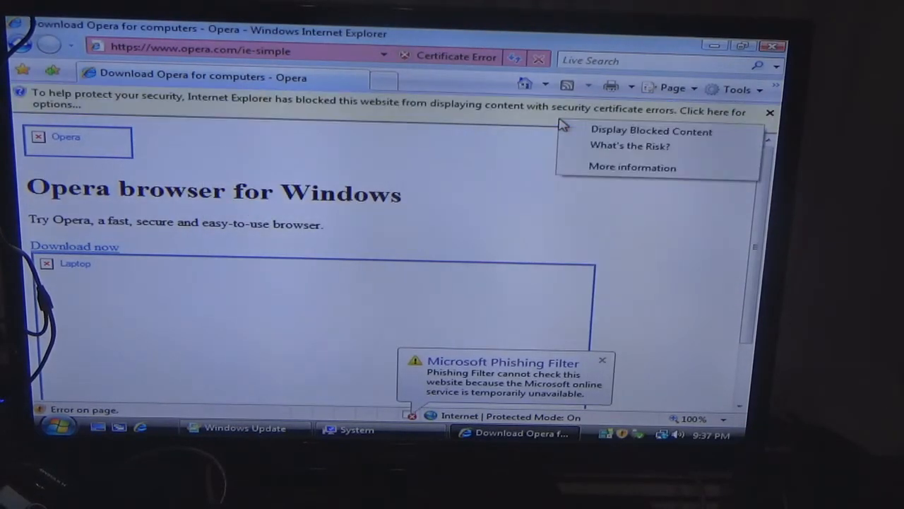
click(650, 130)
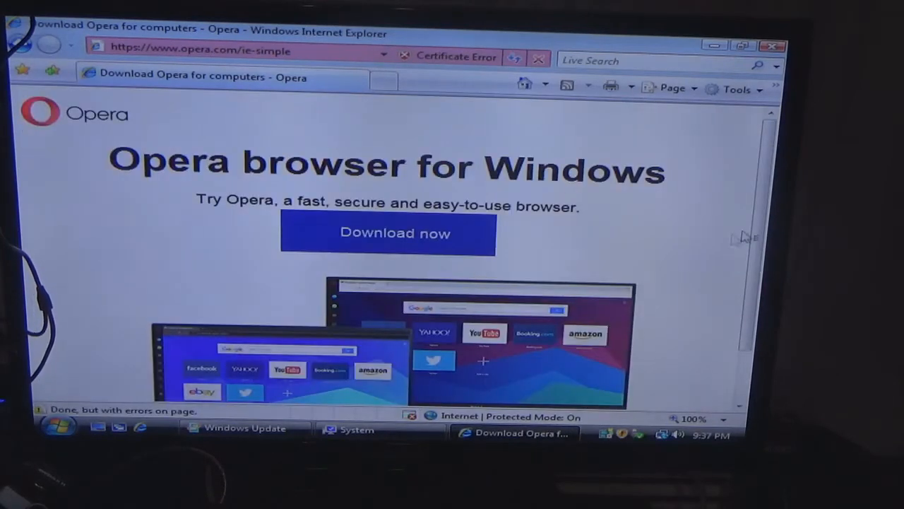
mouse_move(699, 246)
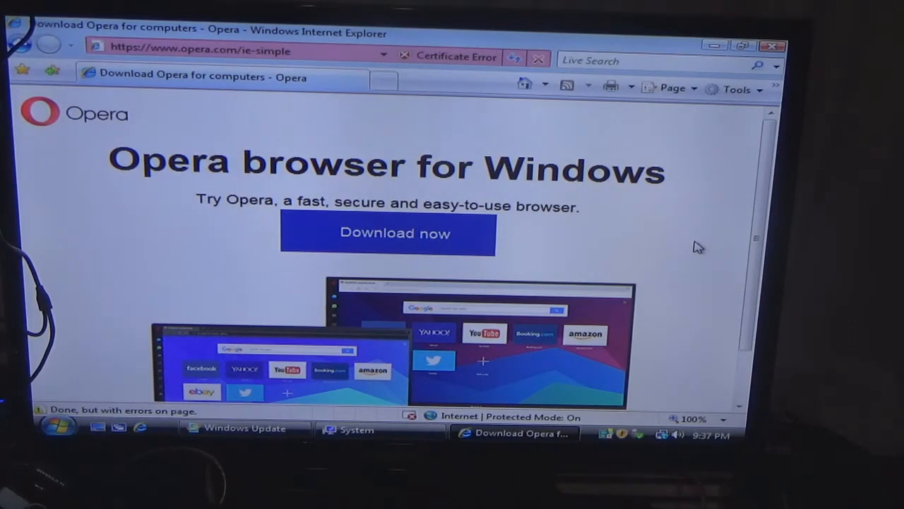
scroll(down, 3)
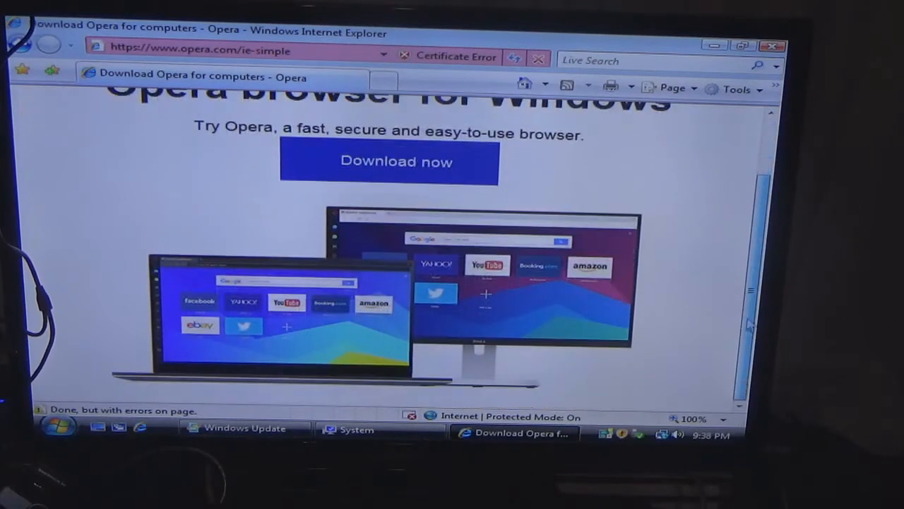
click(387, 233)
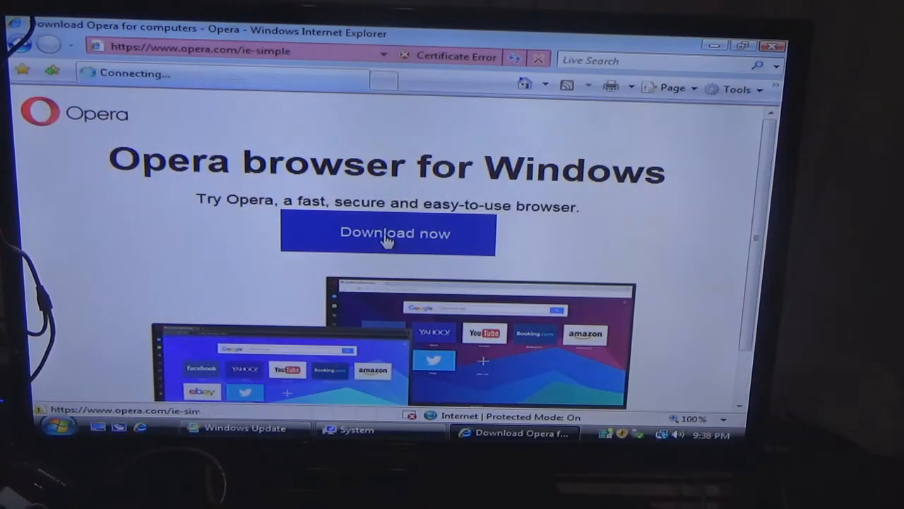
click(387, 233)
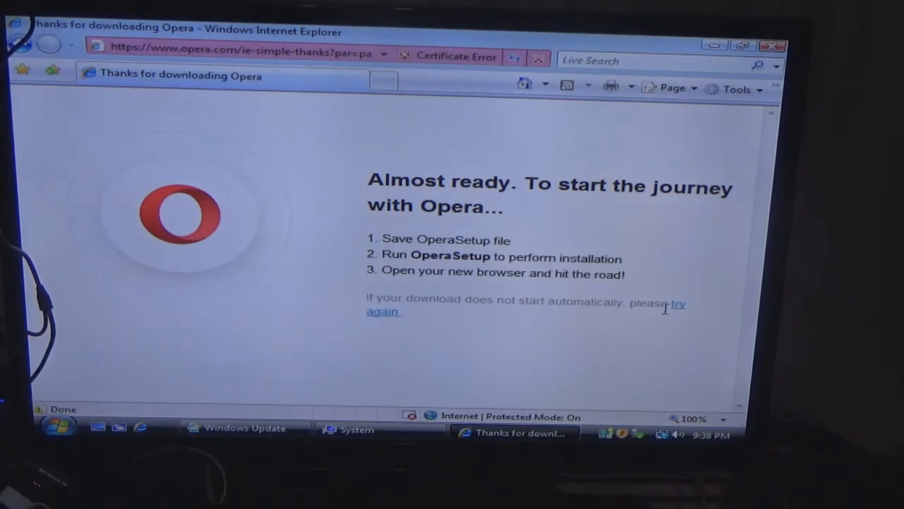
mouse_move(677, 310)
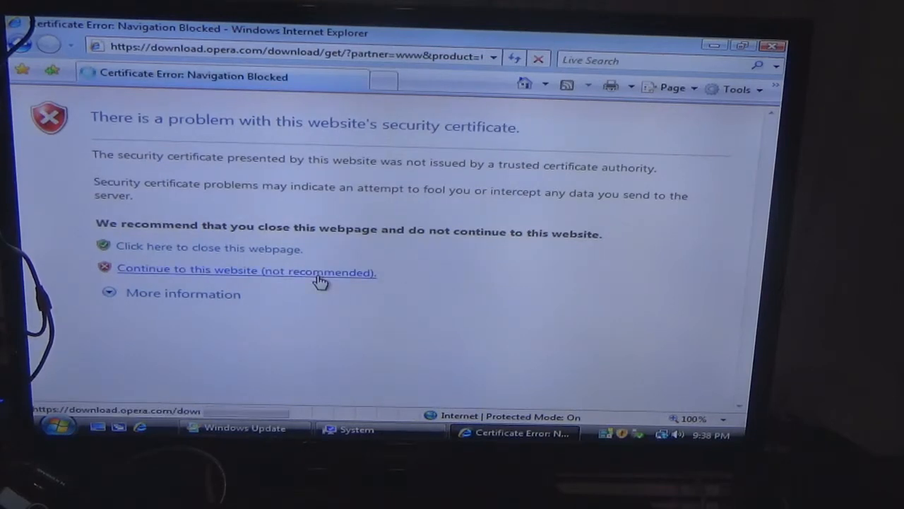
Step: Continue past the certificate warning and run the Opera setup despite the unverified-publisher prompt
click(246, 271)
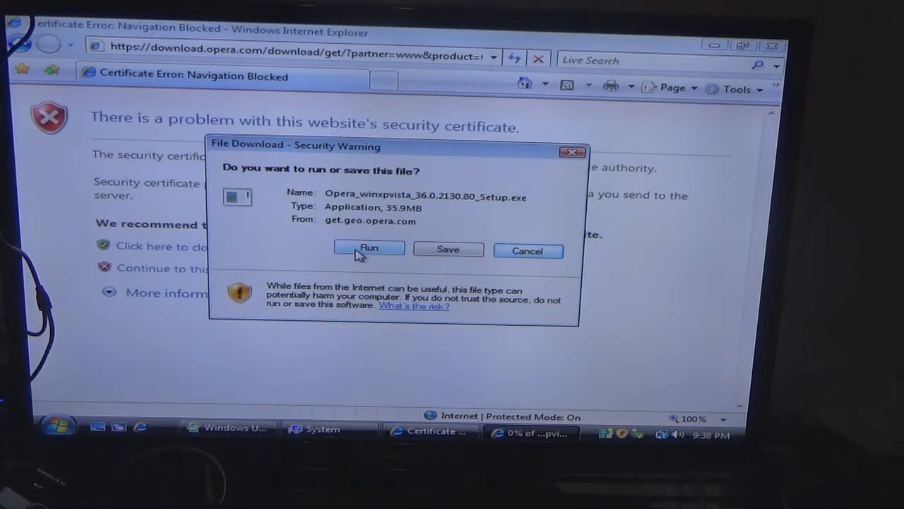
click(369, 248)
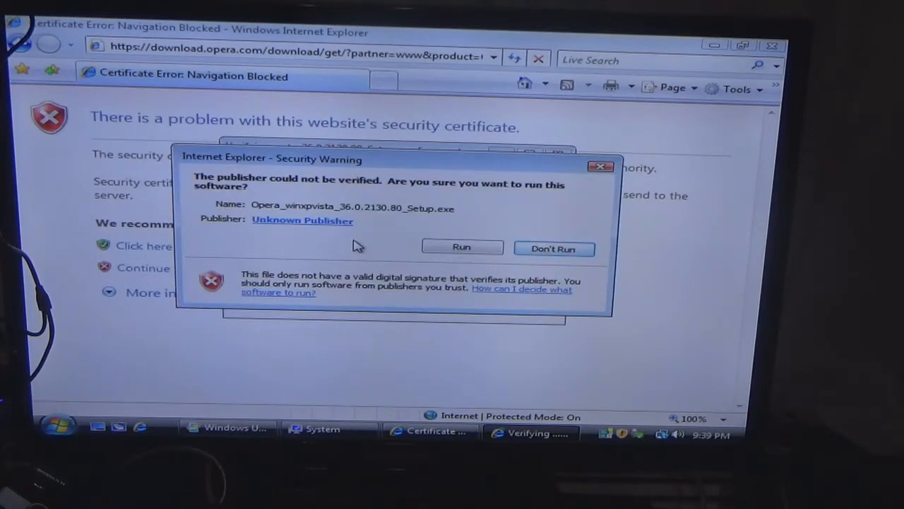
click(461, 249)
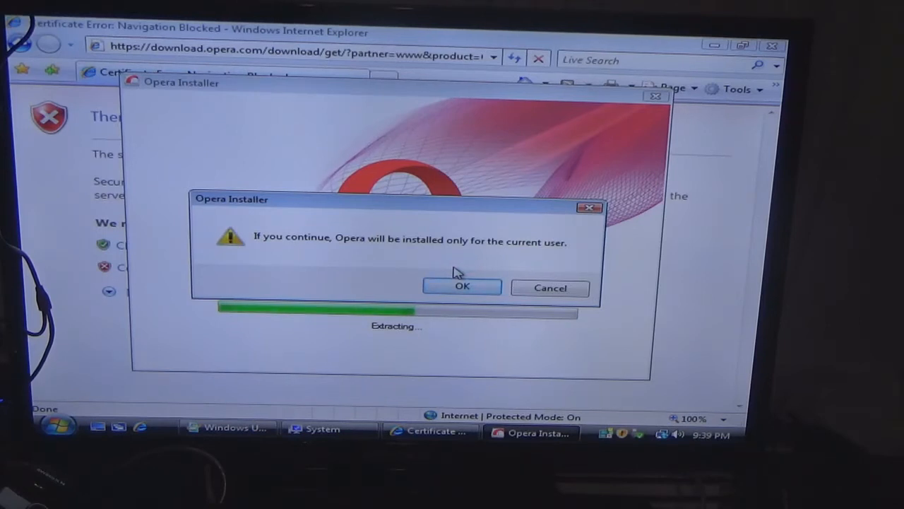
Step: Install Opera for the current user only and let the installer finish
click(462, 287)
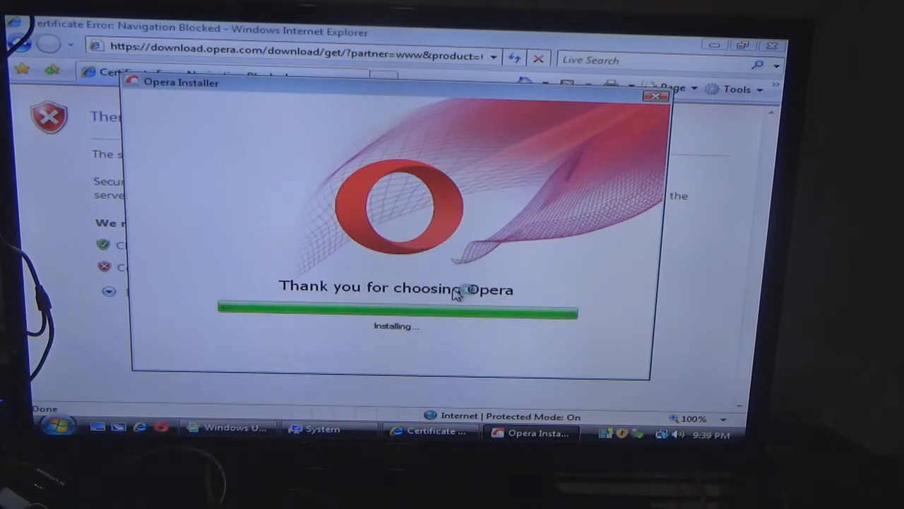
click(655, 97)
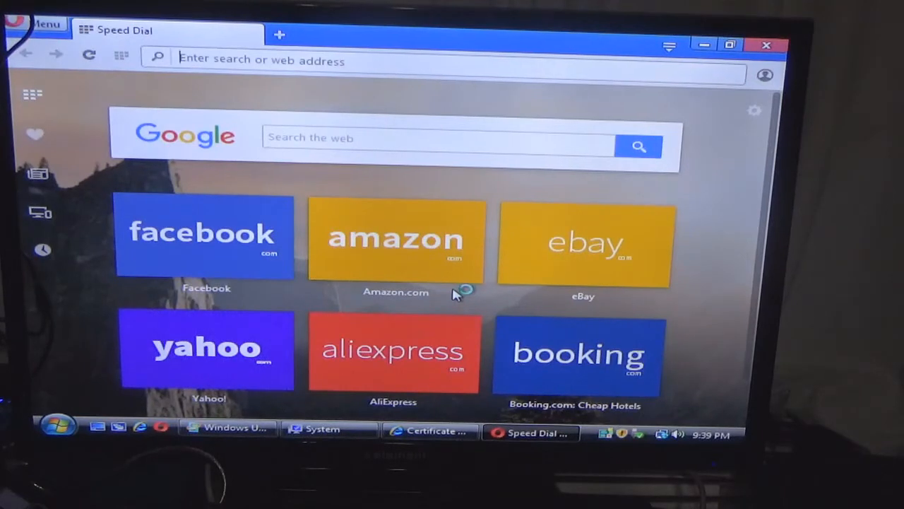
text(www.)
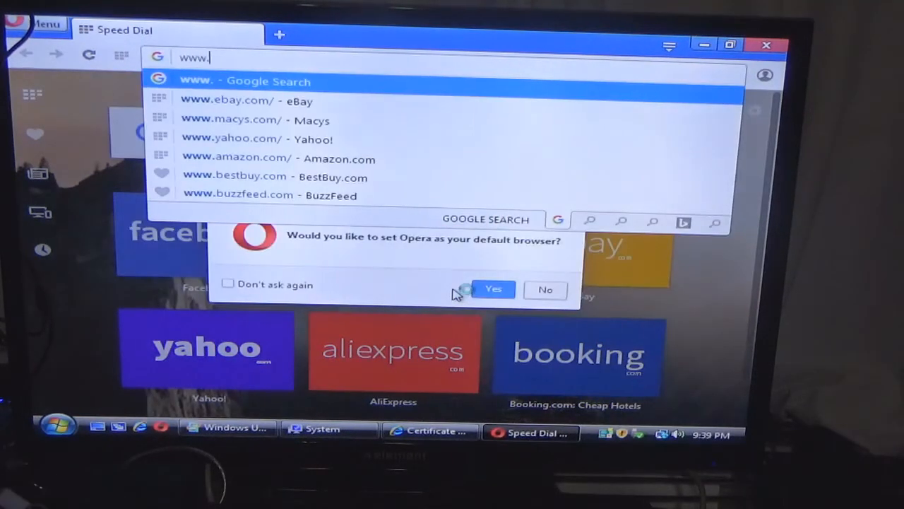
text(googl)
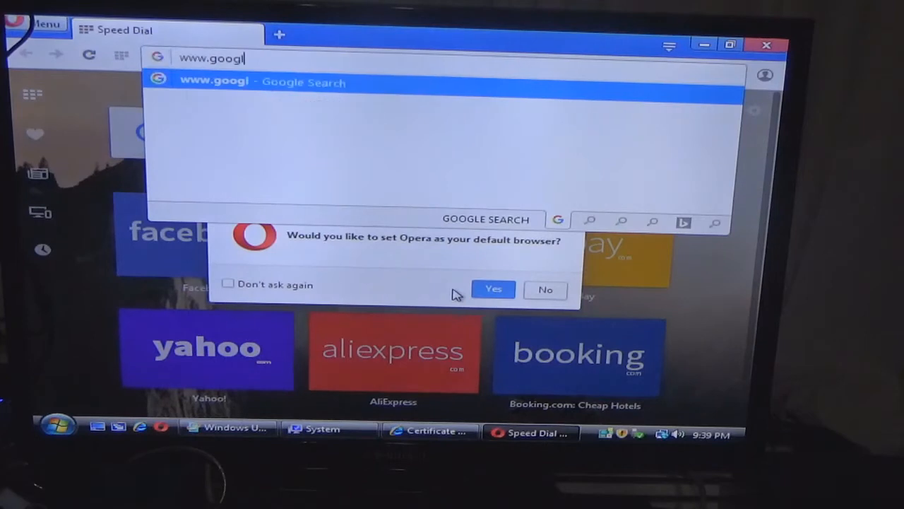
text(e.com)
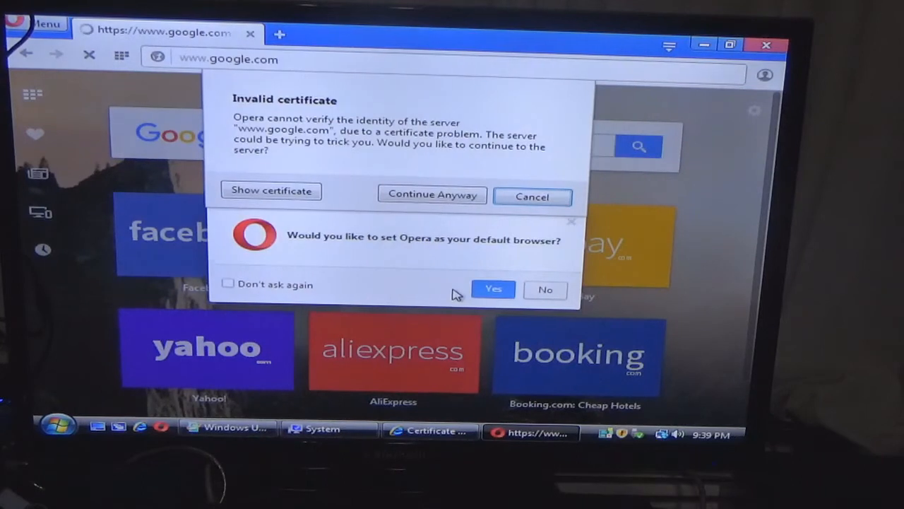
click(433, 195)
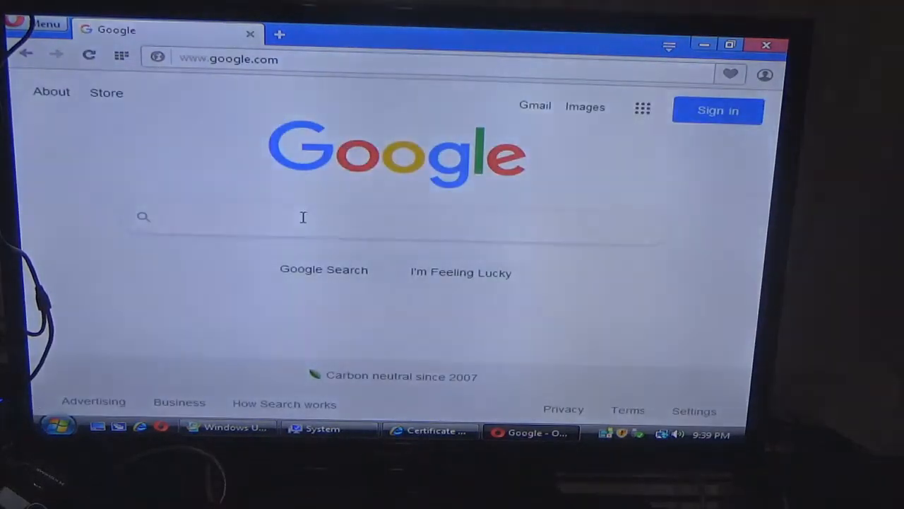
Step: Enter the Google query 'windows 10 paint from softpedia' in the search box
click(303, 218)
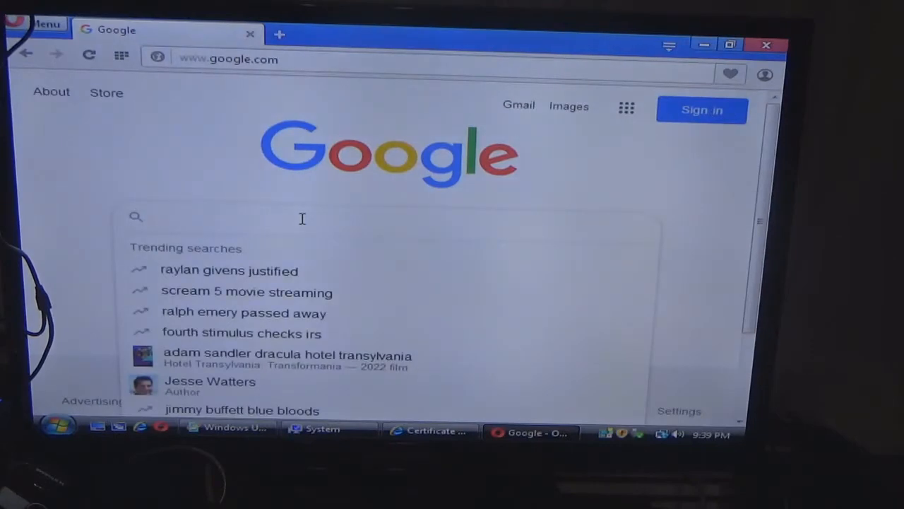
mouse_move(276, 297)
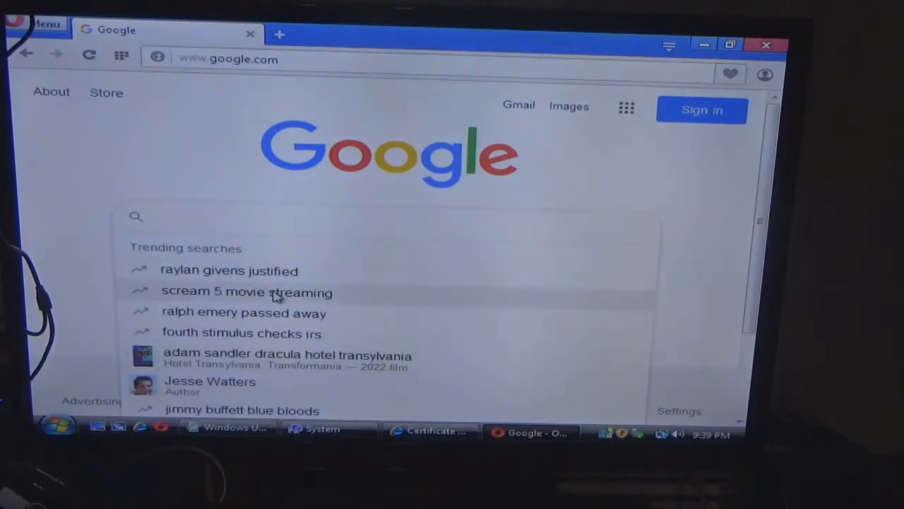
mouse_move(240, 215)
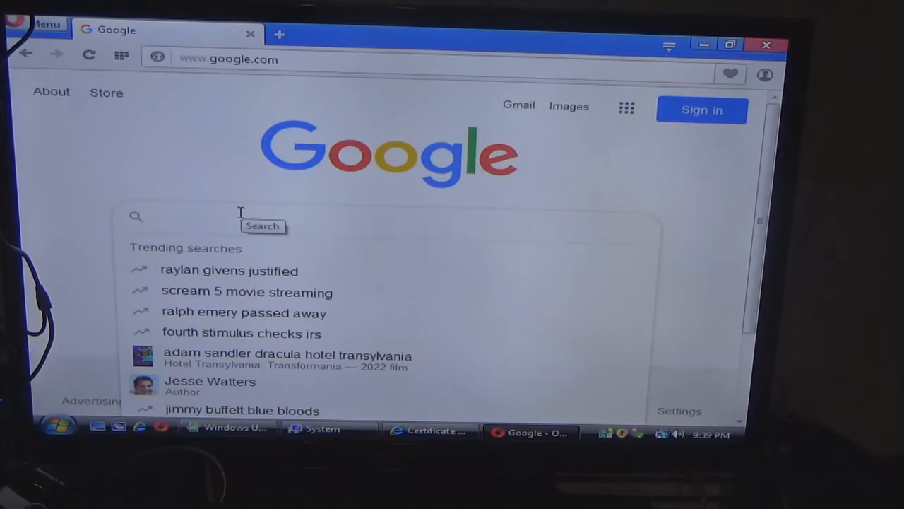
text(paint)
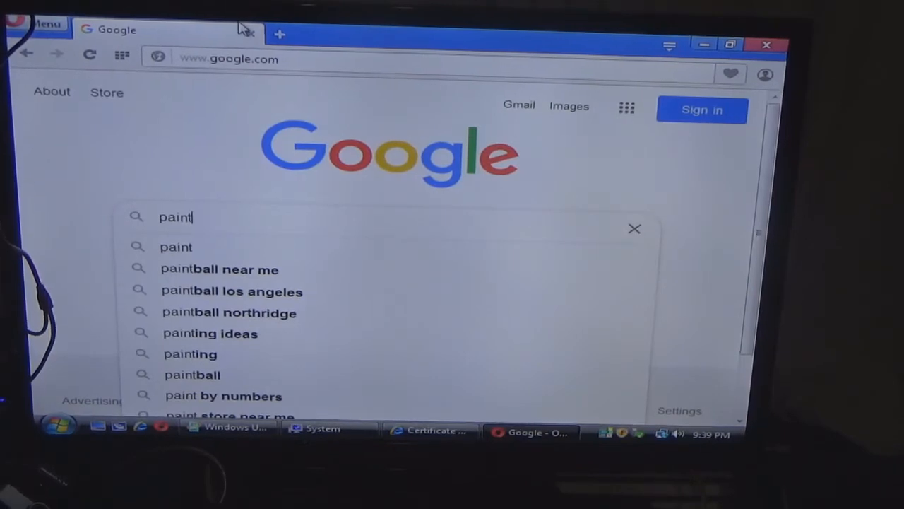
text(windo)
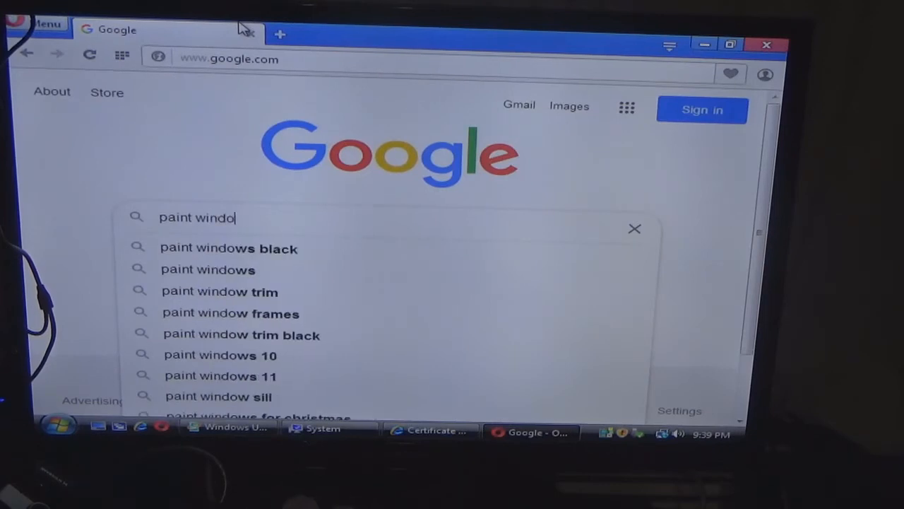
text(ws)
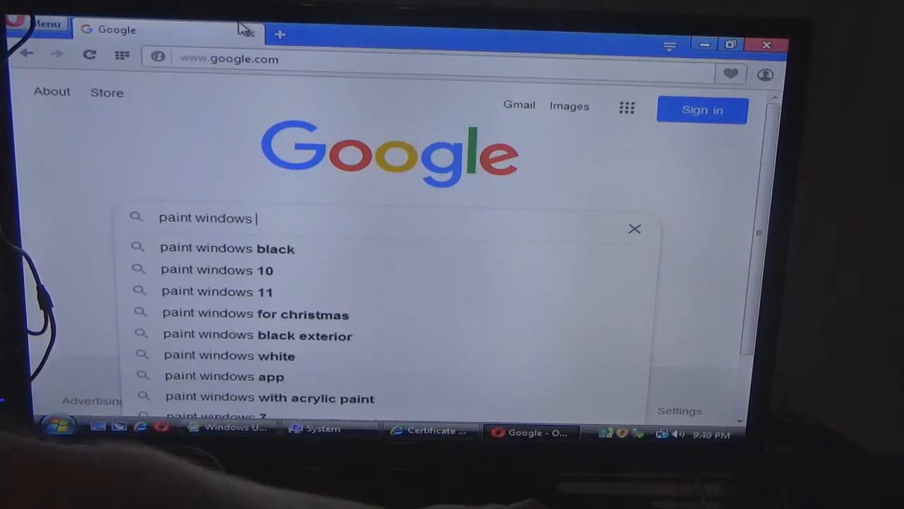
text(wi)
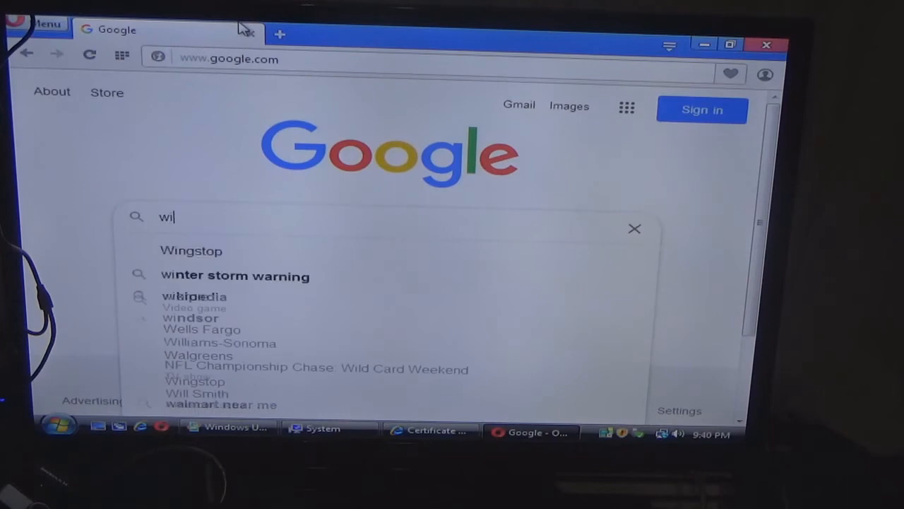
text(windows 10 pai)
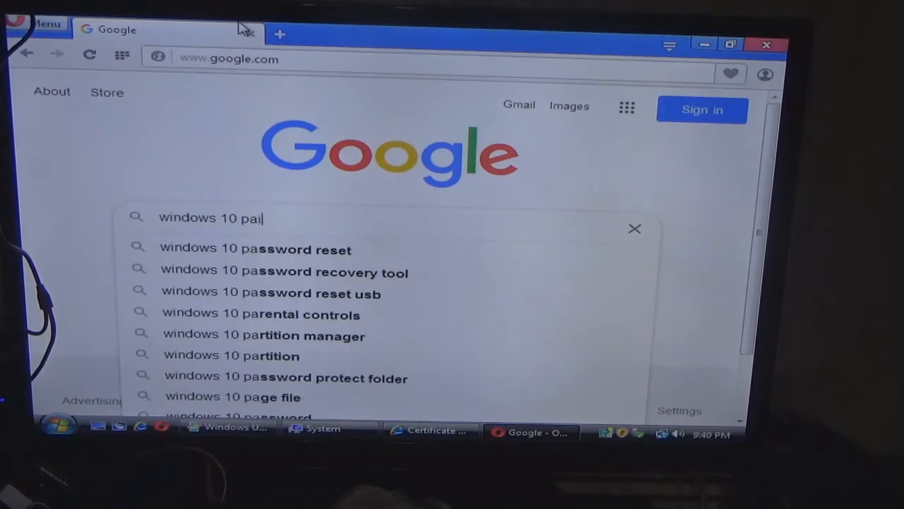
text(nt fro)
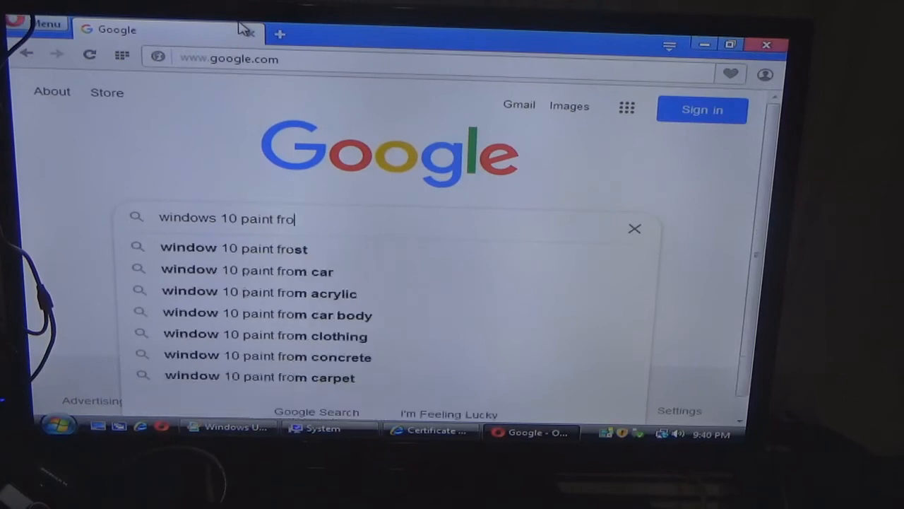
text(m softpedia)
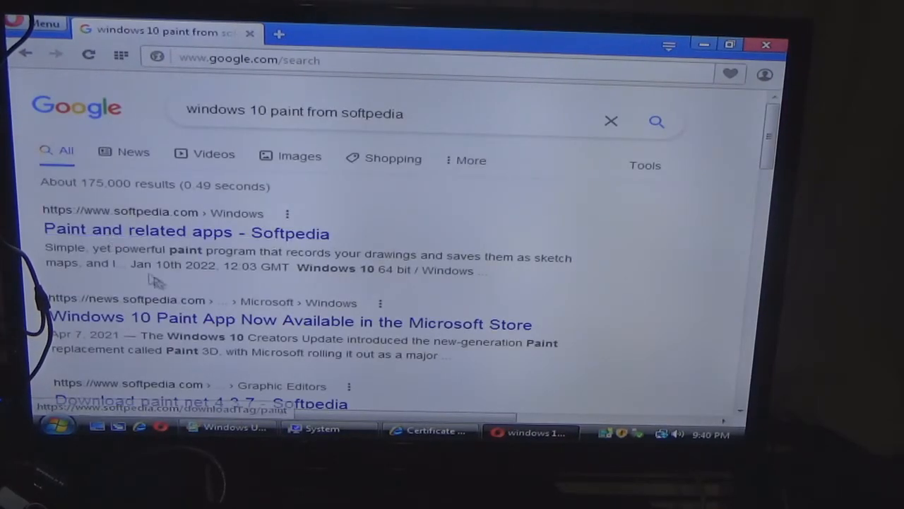
mouse_move(206, 225)
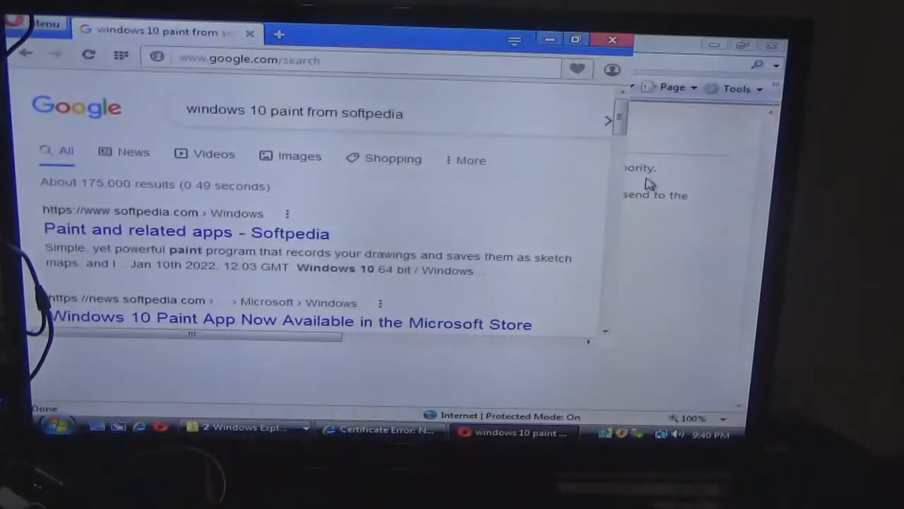
scroll(down, 3)
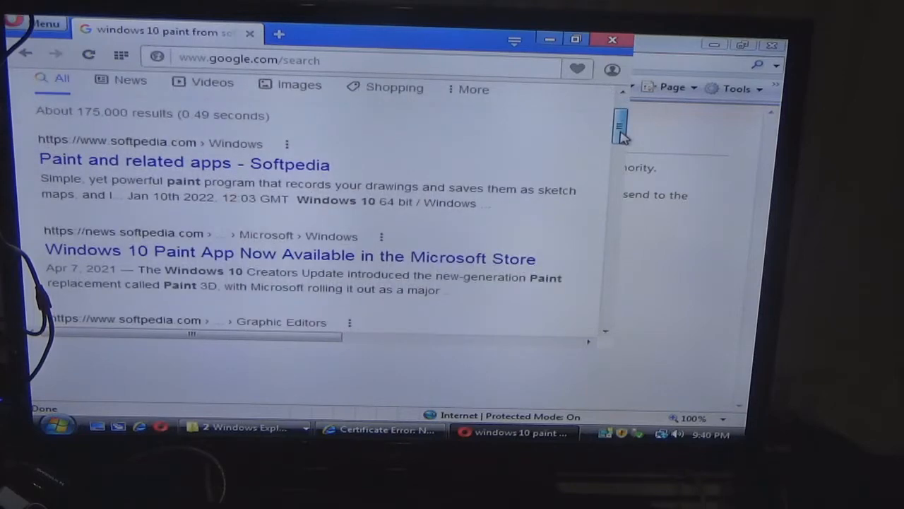
scroll(down, 3)
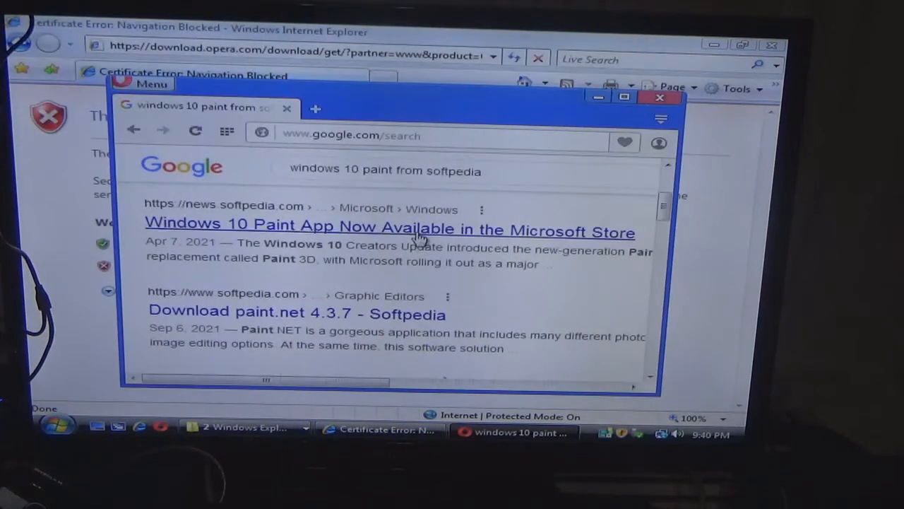
scroll(down, 3)
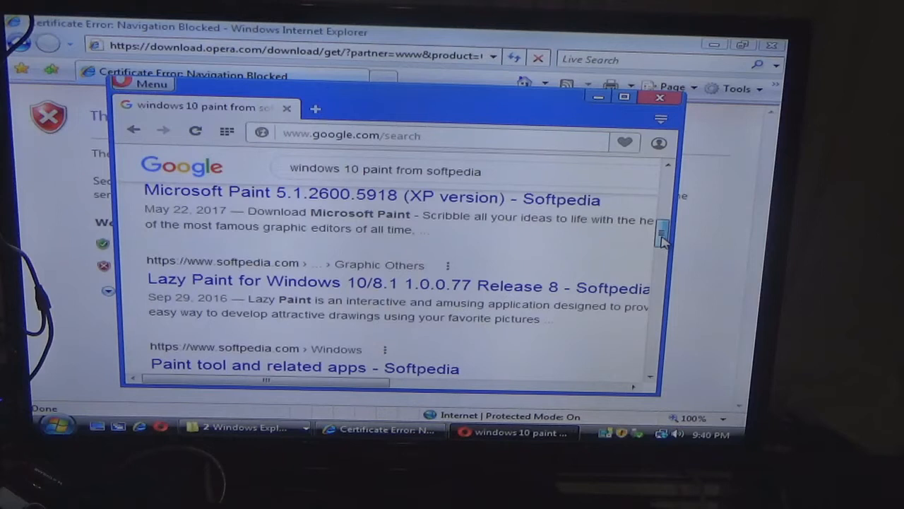
scroll(down, 3)
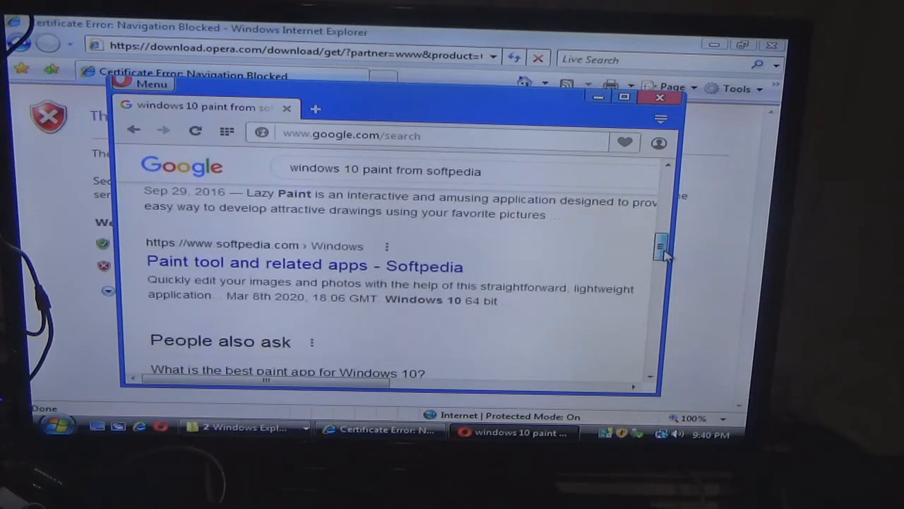
scroll(down, 3)
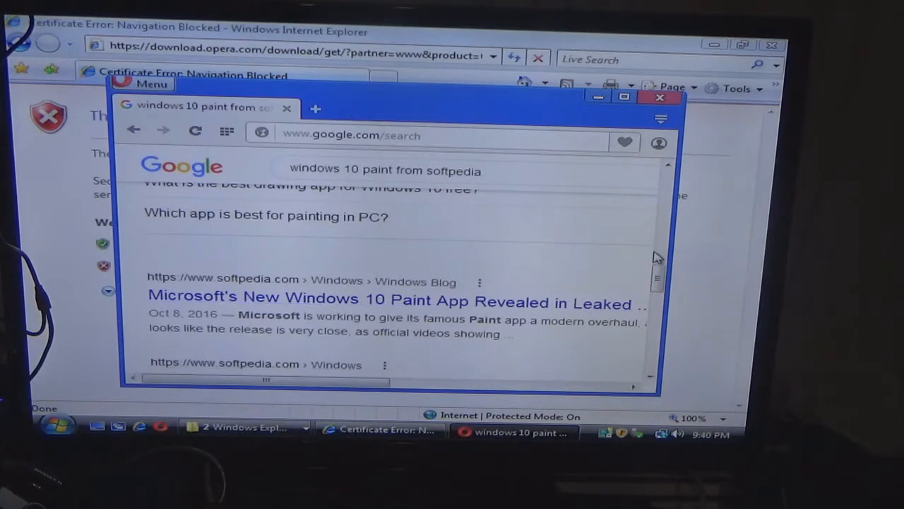
scroll(down, 3)
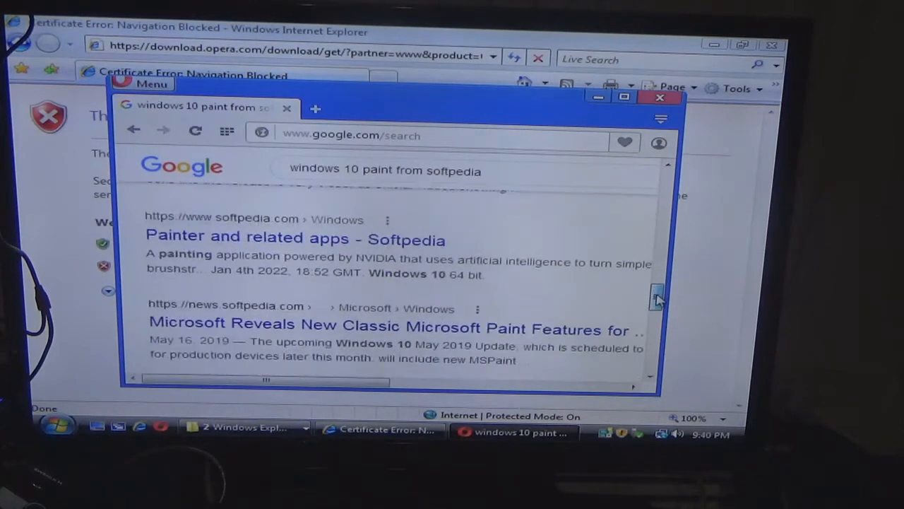
scroll(down, 3)
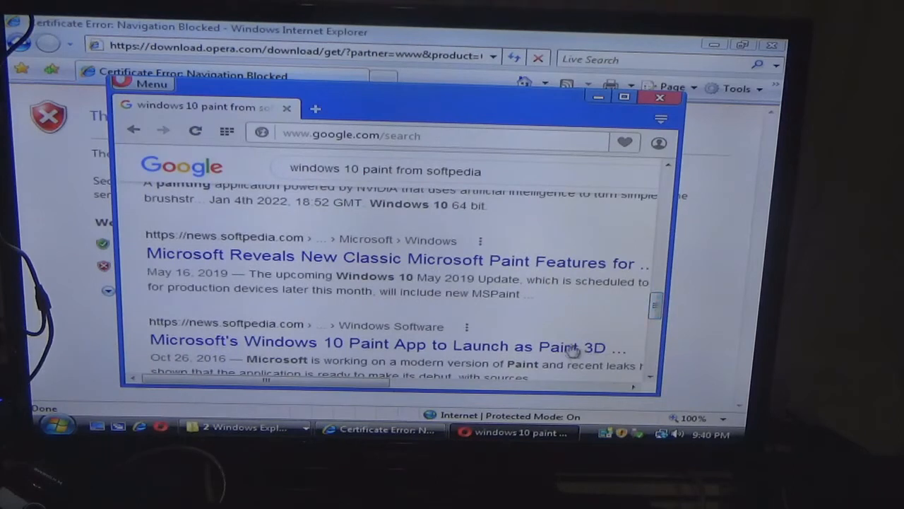
Step: Visit the Paint 3D news article past the certificate warning, then return to the search results
click(399, 261)
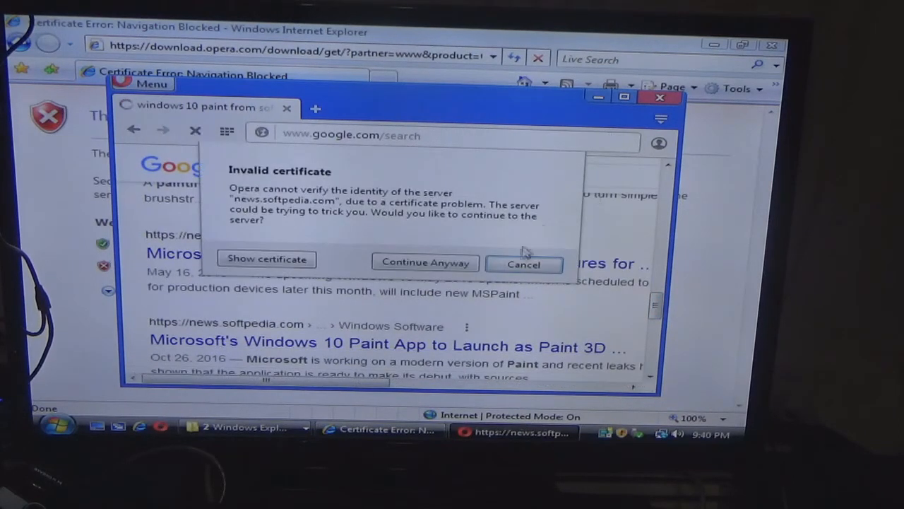
click(425, 262)
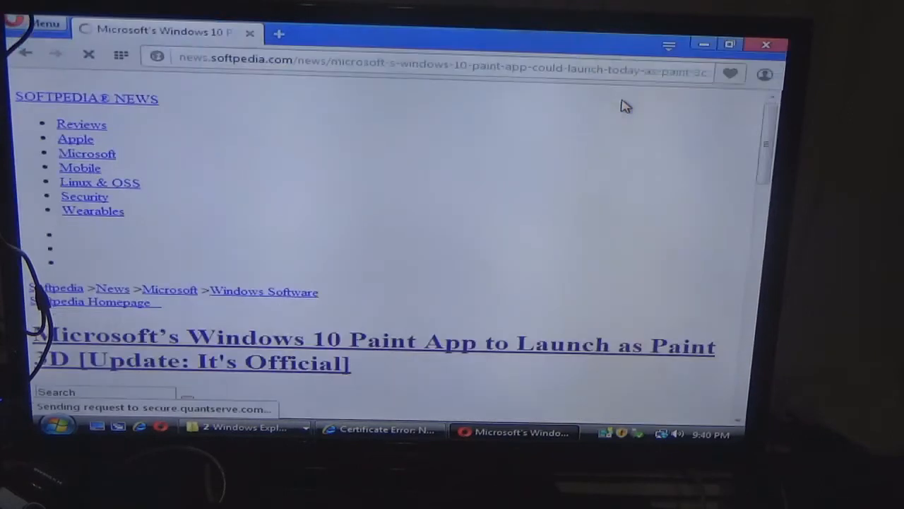
click(26, 54)
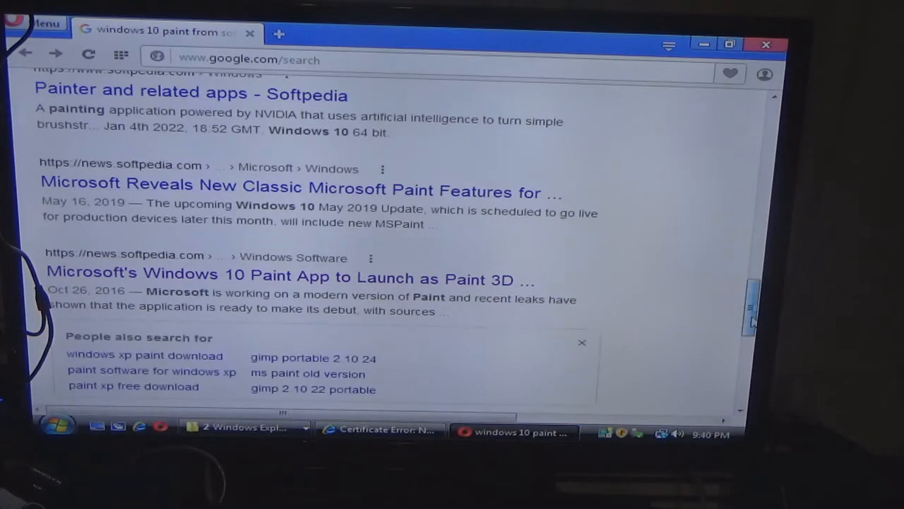
scroll(up, 3)
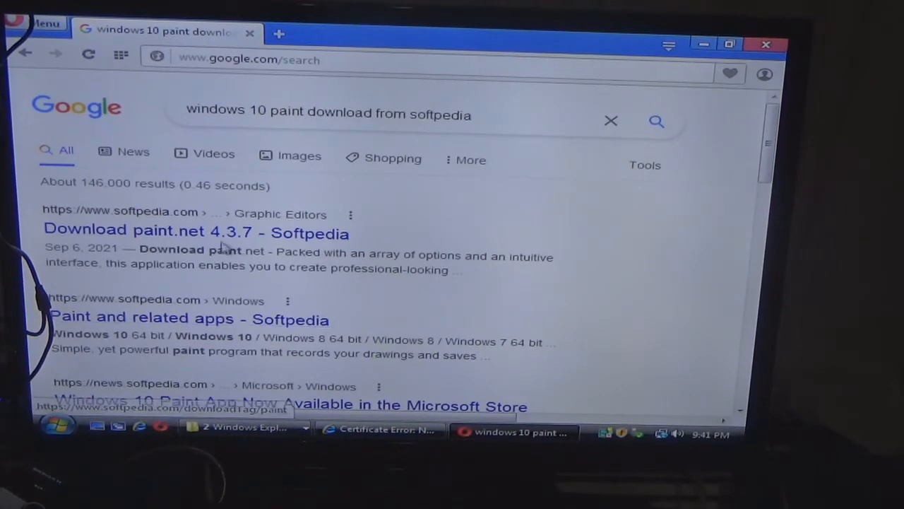
click(195, 232)
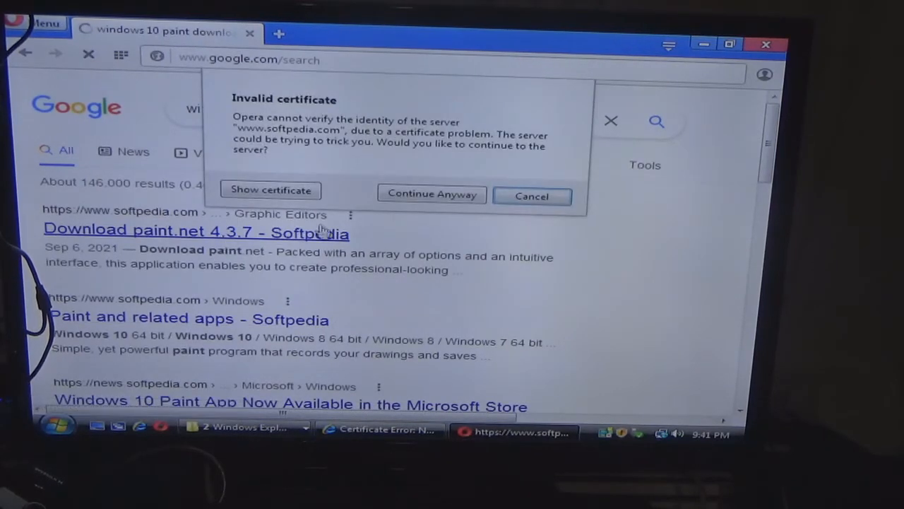
click(433, 193)
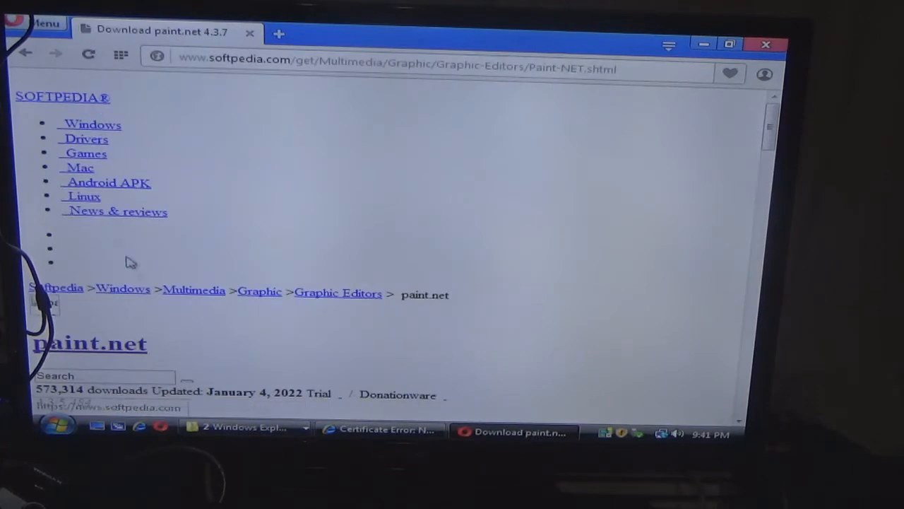
scroll(down, 3)
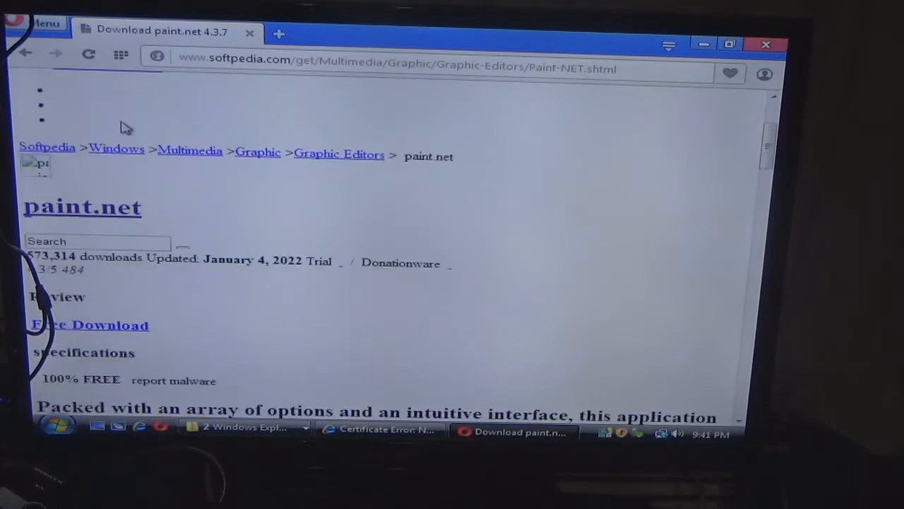
scroll(down, 3)
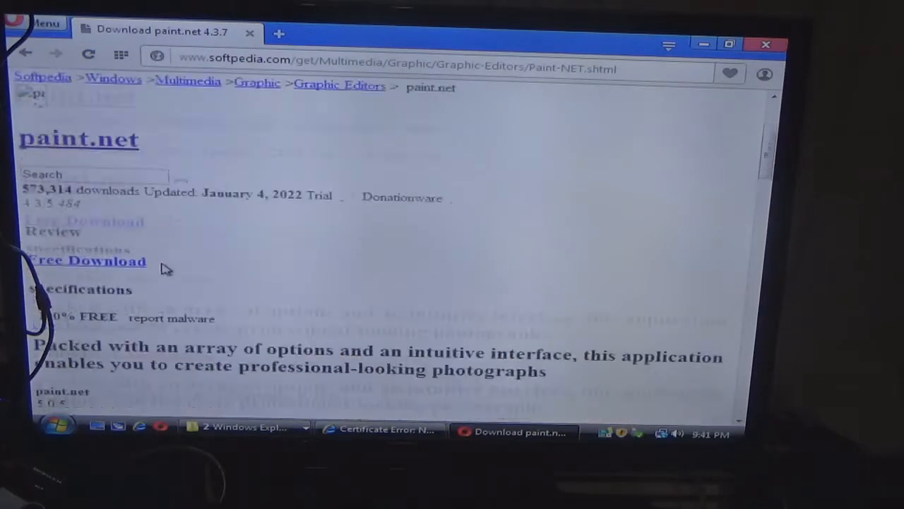
scroll(down, 3)
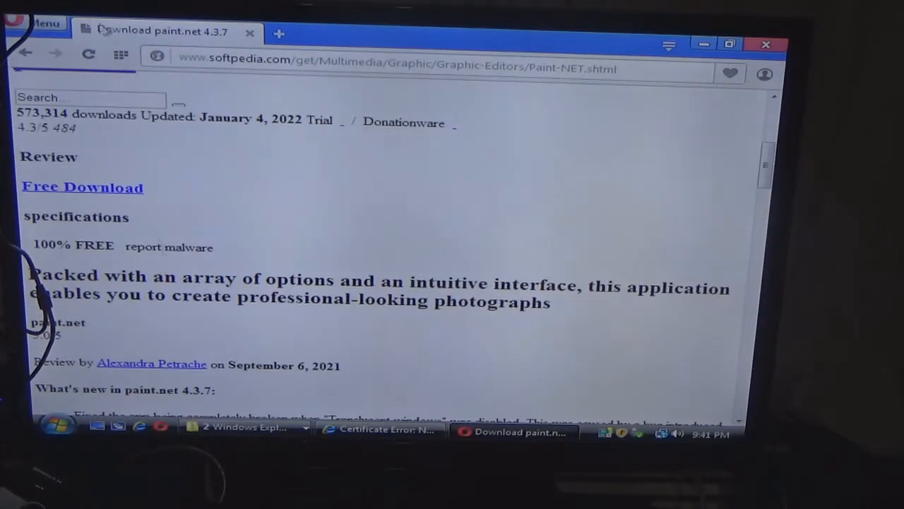
click(26, 53)
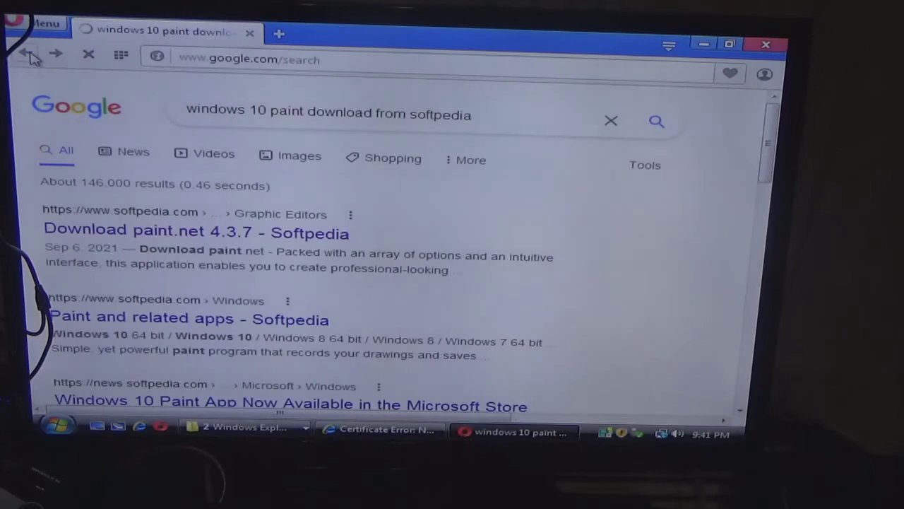
scroll(down, 3)
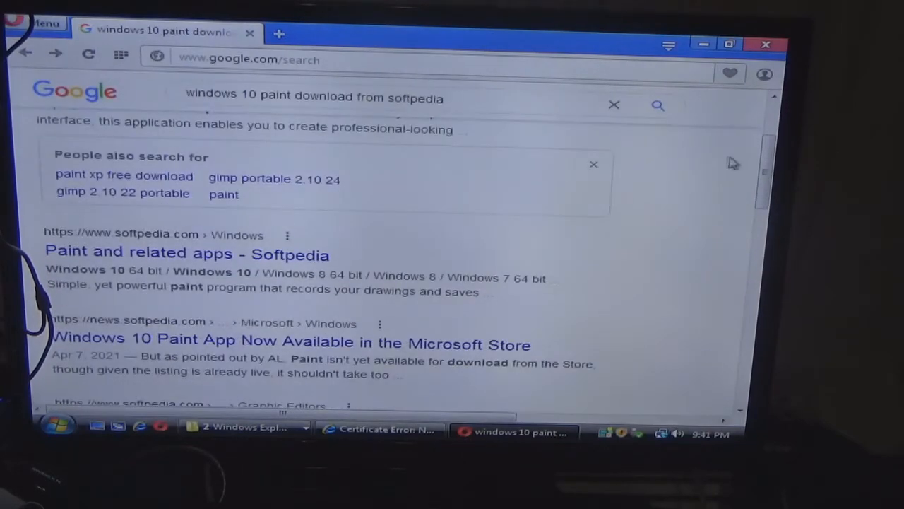
scroll(down, 3)
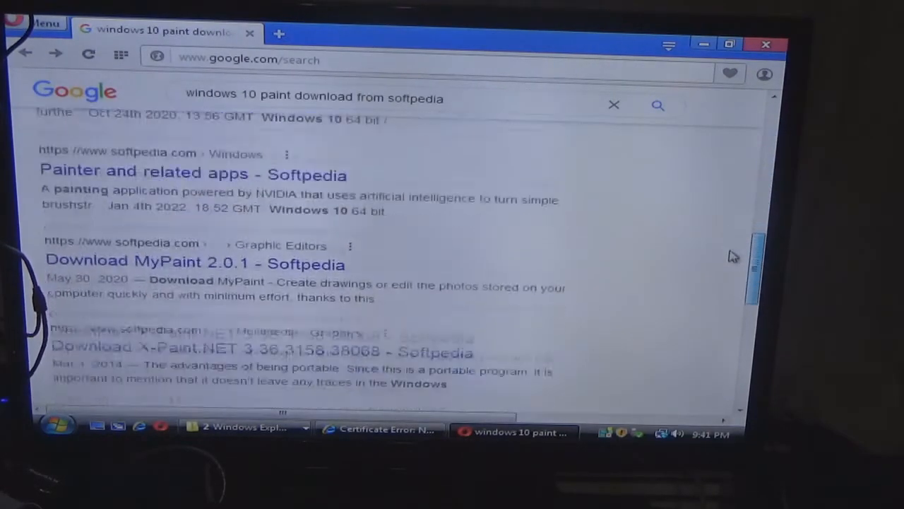
scroll(up, 3)
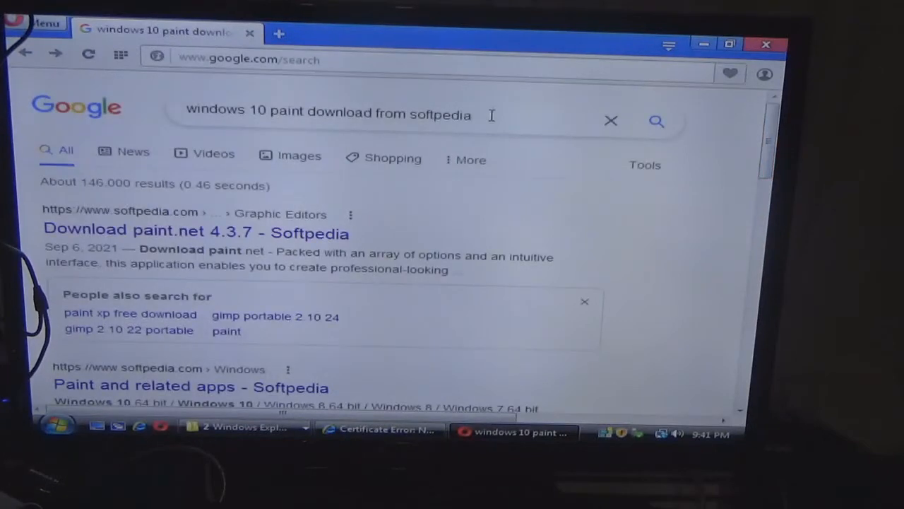
Step: Replace the query with 'microsoft edge download from softpedia' using the suggestion list and search
triple_click(328, 112)
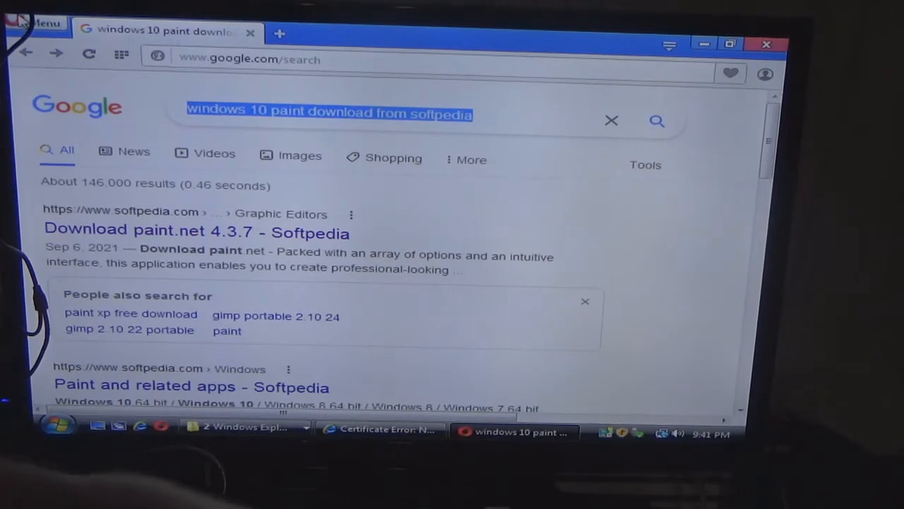
text(micros)
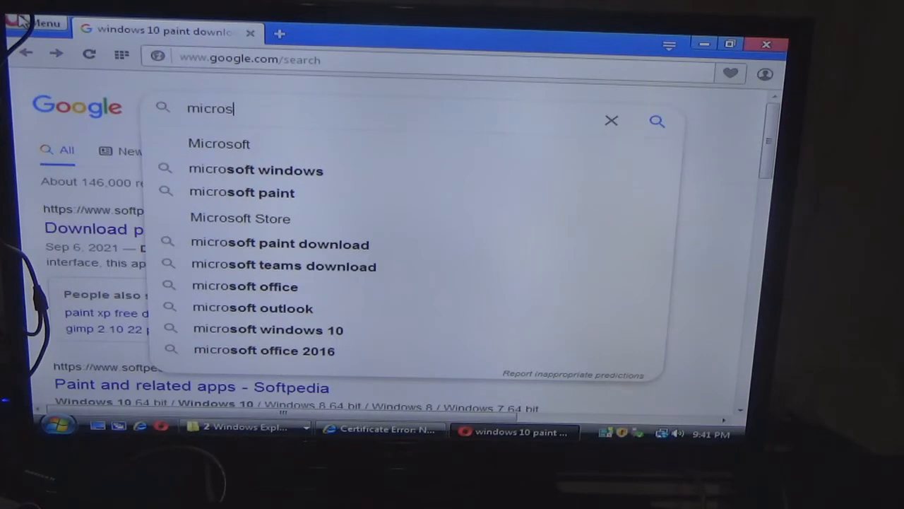
text(oft ed)
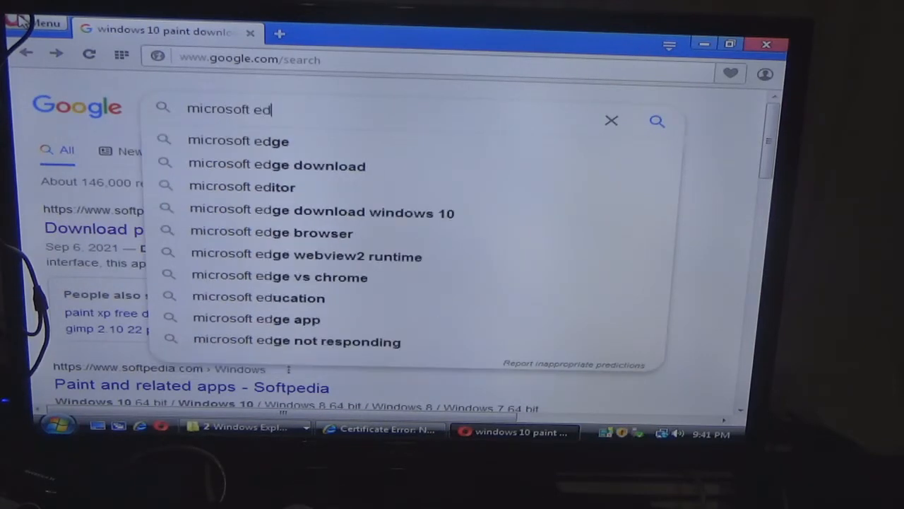
text(r)
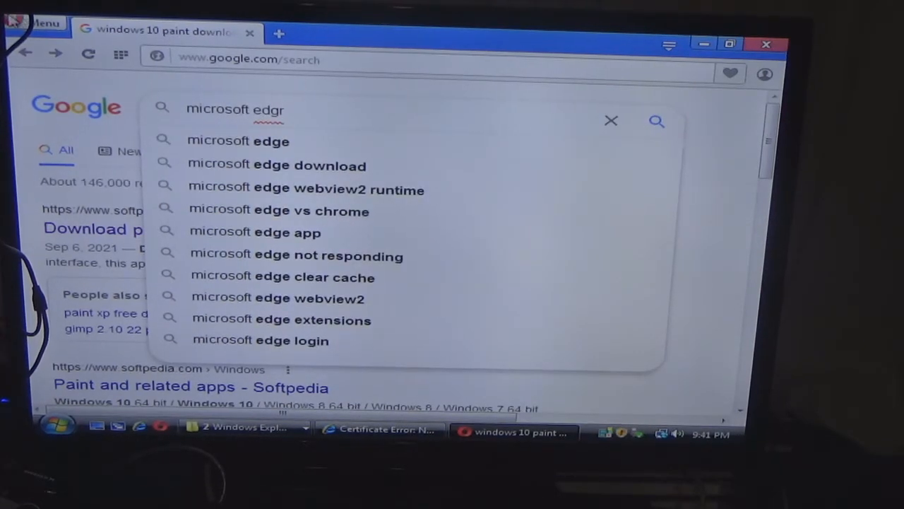
click(277, 164)
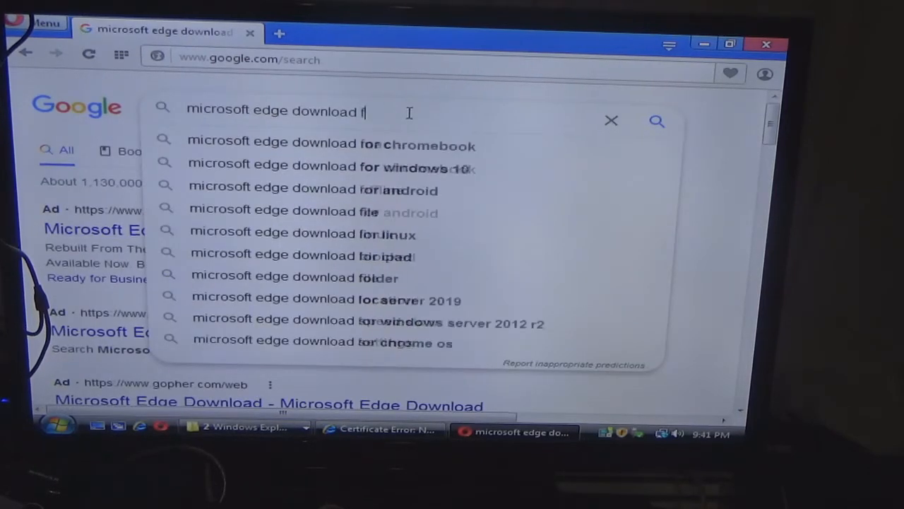
text(rom softpedia)
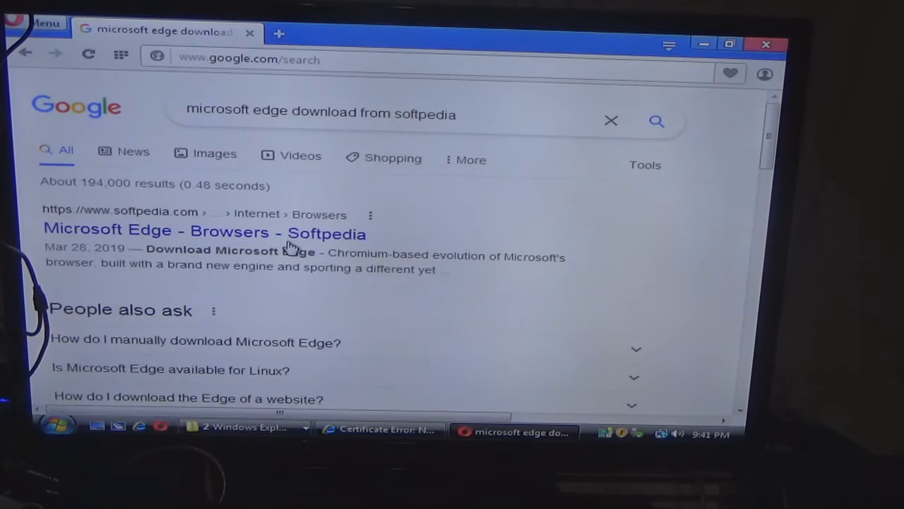
Step: Open Softpedia's Microsoft Edge page and browse its free download section
click(204, 233)
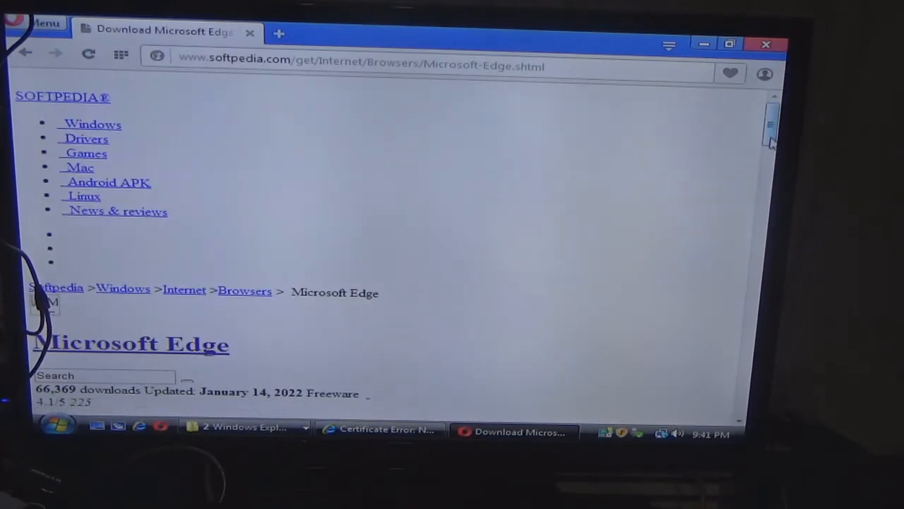
scroll(down, 3)
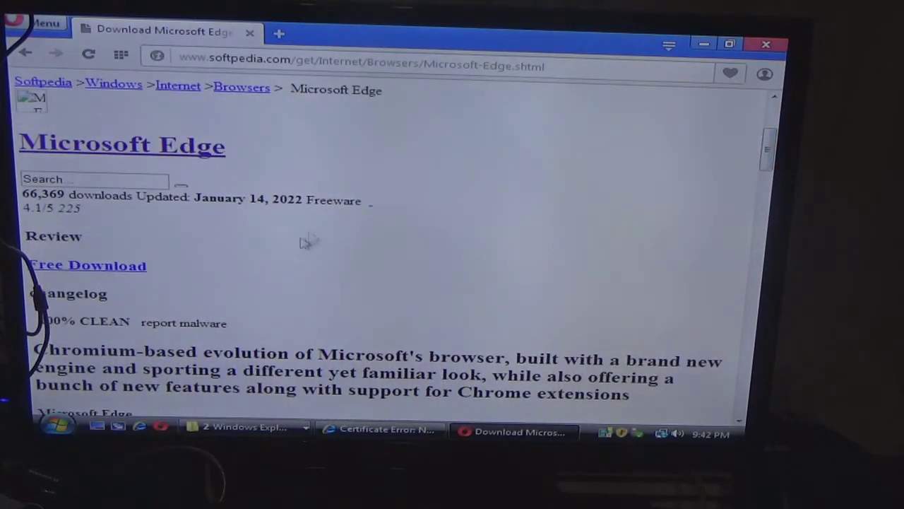
mouse_move(130, 275)
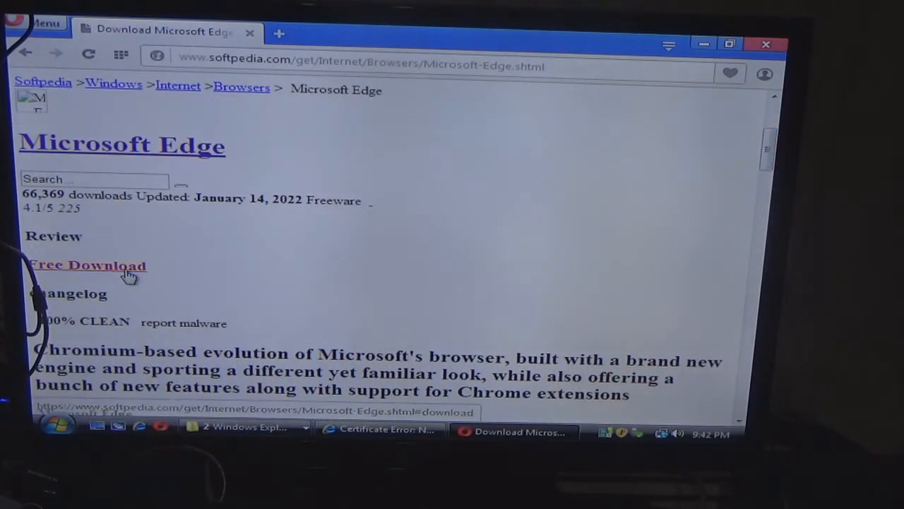
click(87, 265)
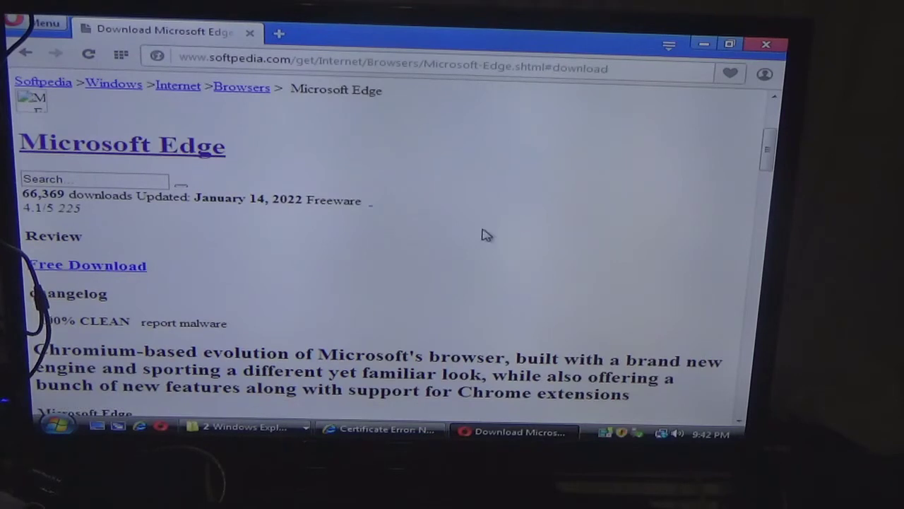
mouse_move(647, 150)
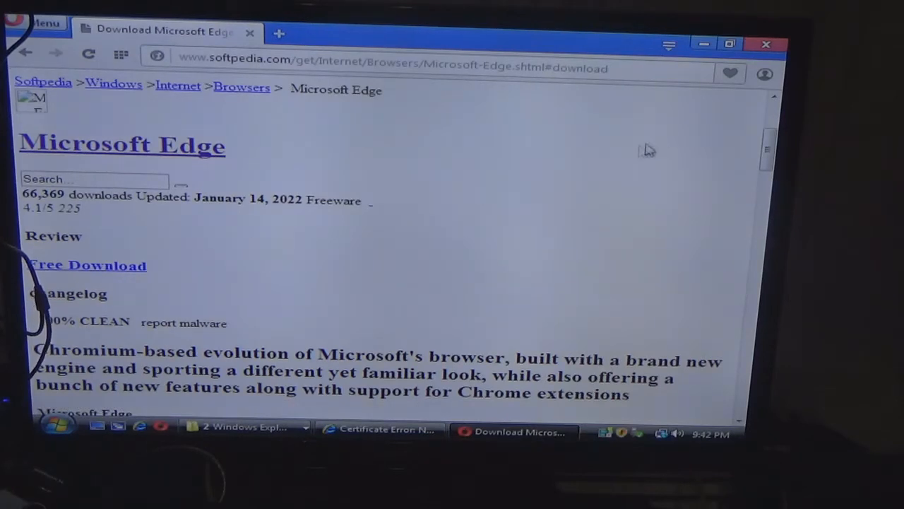
scroll(down, 3)
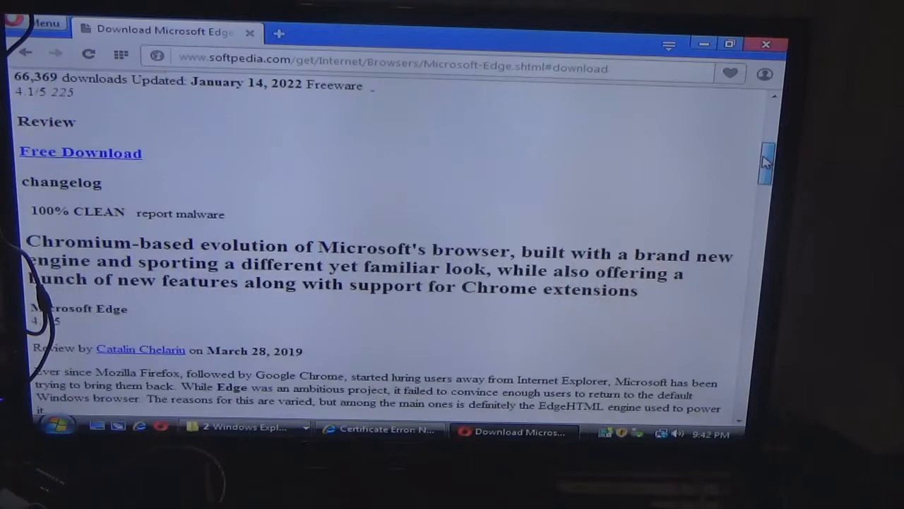
scroll(up, 3)
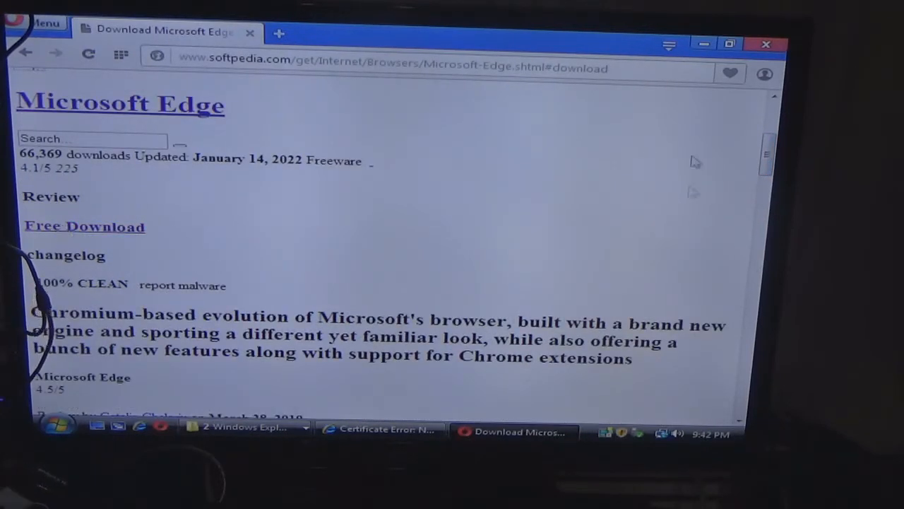
mouse_move(579, 198)
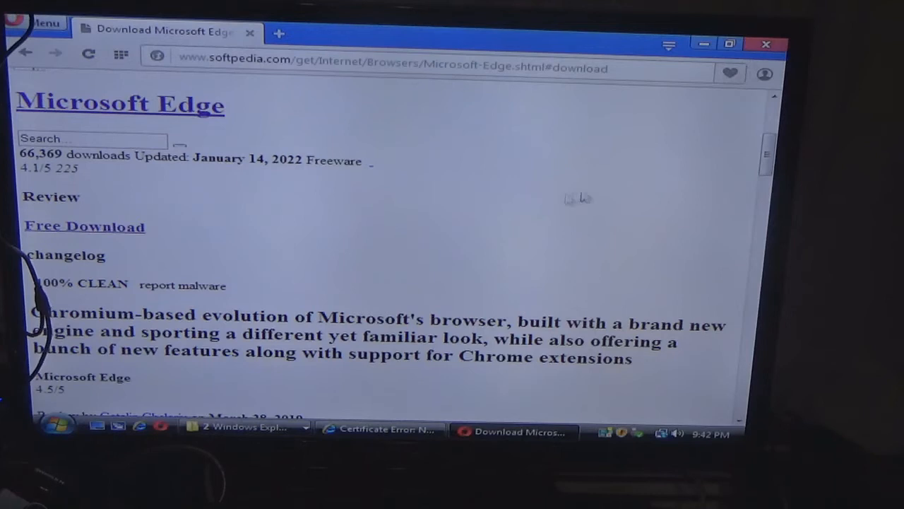
scroll(down, 3)
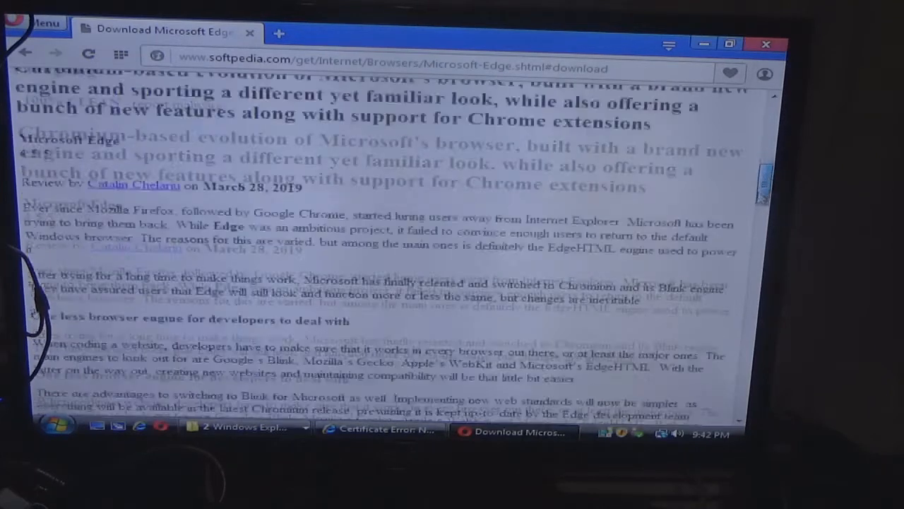
scroll(up, 3)
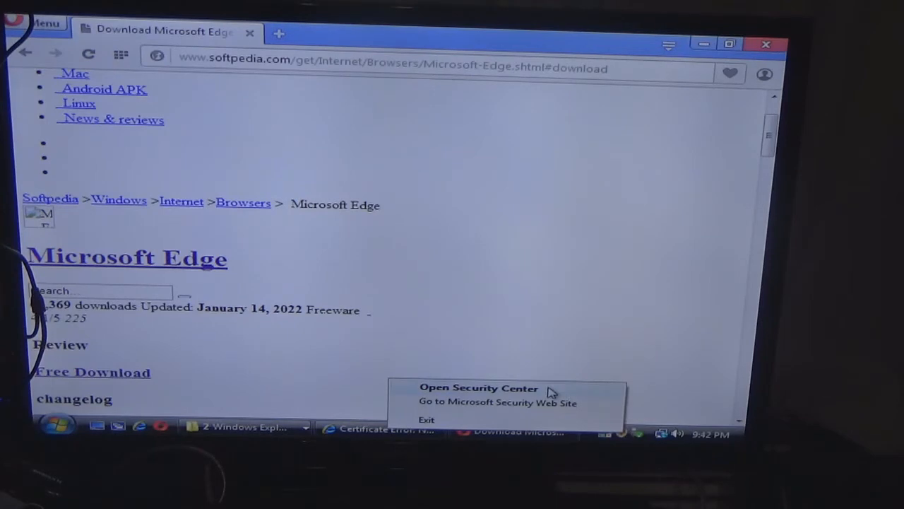
Step: In Security Center, expand Firewall and bring up the Windows Firewall settings
click(477, 387)
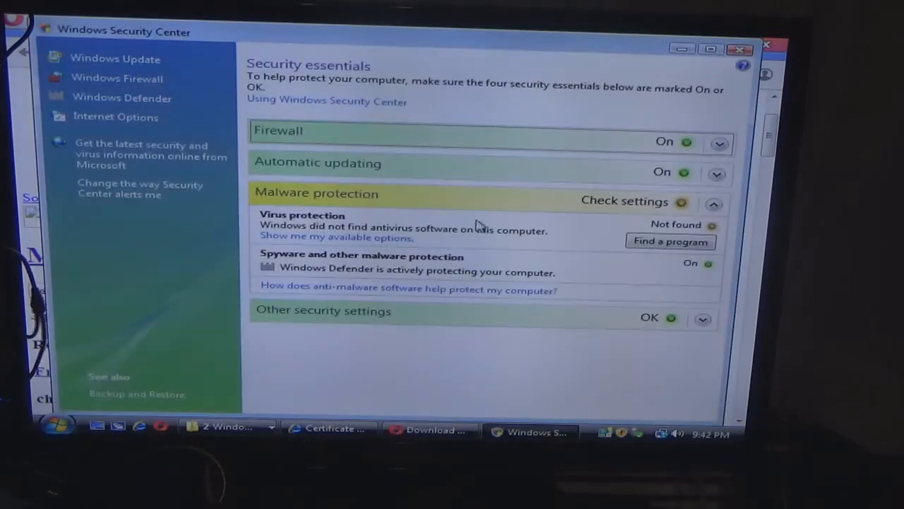
mouse_move(585, 314)
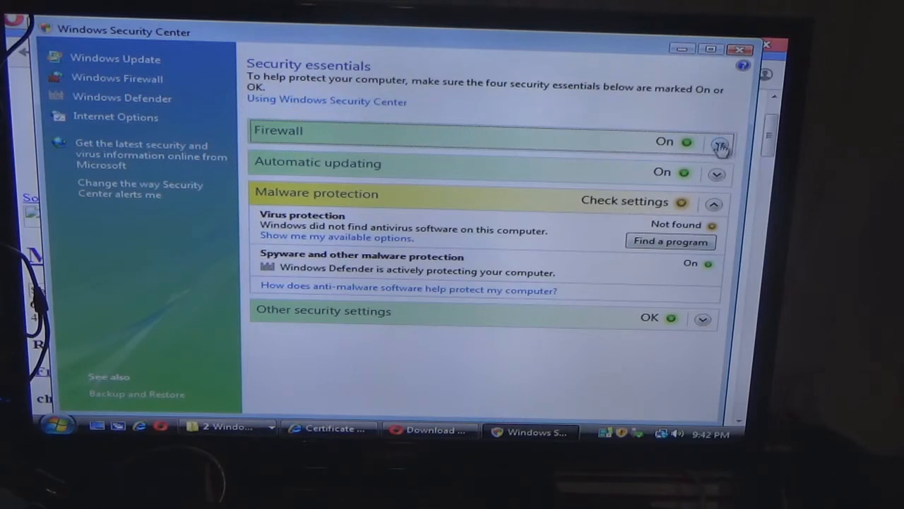
click(719, 141)
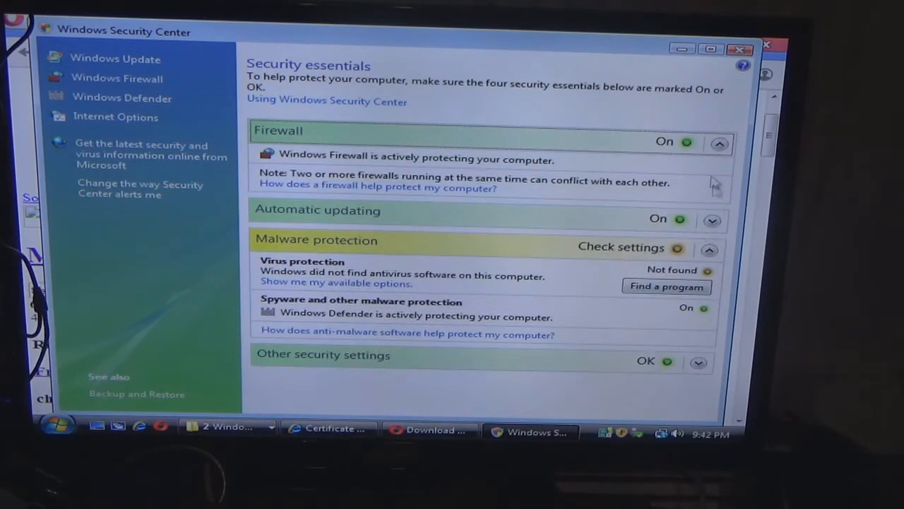
mouse_move(690, 153)
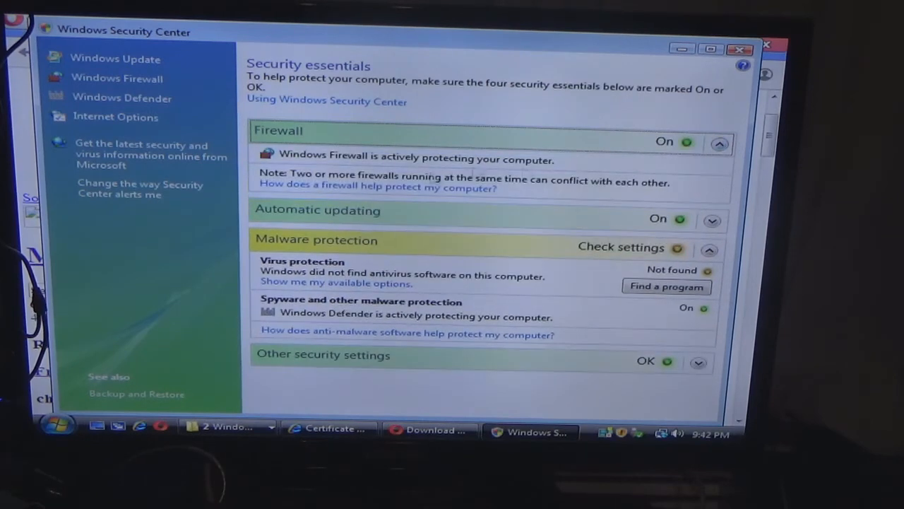
mouse_move(339, 161)
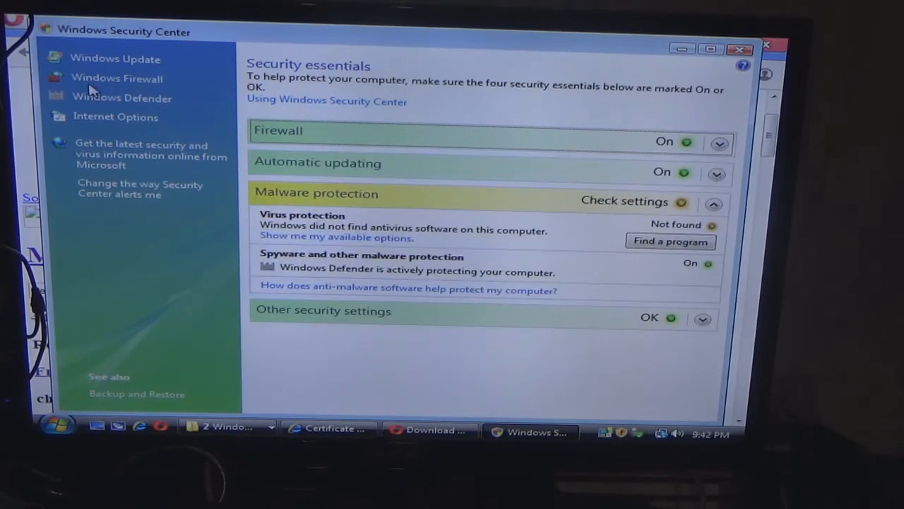
click(117, 78)
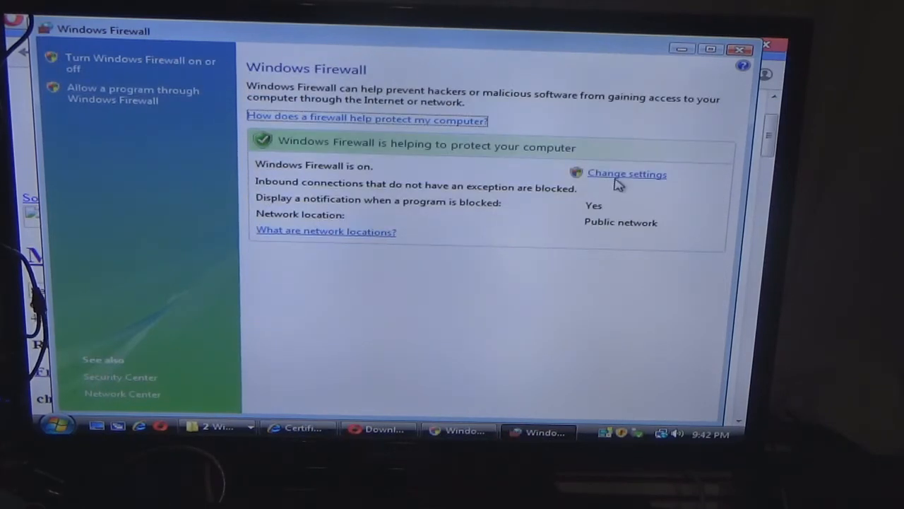
click(627, 174)
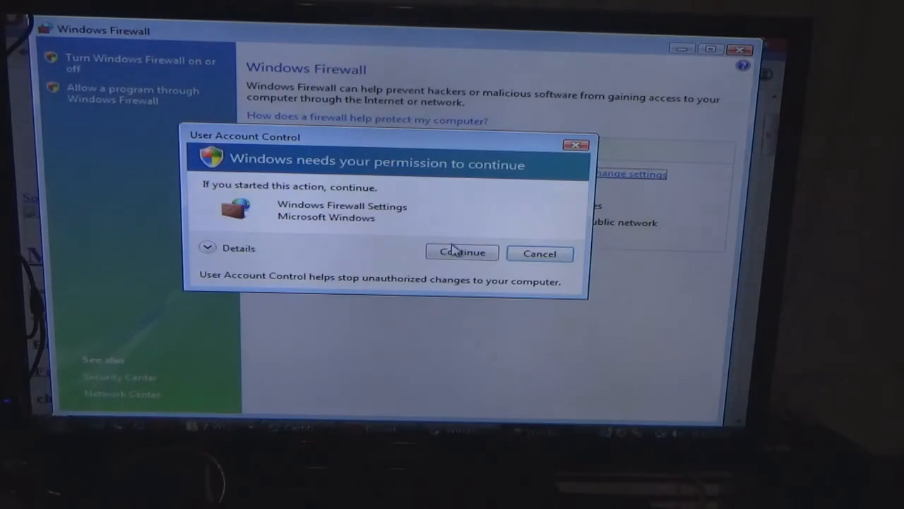
Step: Approve UAC, turn Windows Firewall off, apply it and put the window out of view
click(462, 253)
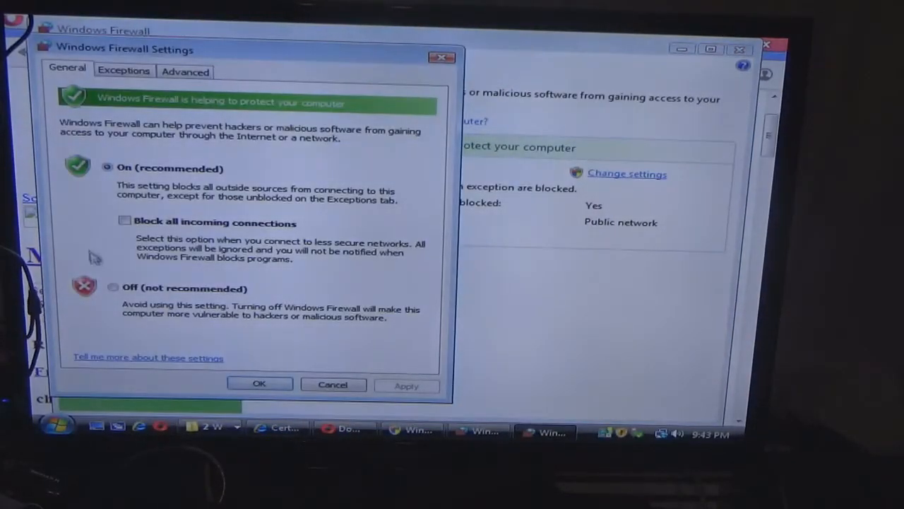
click(113, 288)
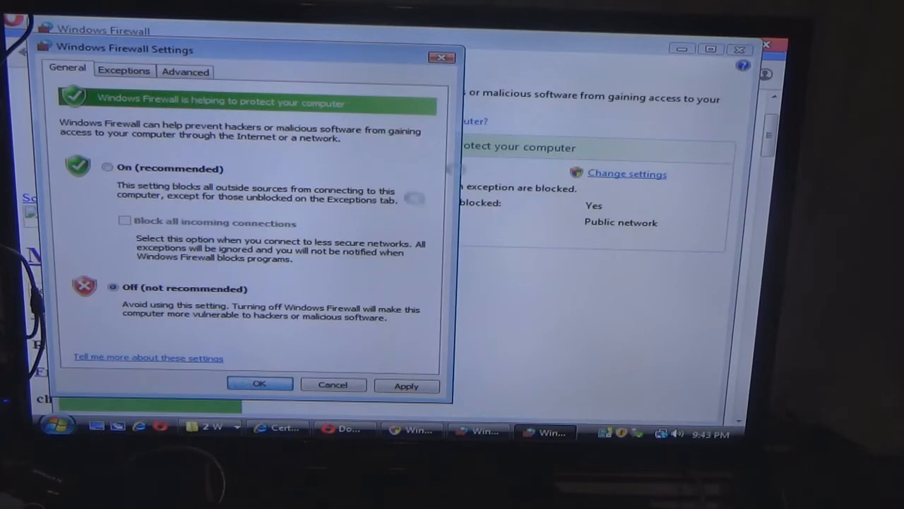
click(258, 384)
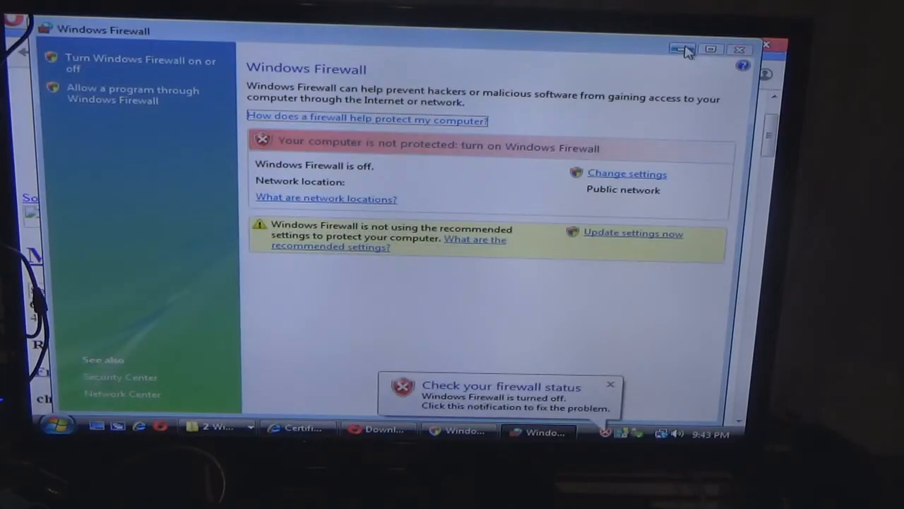
click(120, 376)
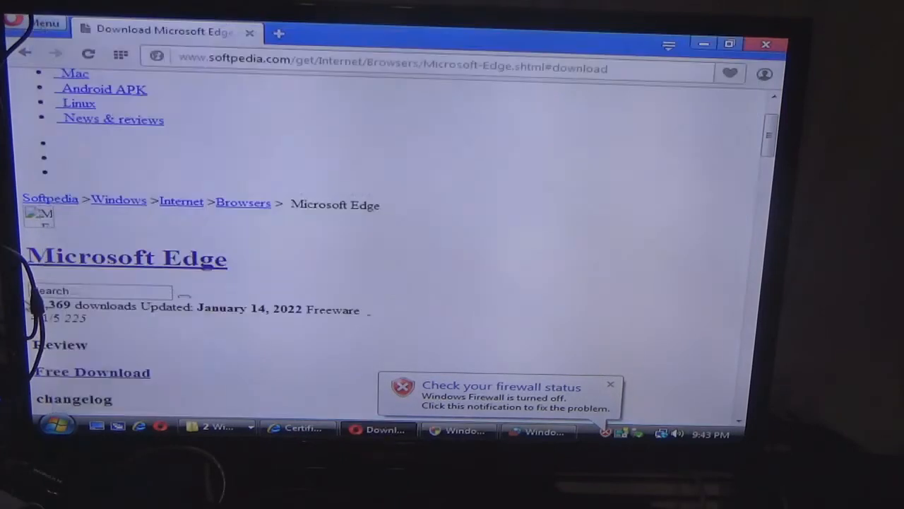
Step: Dismiss the 'Check your firewall status' balloon and browse the Softpedia Microsoft Edge page
click(88, 56)
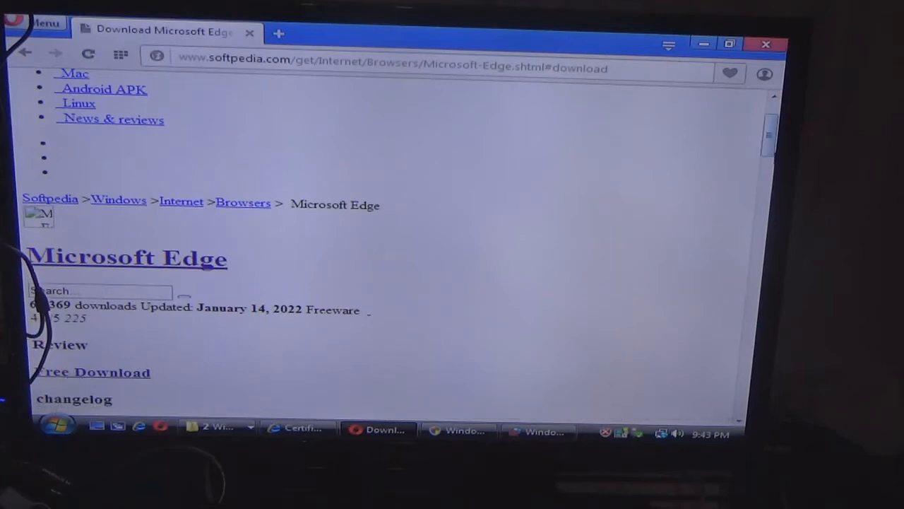
scroll(down, 3)
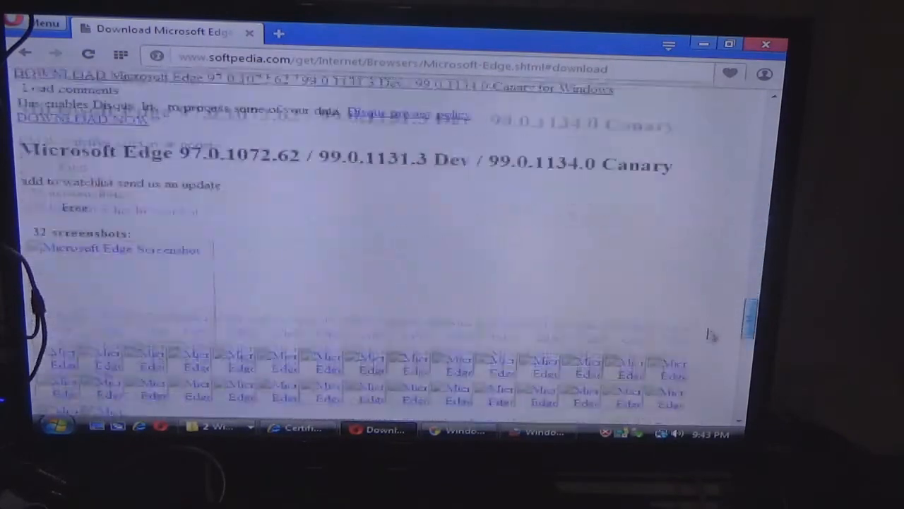
scroll(down, 3)
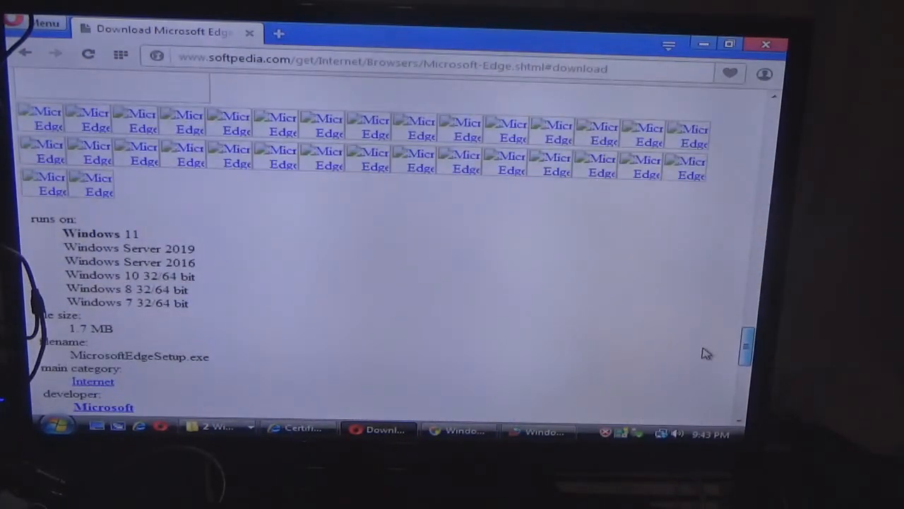
scroll(up, 3)
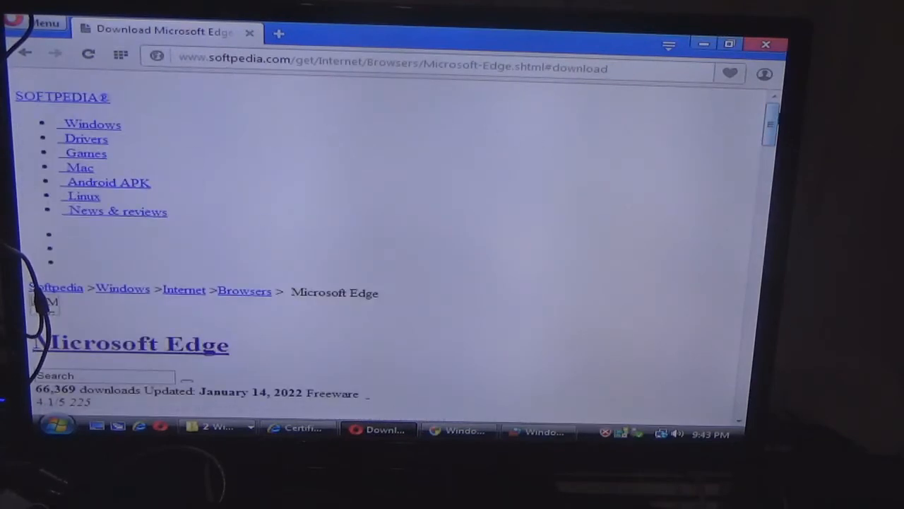
scroll(down, 3)
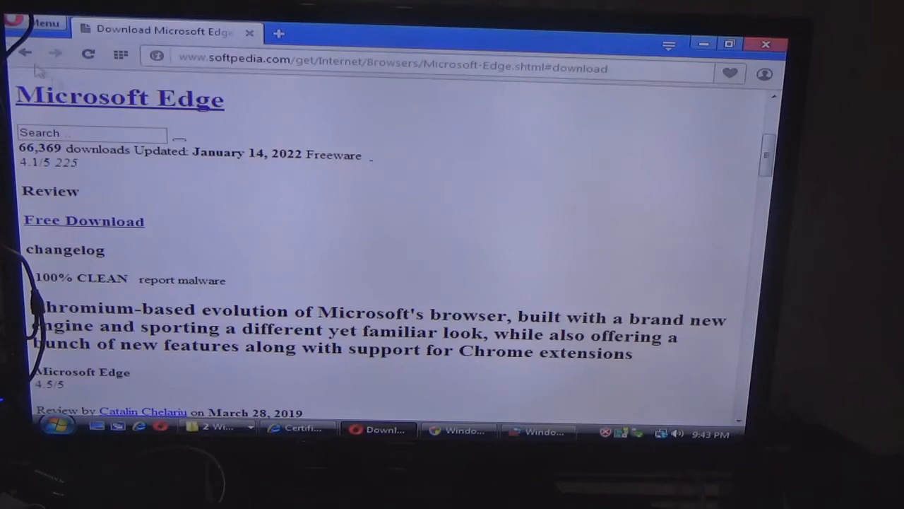
scroll(up, 3)
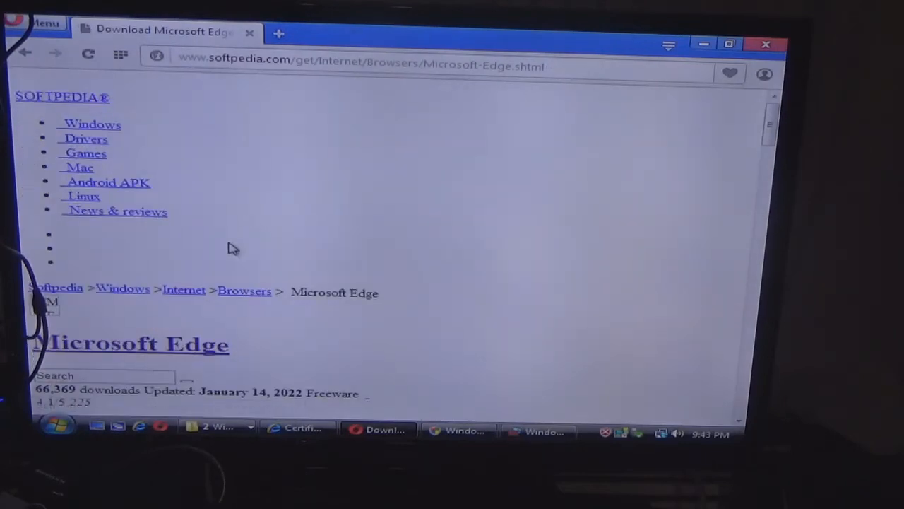
scroll(down, 3)
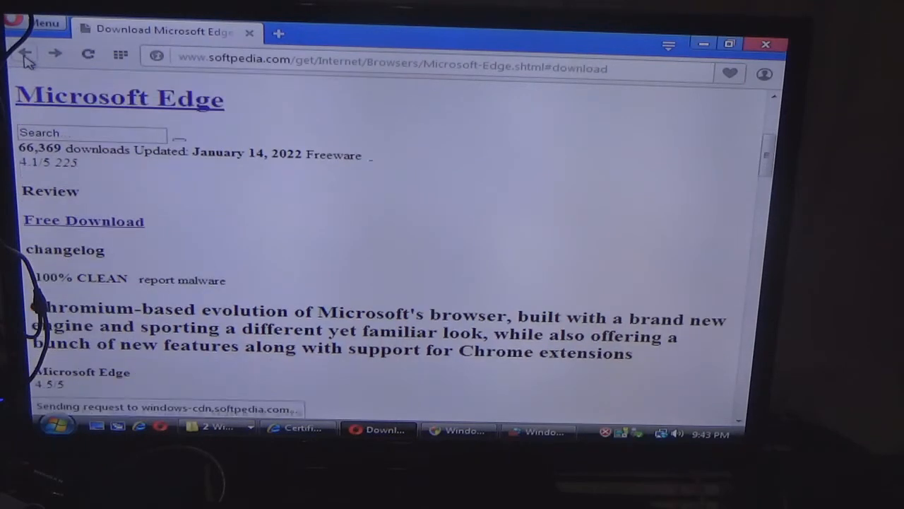
Step: Visit Microsoft's Edge ad page, try Start Microsoft Edge, and dismiss the Unknown protocol dialog
click(26, 53)
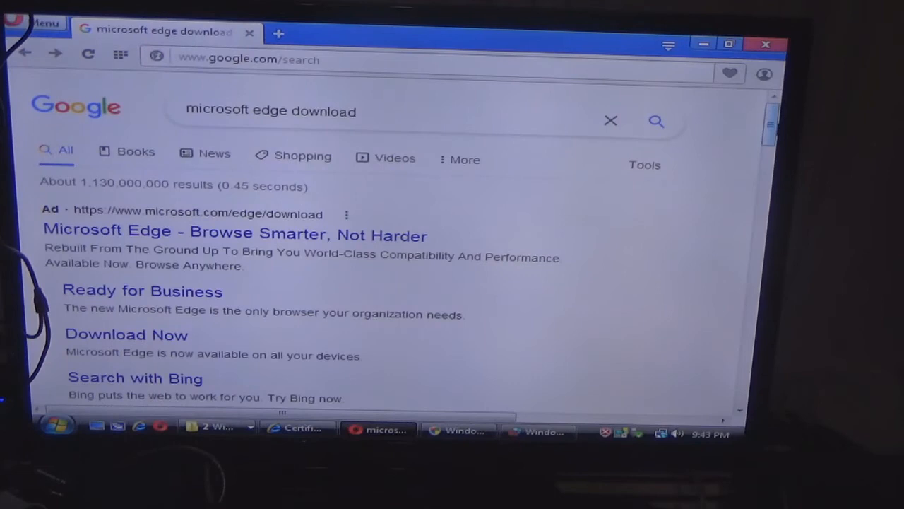
mouse_move(394, 234)
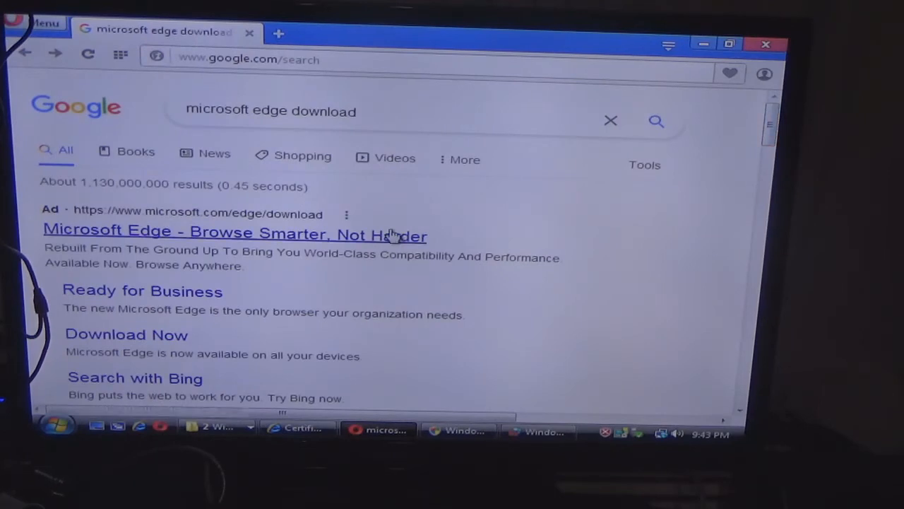
click(235, 234)
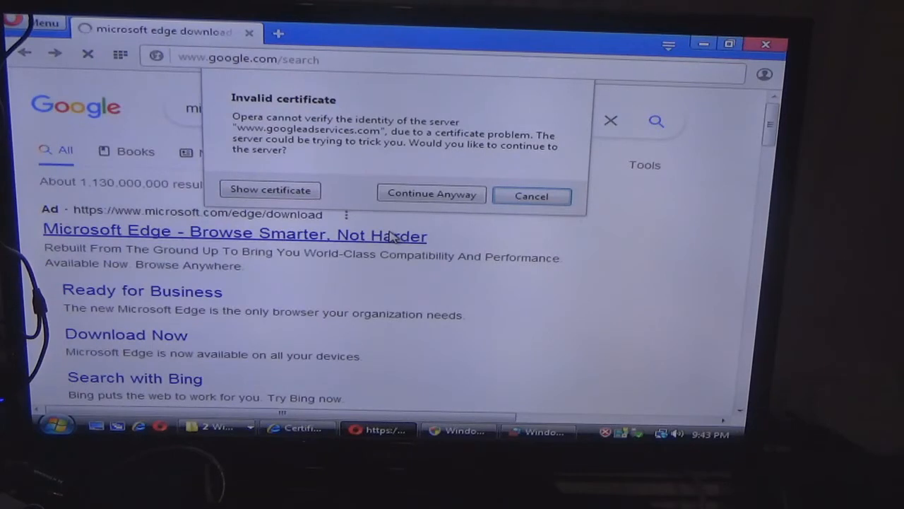
click(431, 192)
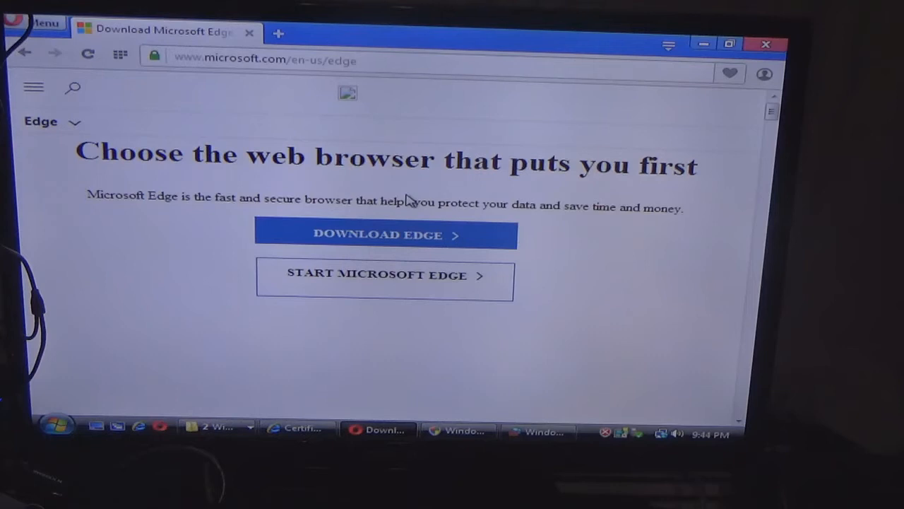
mouse_move(382, 237)
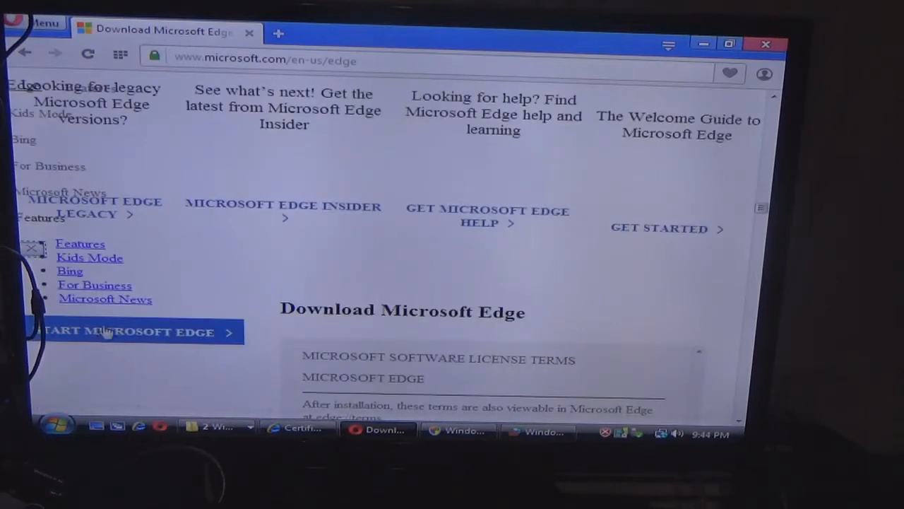
click(134, 331)
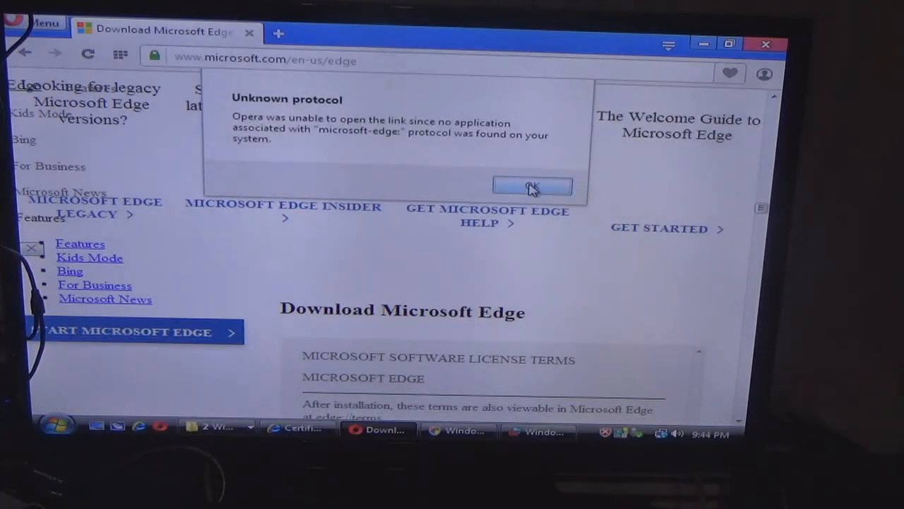
click(531, 187)
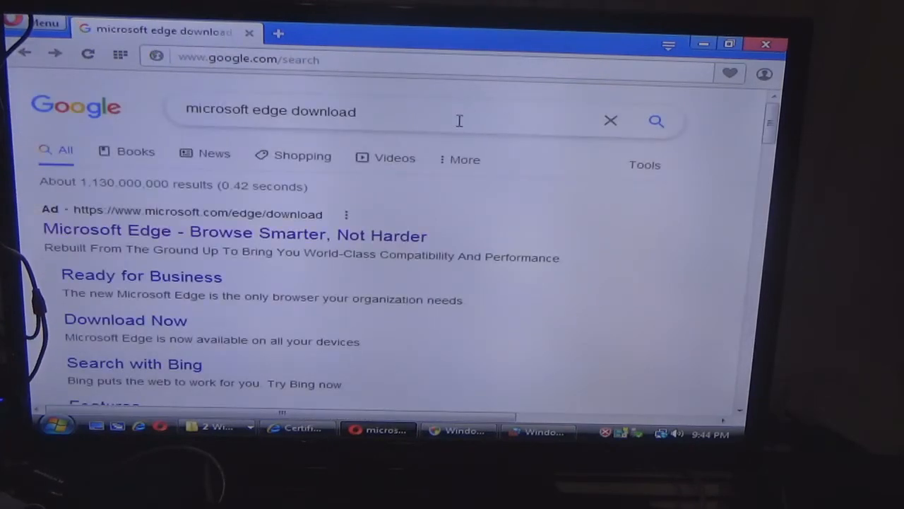
Step: Search Google for 'firefox', download Firefox Setup from mozilla.org and show it in Downloads
triple_click(271, 111)
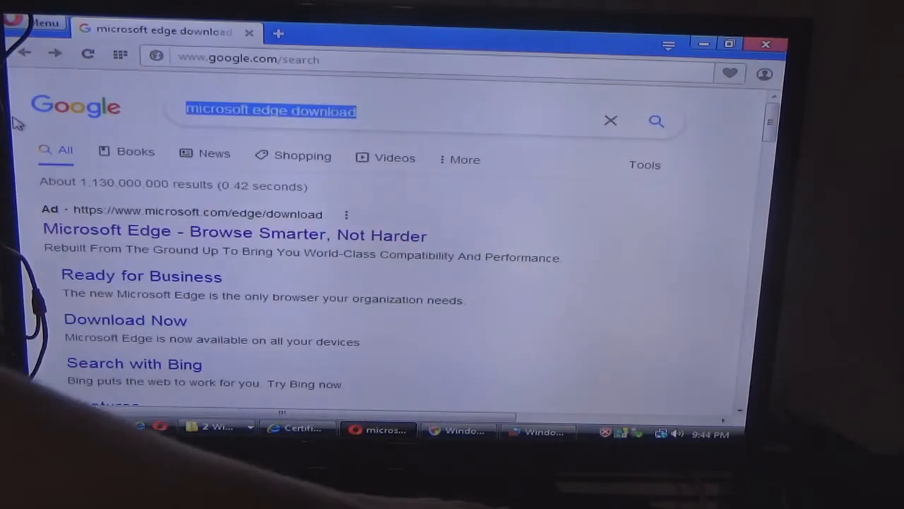
text(fire)
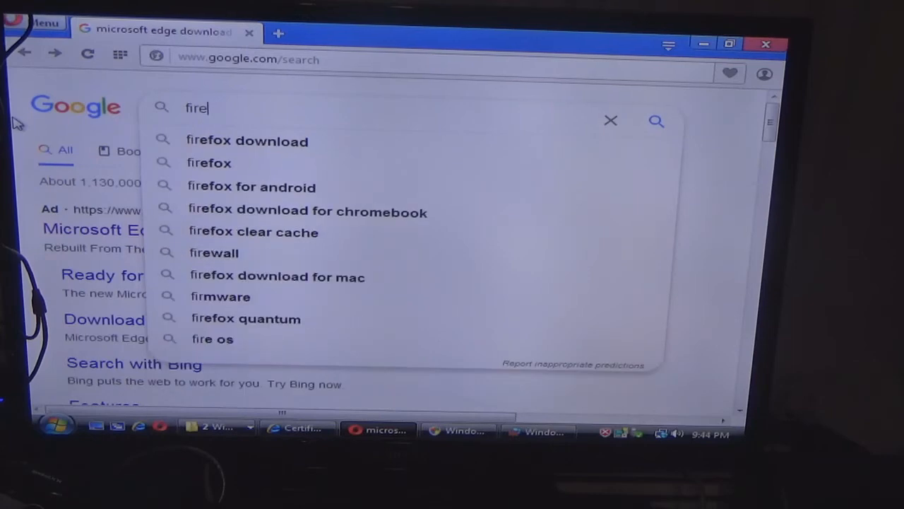
text(fox)
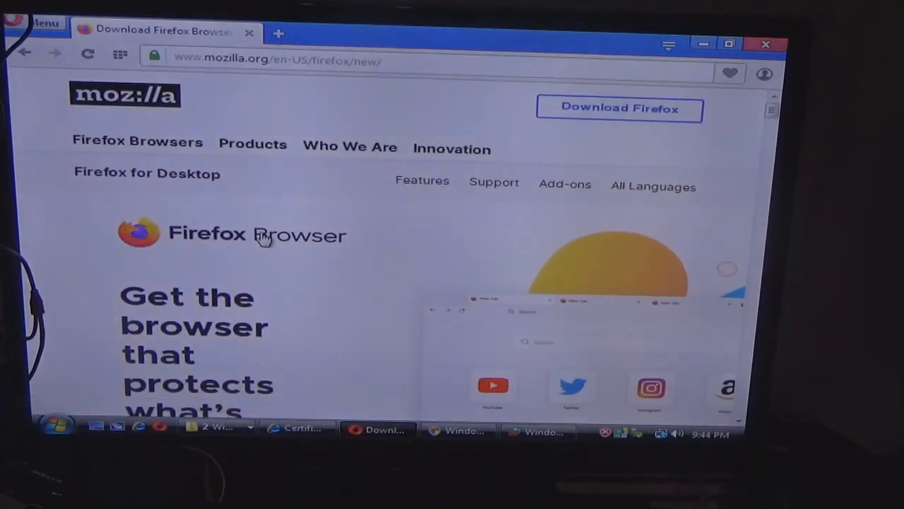
click(619, 107)
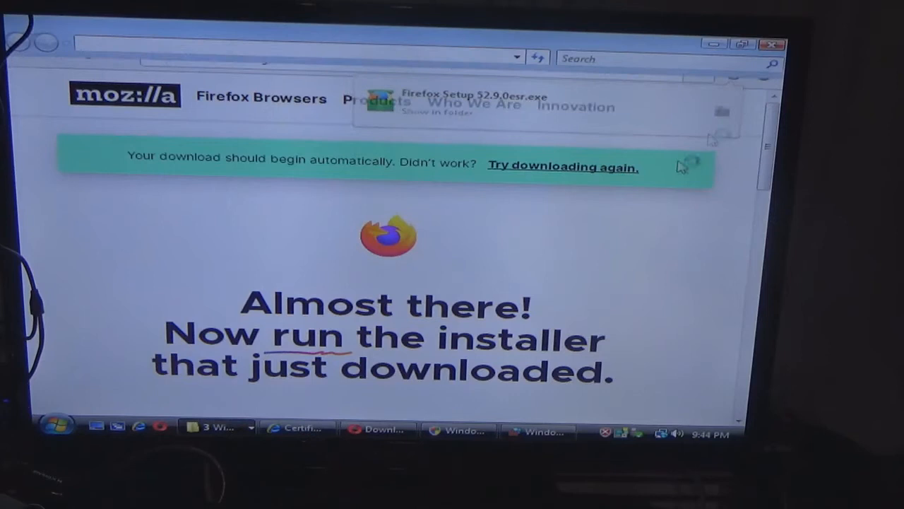
click(434, 116)
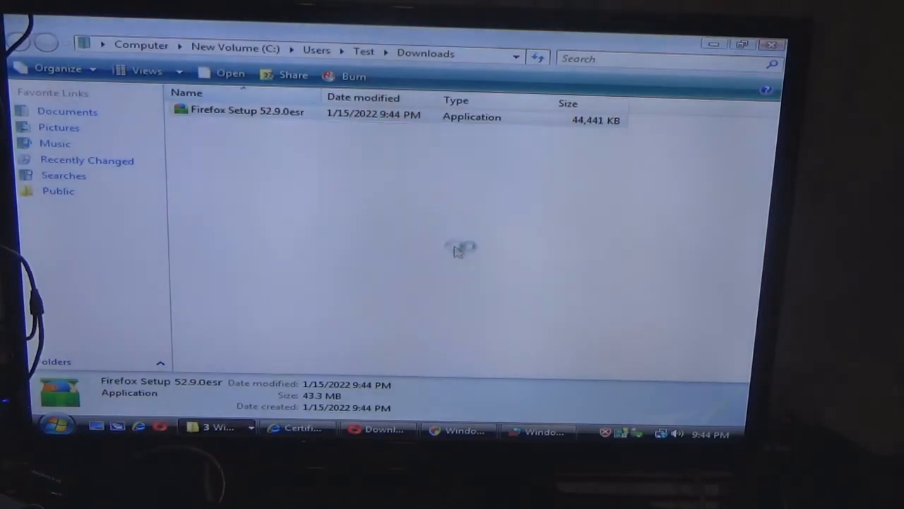
double_click(247, 110)
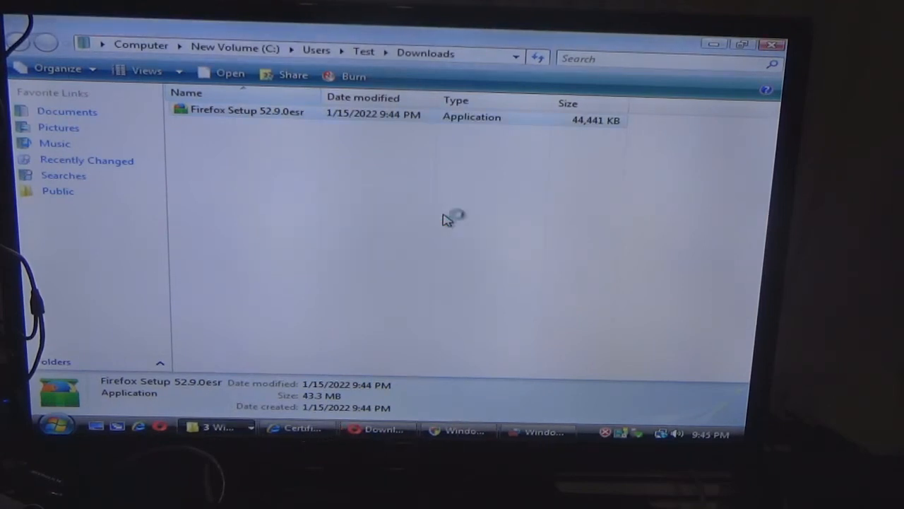
Step: Run the Firefox installer through UAC and install with the Standard setup type
double_click(248, 111)
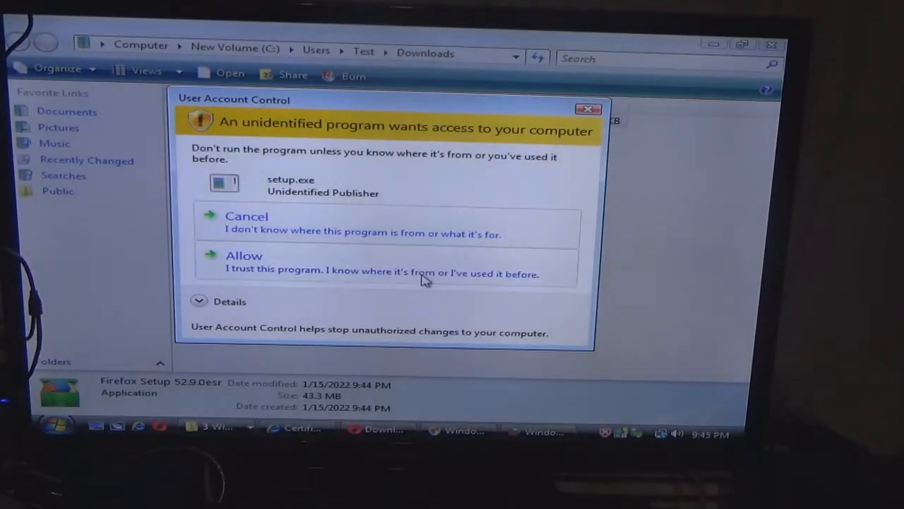
click(245, 254)
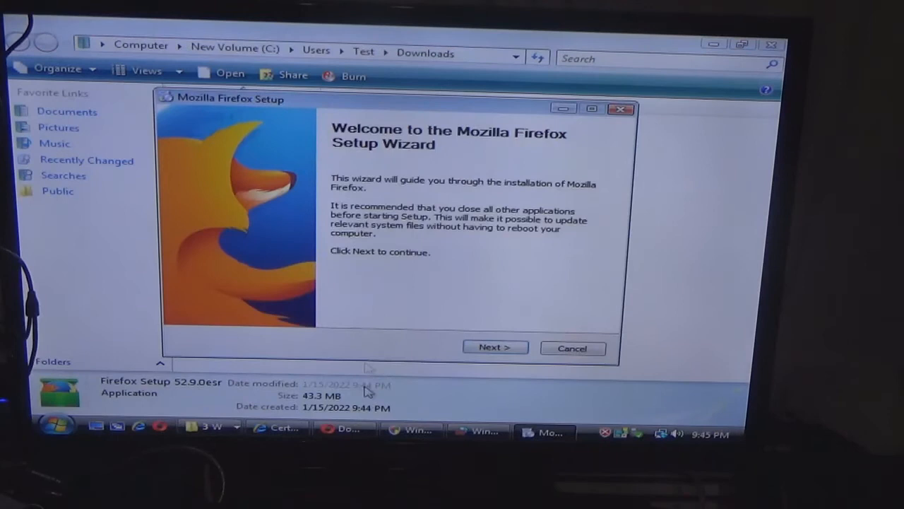
click(495, 348)
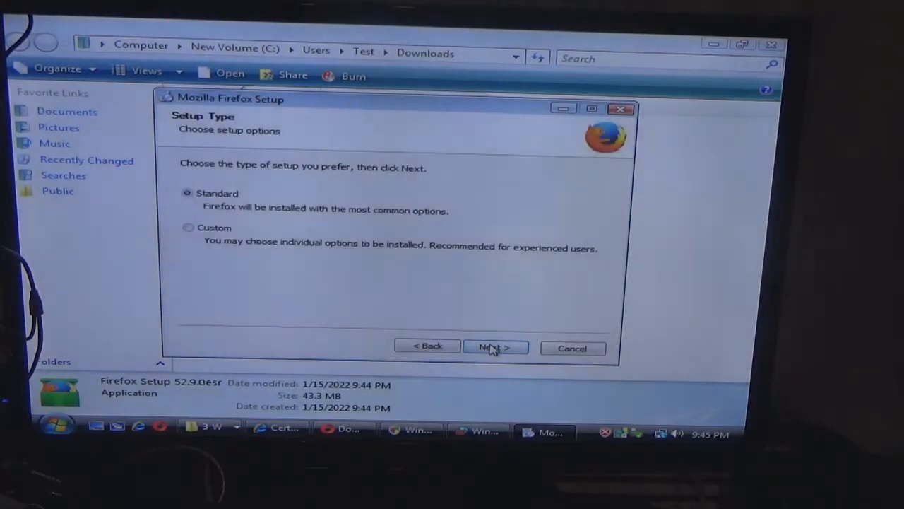
click(494, 346)
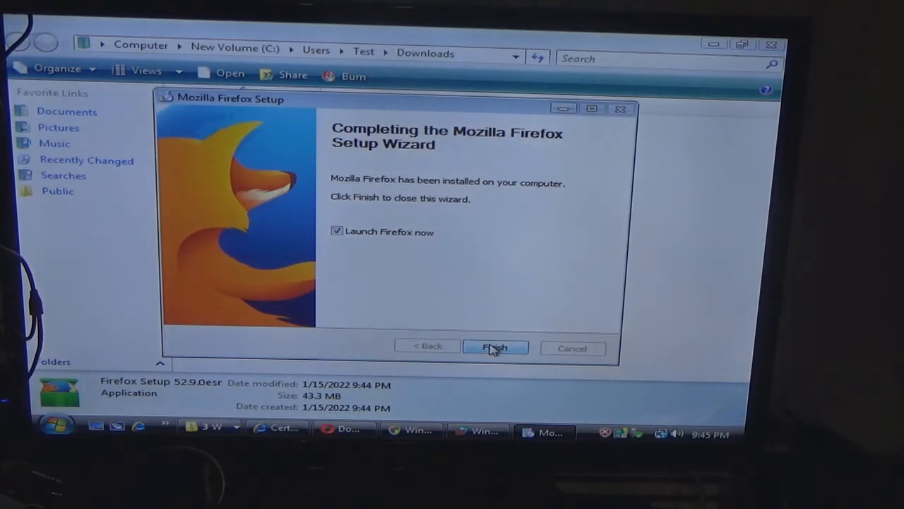
click(494, 348)
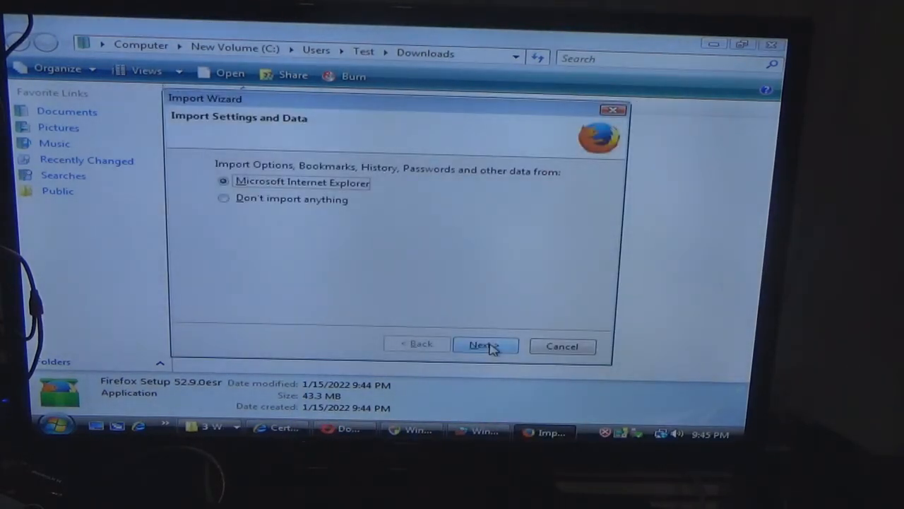
Step: Import settings from Internet Explorer and finish, leaving Firefox on its welcome page
click(485, 344)
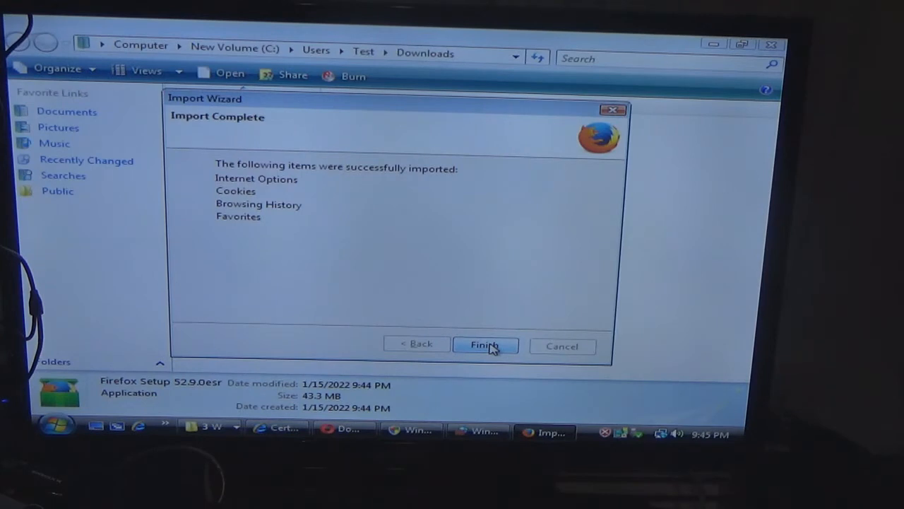
click(485, 345)
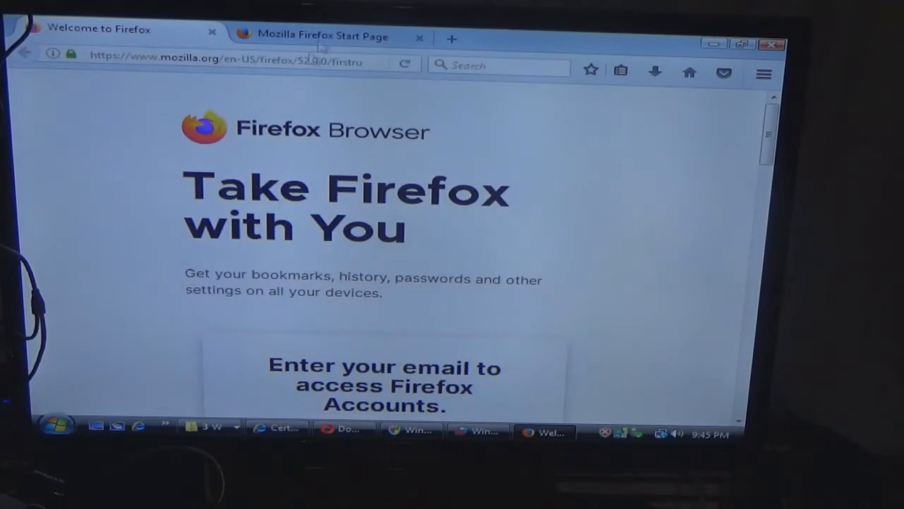
click(247, 63)
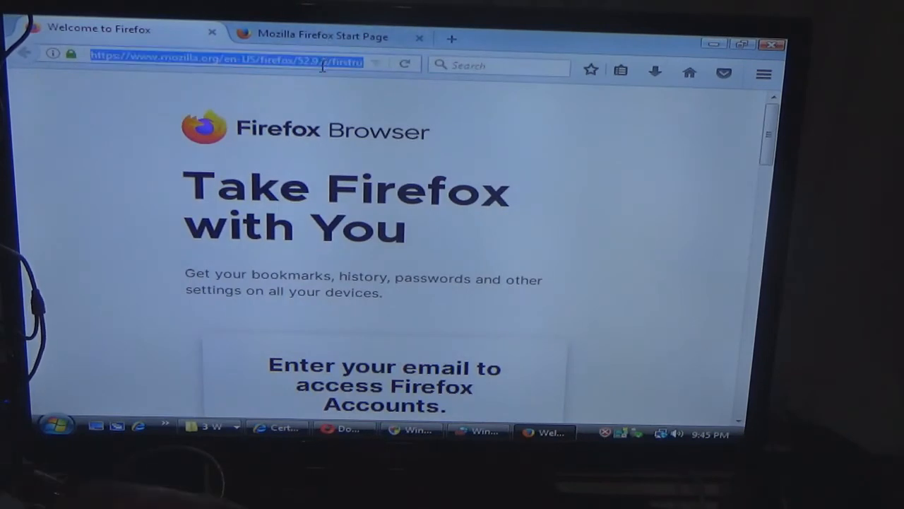
text(www.goog)
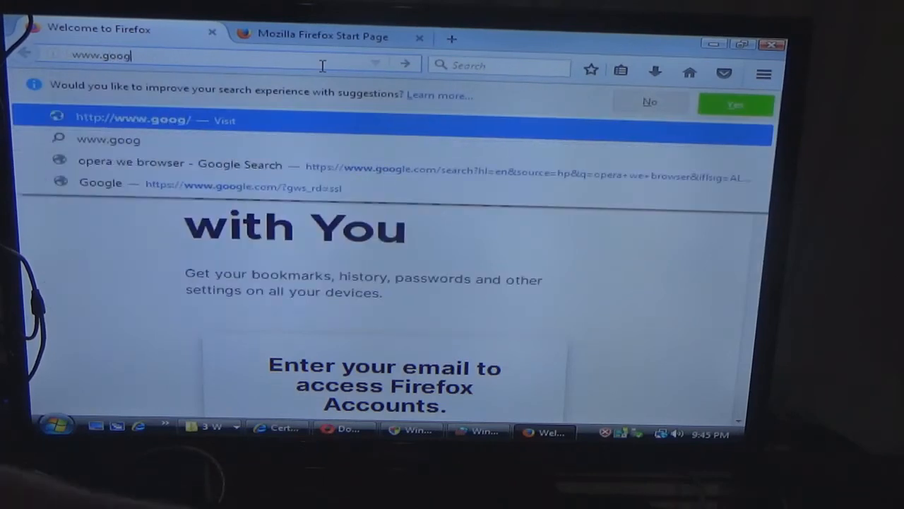
text(le.co)
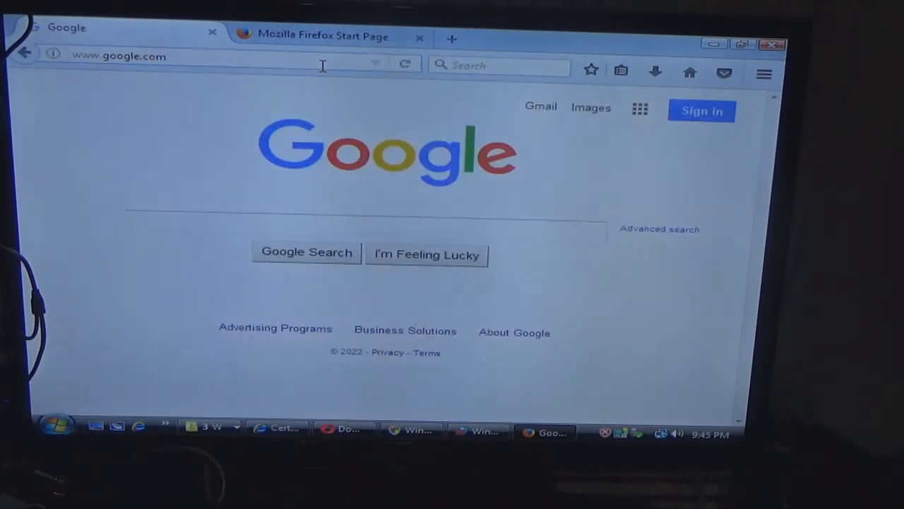
Step: Search 'microsoft edge download from softpedia' and open the Microsoft Edge - Browsers - Softpedia result
text(micr)
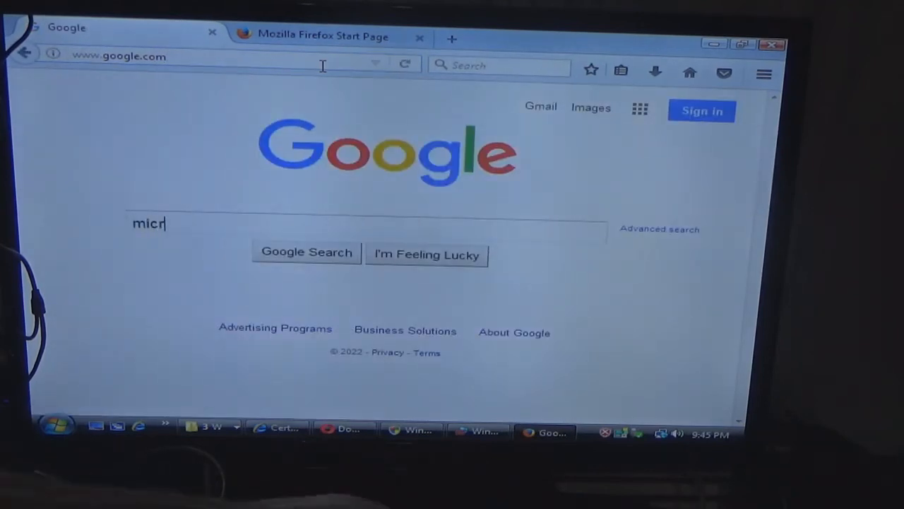
text(osoft)
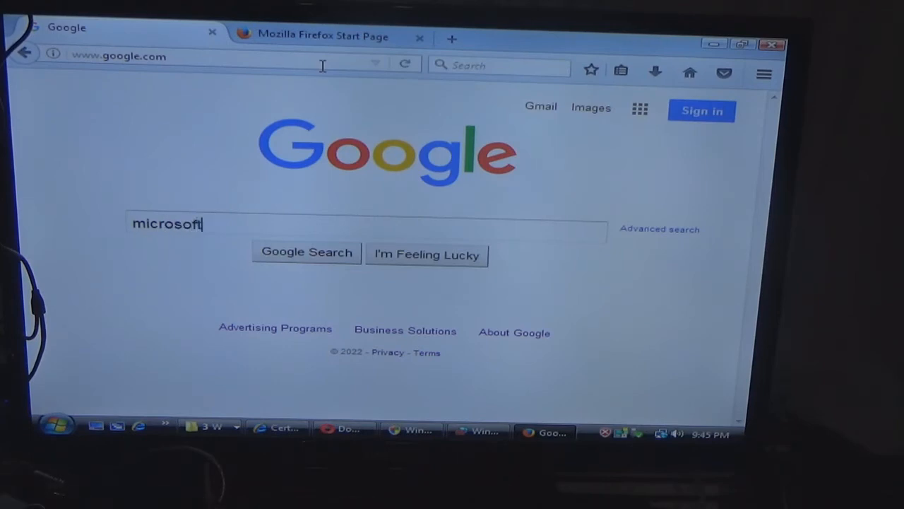
text(edge)
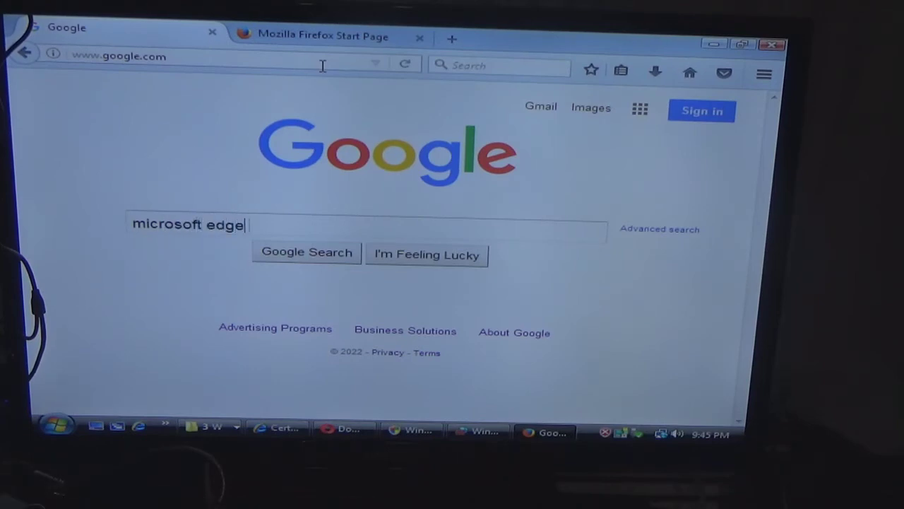
text(downl)
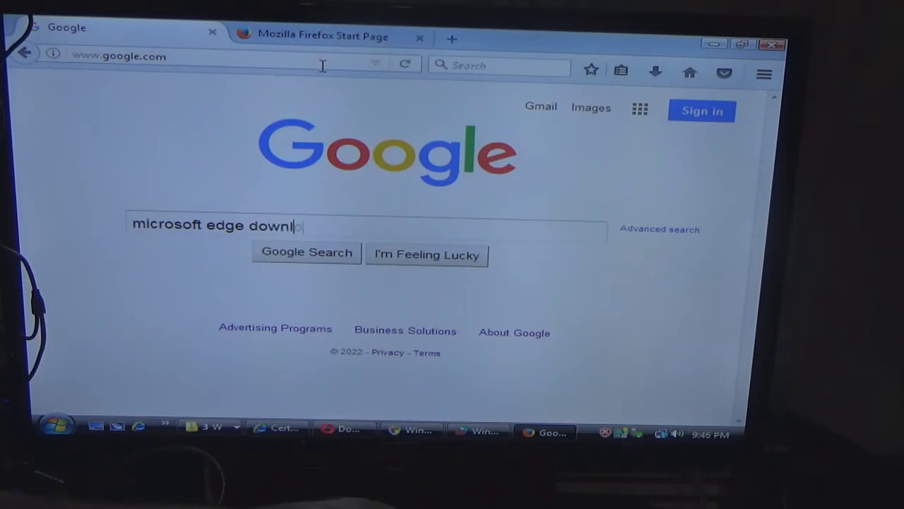
text(od from)
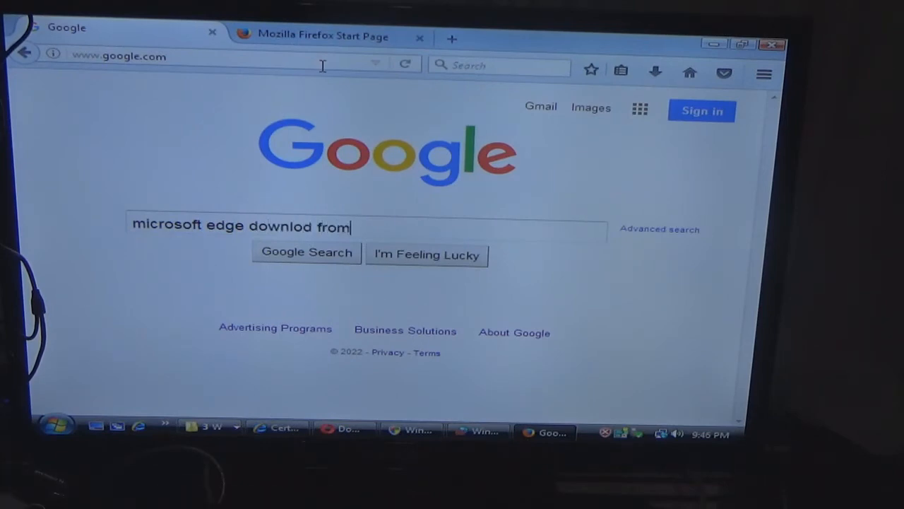
text(soft)
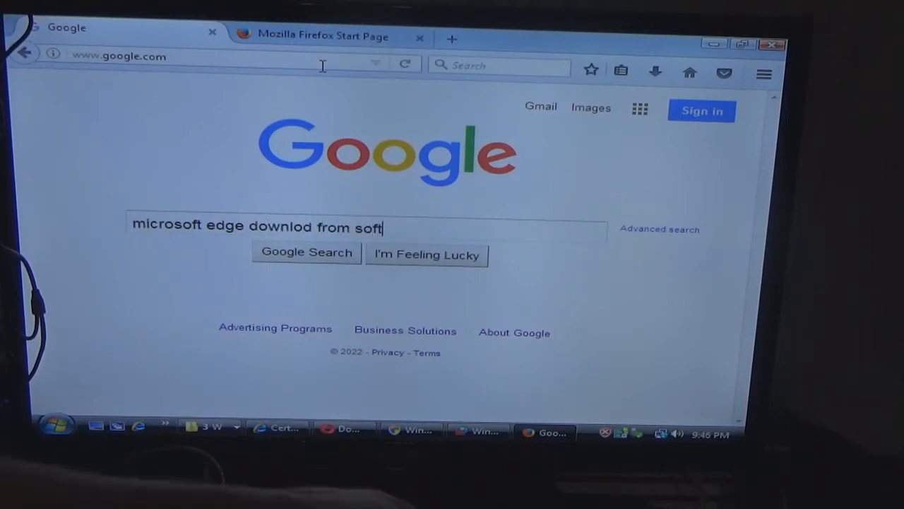
text(pedia)
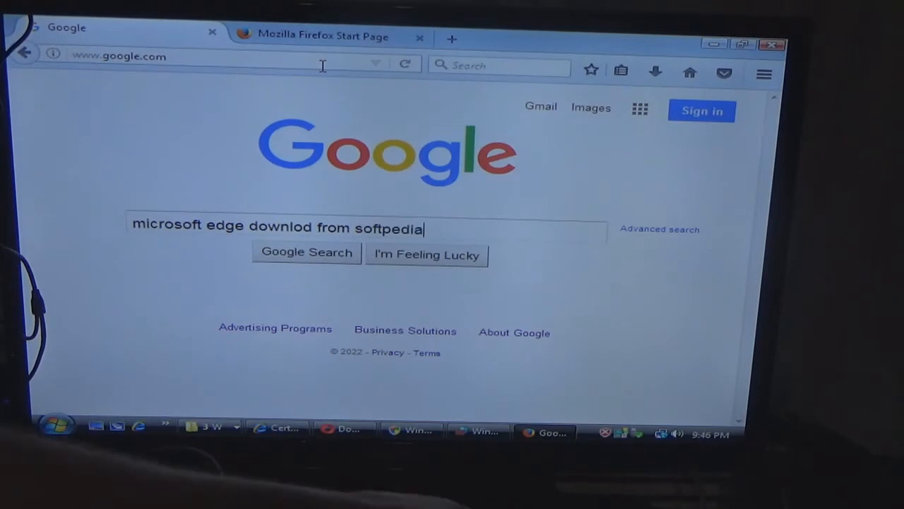
click(307, 251)
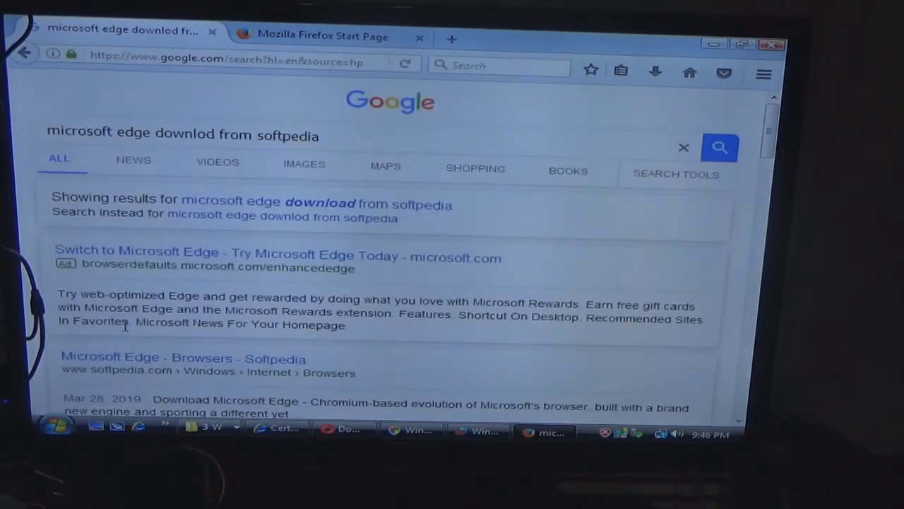
mouse_move(339, 212)
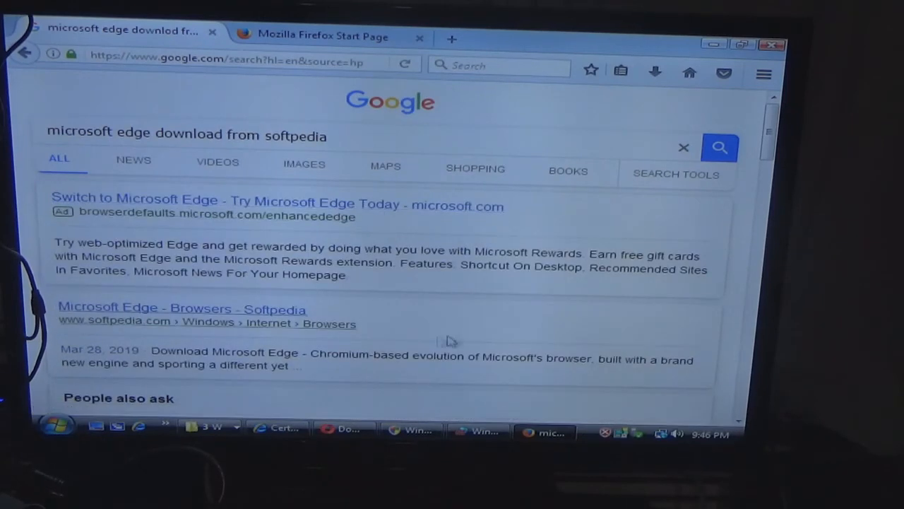
click(181, 308)
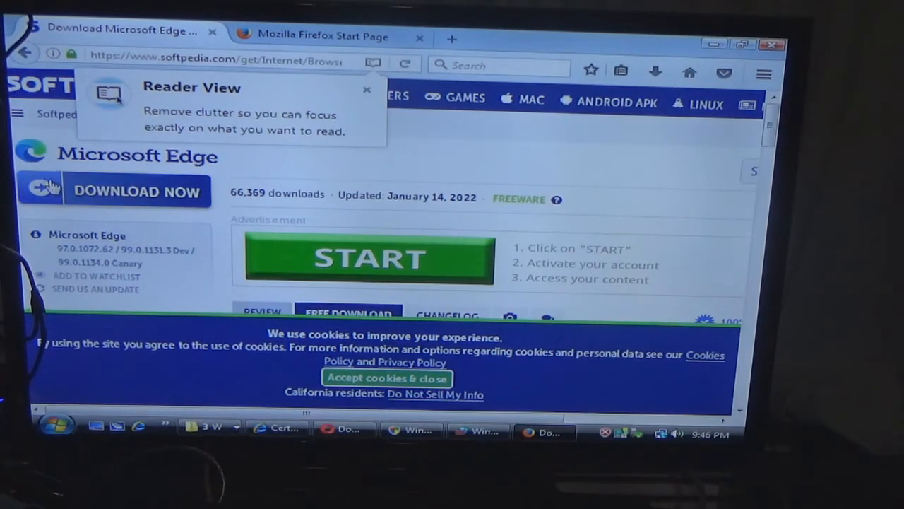
Step: Download via 'Softpedia Secure Download (US) - Stable' and save MicrosoftEdgeSetup to disk
scroll(down, 3)
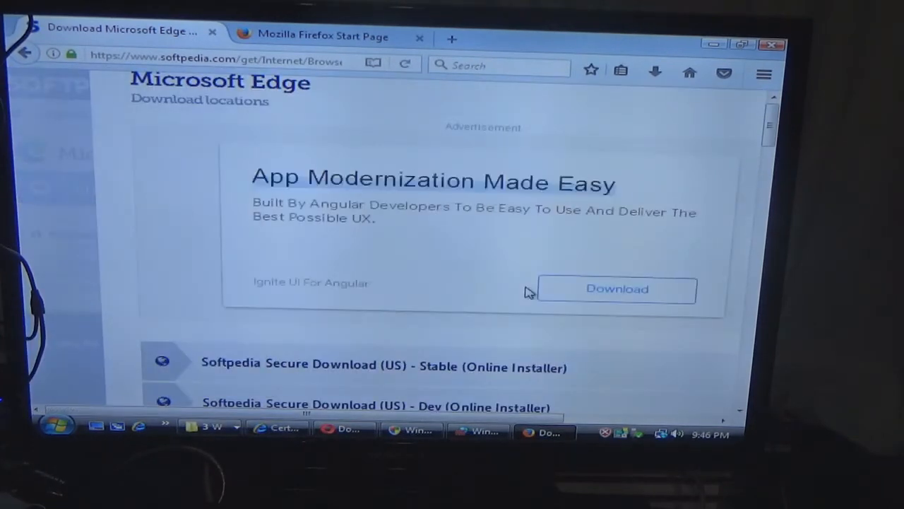
scroll(down, 3)
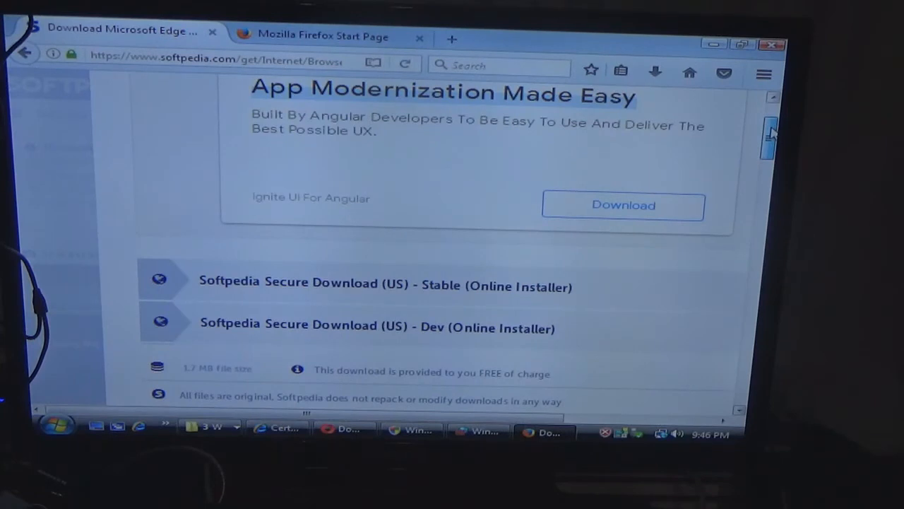
scroll(down, 3)
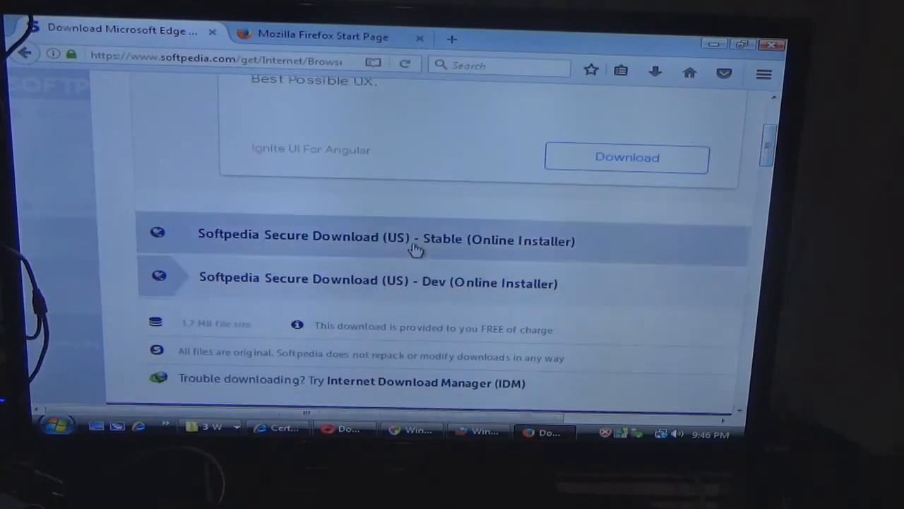
click(387, 240)
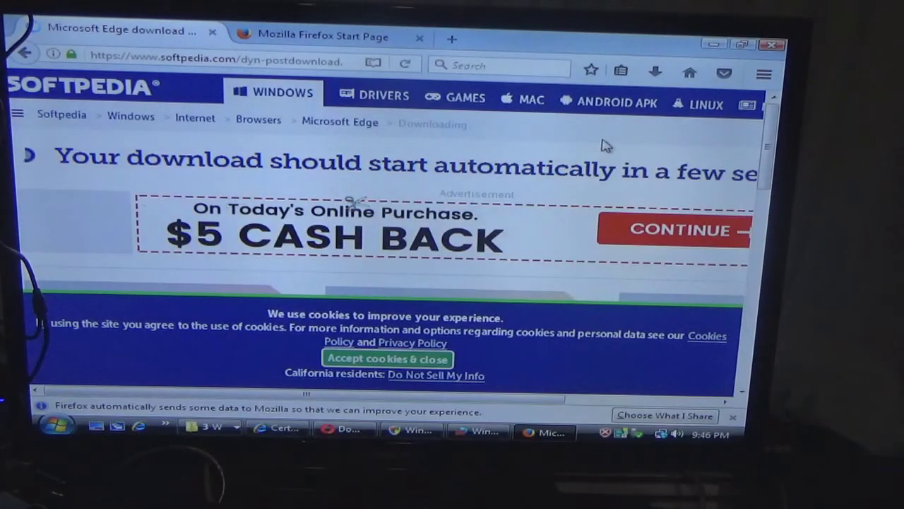
mouse_move(723, 73)
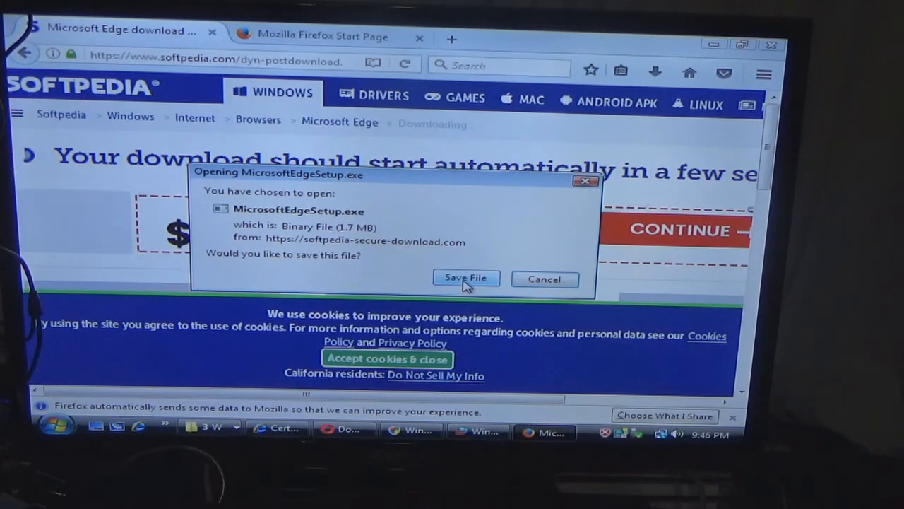
click(467, 277)
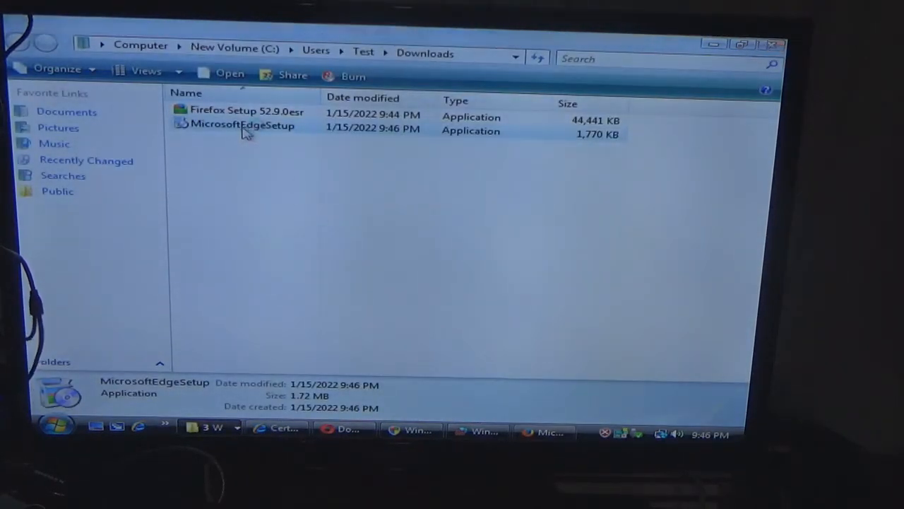
mouse_move(328, 229)
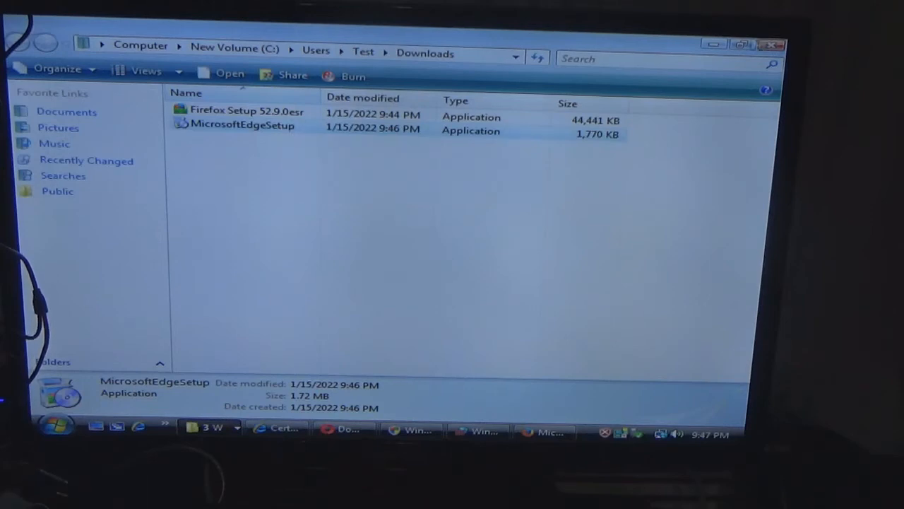
mouse_move(712, 44)
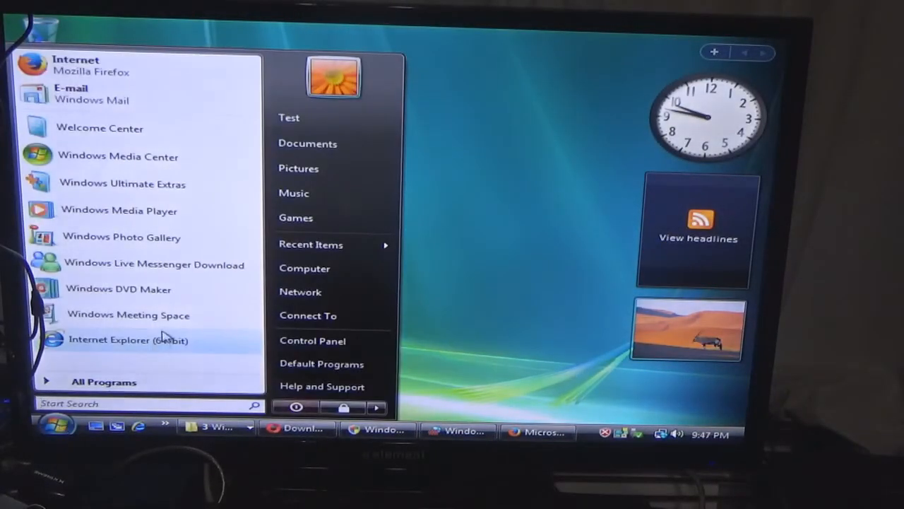
mouse_move(113, 153)
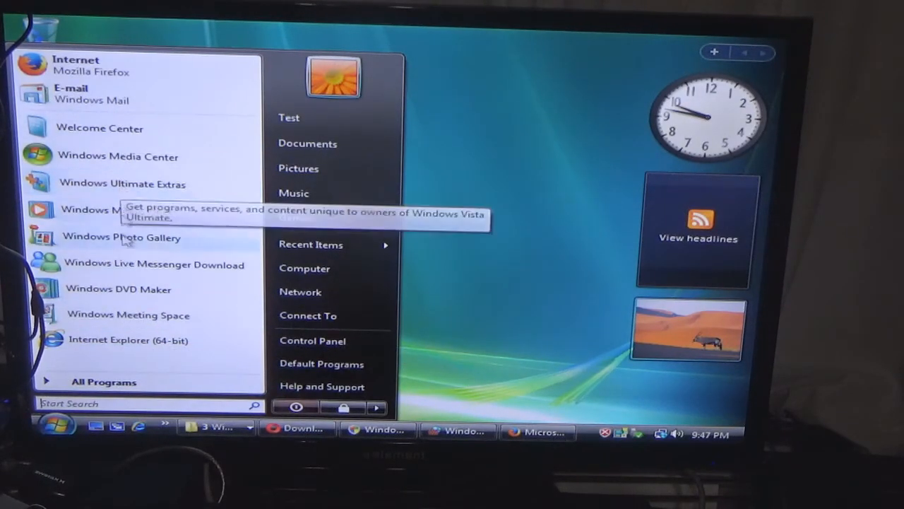
Step: Switch back to the Firefox window showing Softpedia's Browsers category page
click(104, 381)
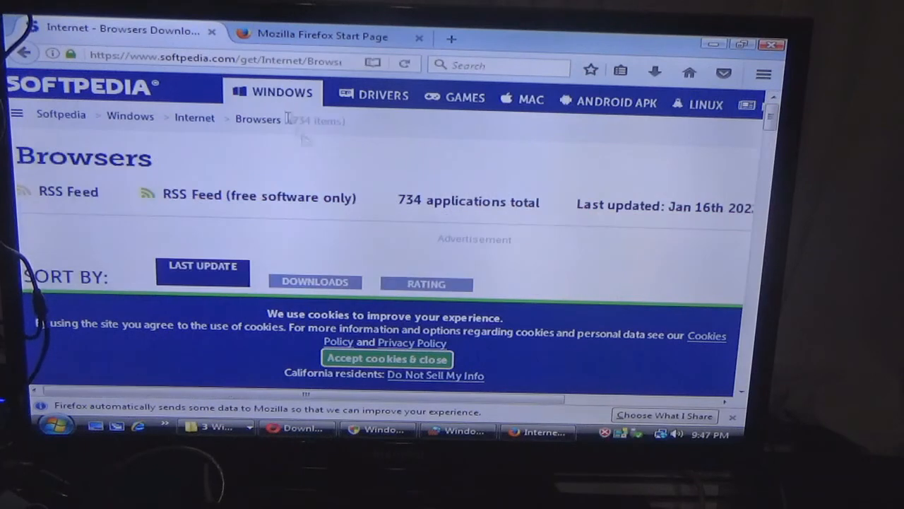
Step: Return to the Google results for the Microsoft Edge download search after starting to enter 'www'
click(212, 62)
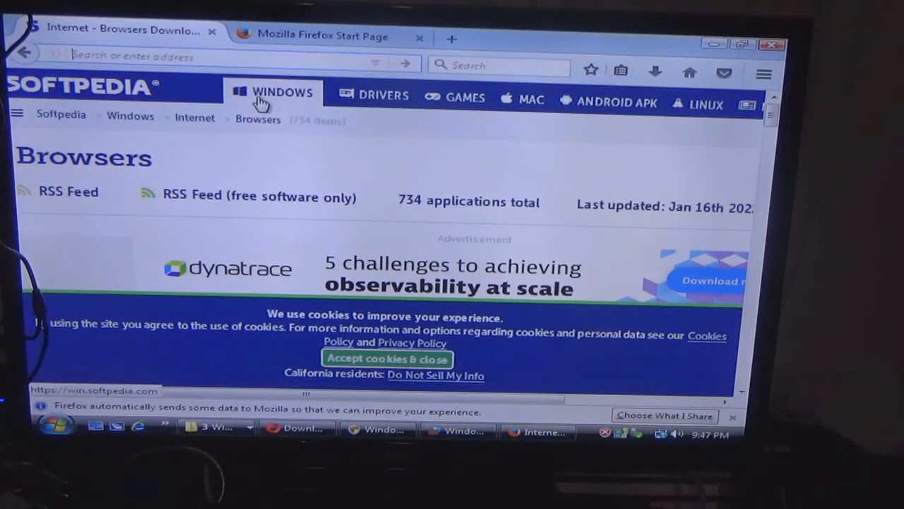
text(www)
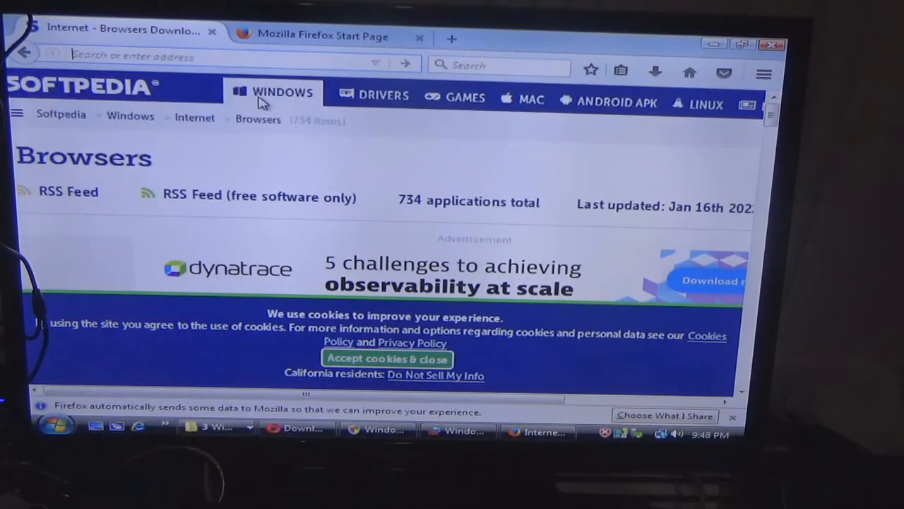
mouse_move(435, 113)
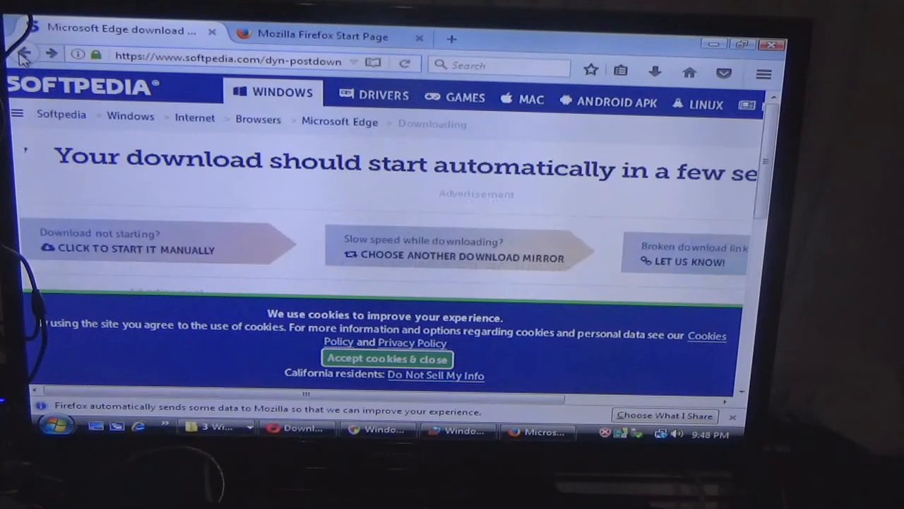
click(25, 53)
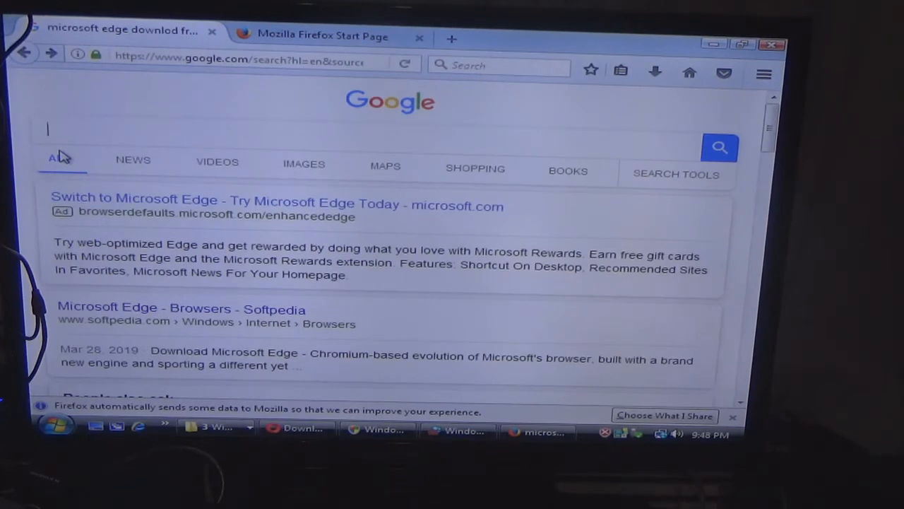
text(weatheri)
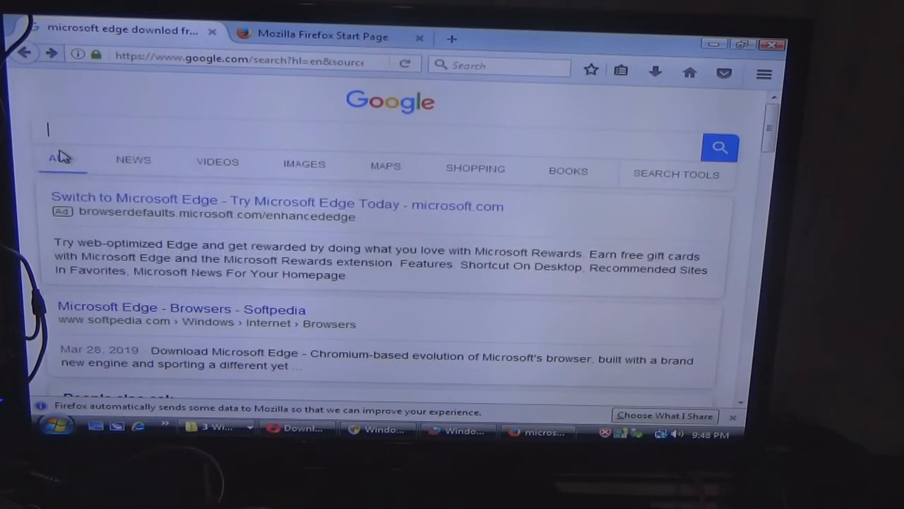
text(weathering with you netflixd)
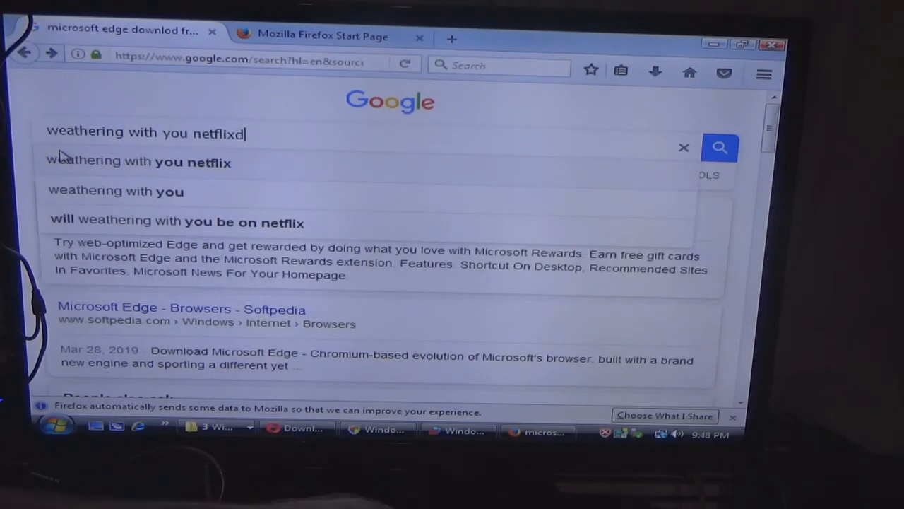
text(p)
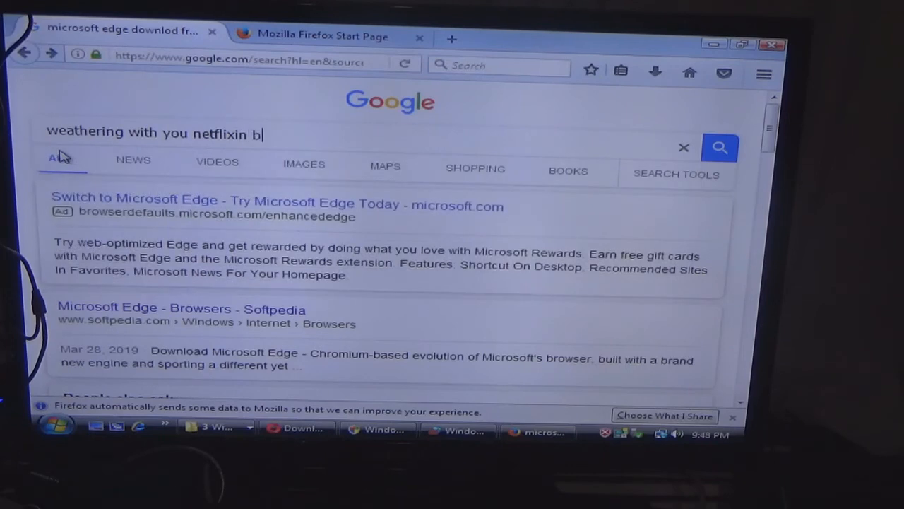
text(all do)
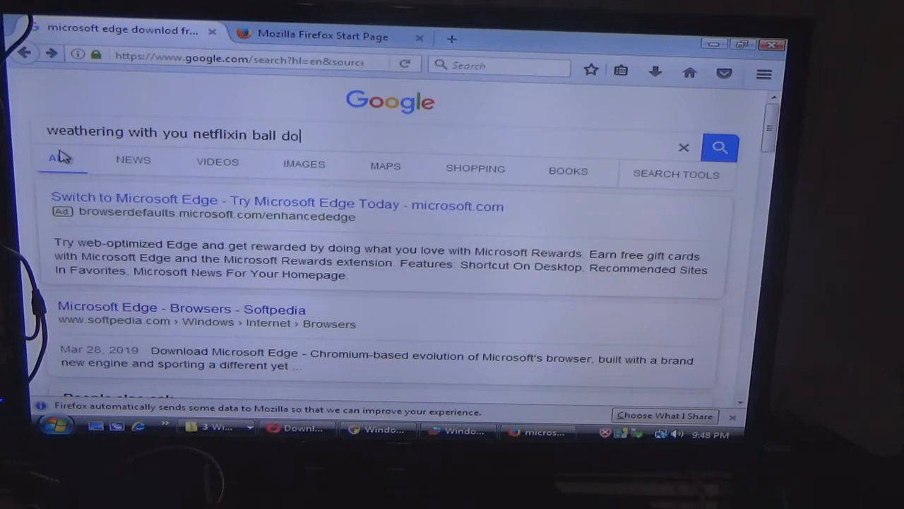
text(wnloa)
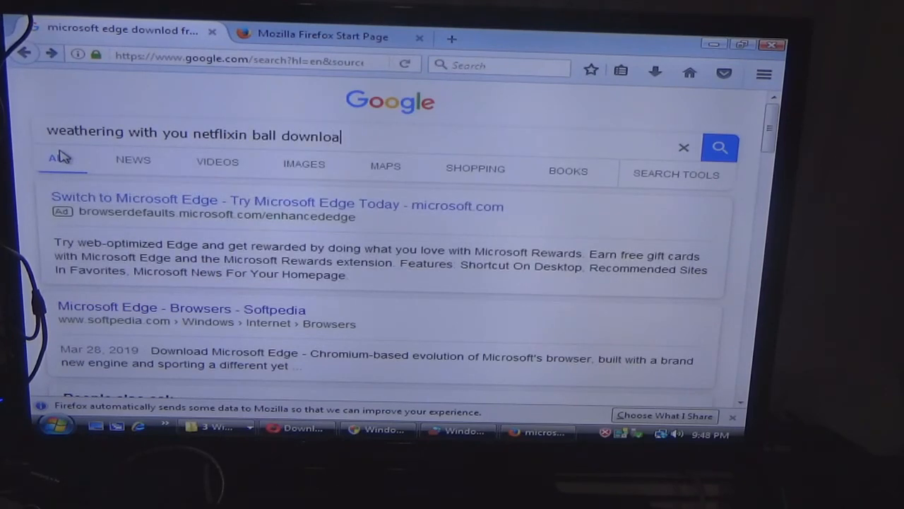
click(719, 148)
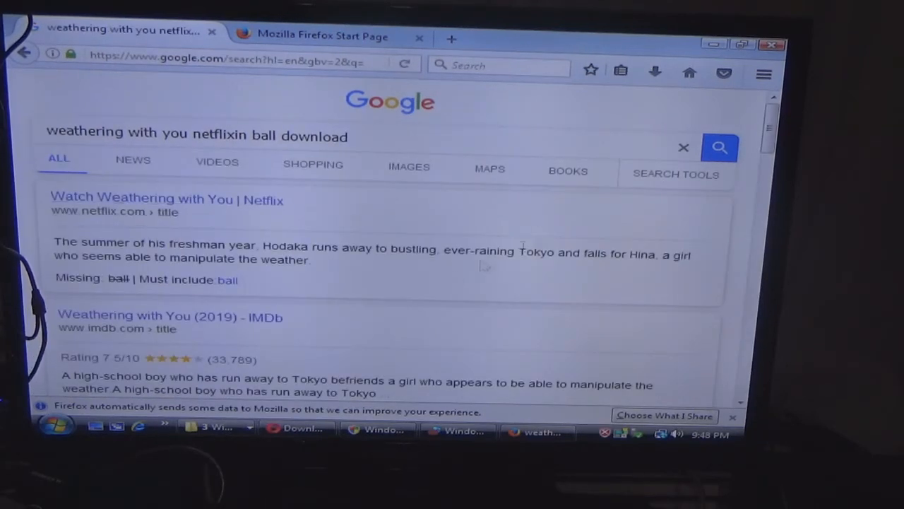
scroll(down, 3)
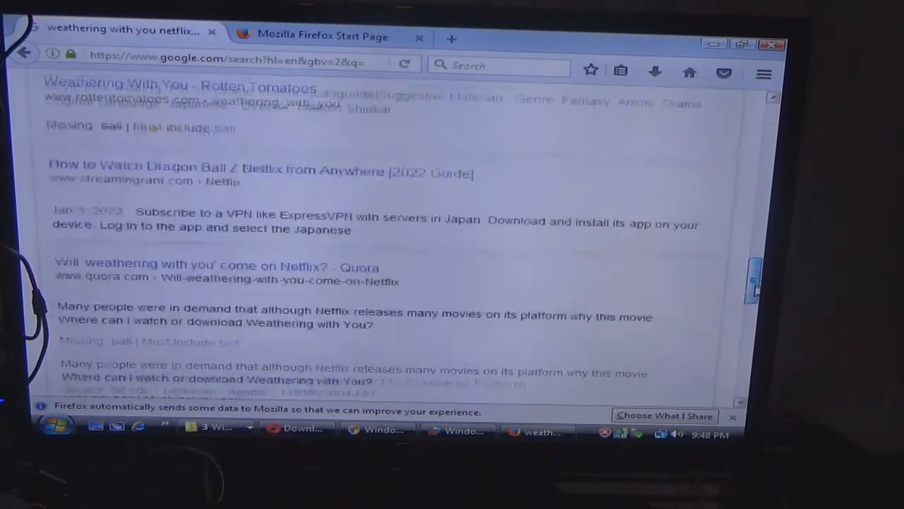
scroll(down, 3)
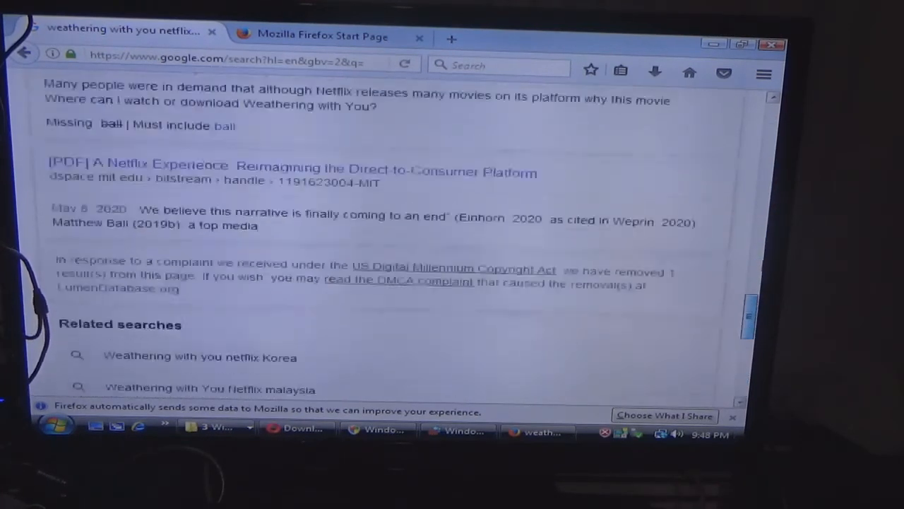
scroll(up, 3)
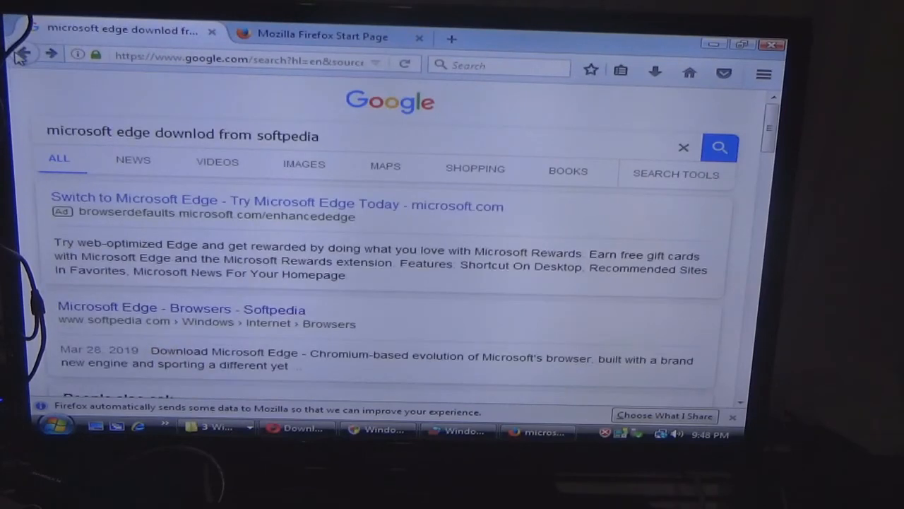
Step: Search Google for 'seanthecomputertech youtube channel' from the Google home page
click(24, 53)
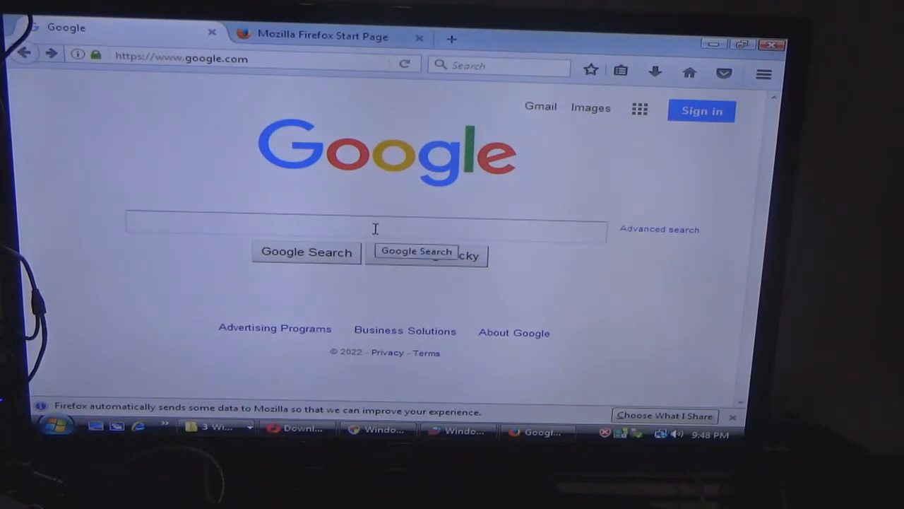
text(sean)
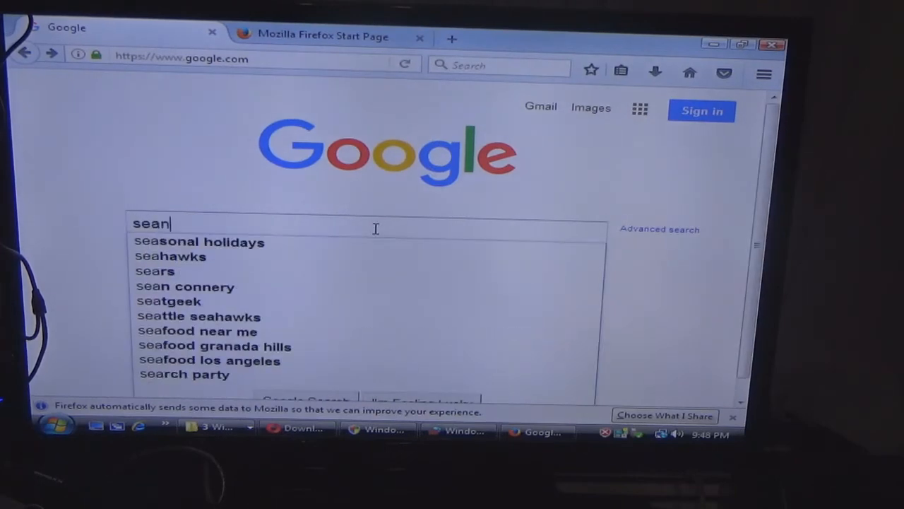
text(tge)
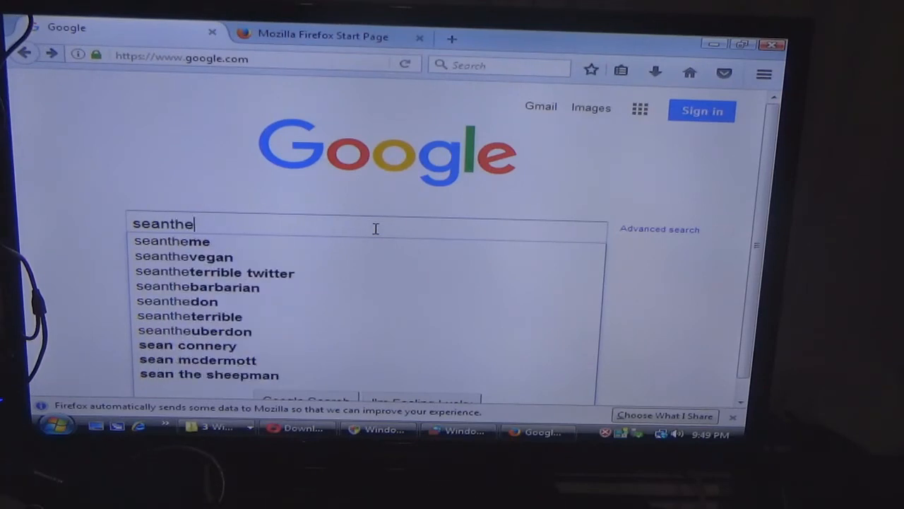
text(compu)
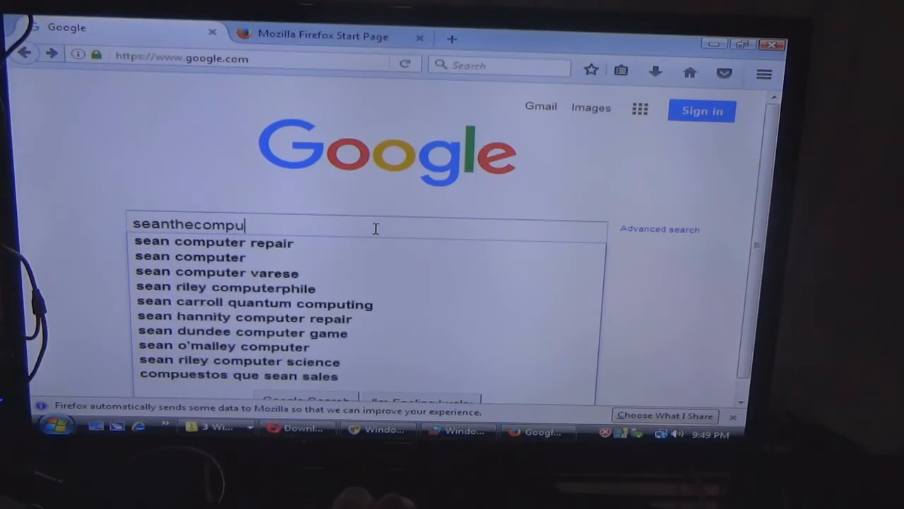
text(ter)
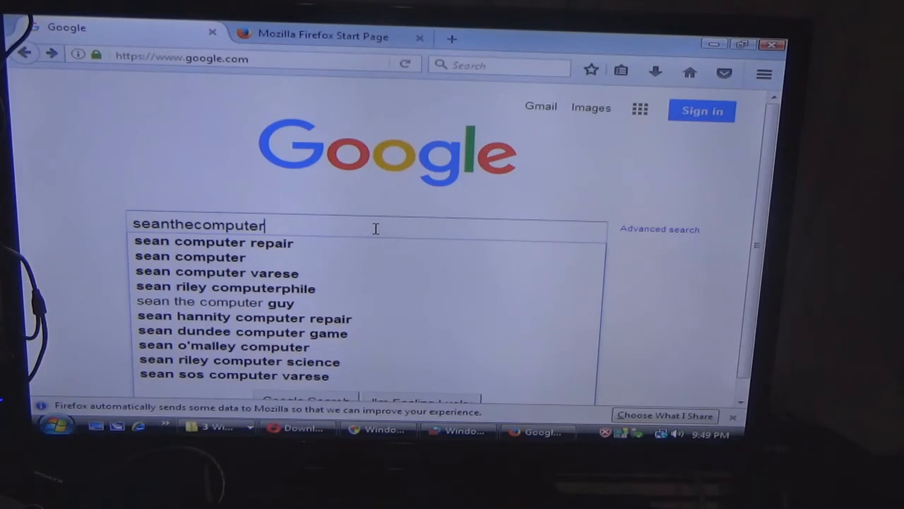
text(tech)
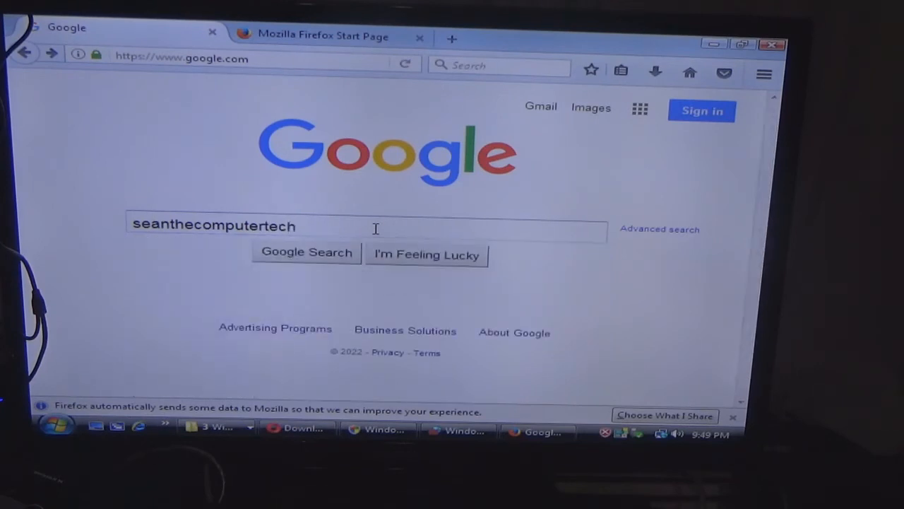
text(youtube ch)
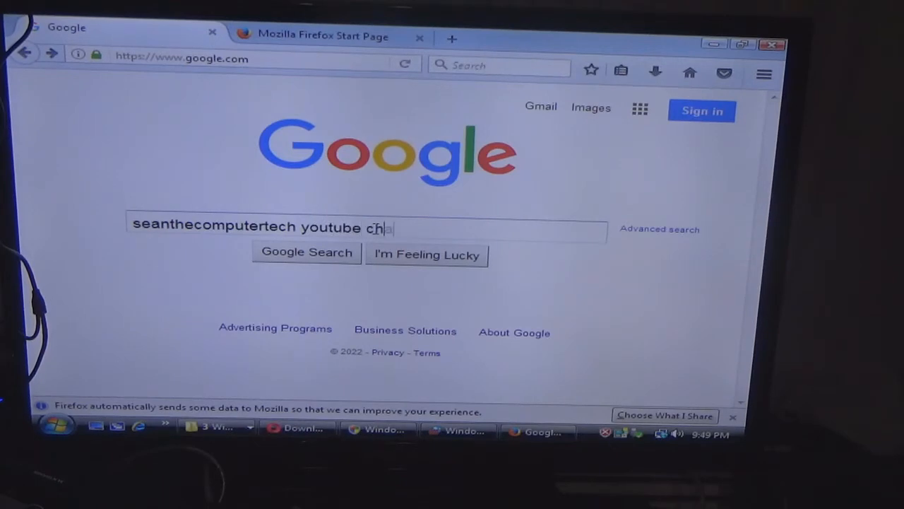
text(nnel)
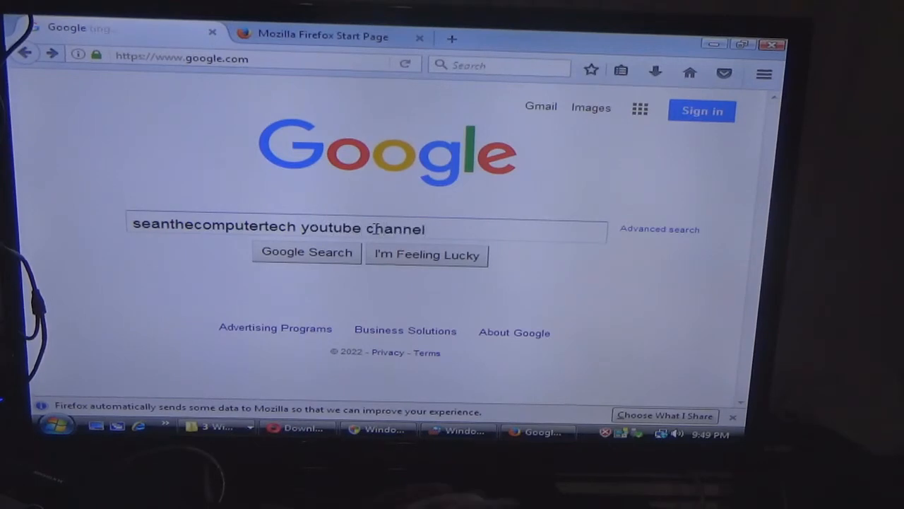
click(305, 251)
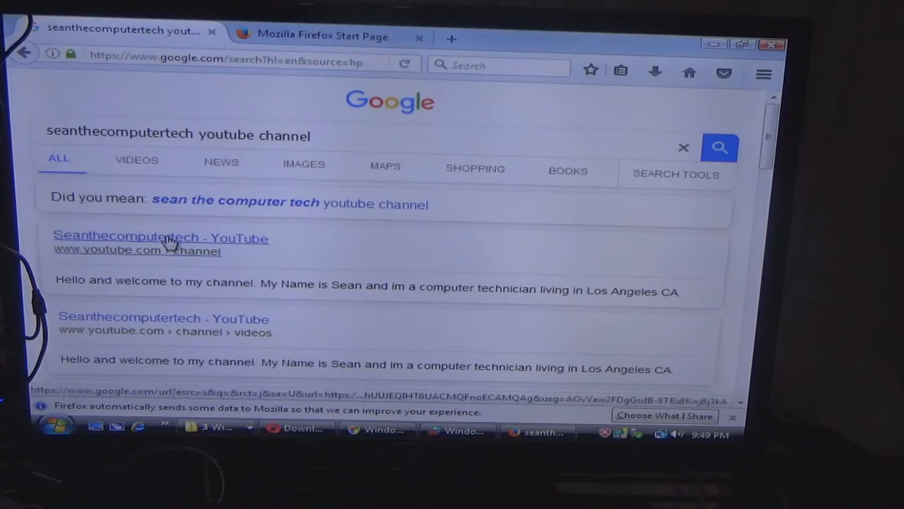
Step: Open the Seanthecomputertech YouTube channel result and browse its uploads and shorts
click(161, 238)
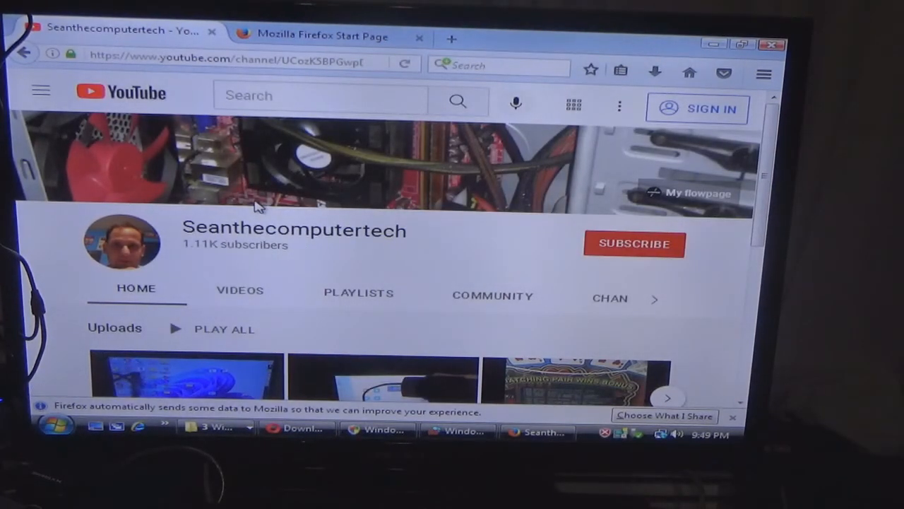
scroll(down, 3)
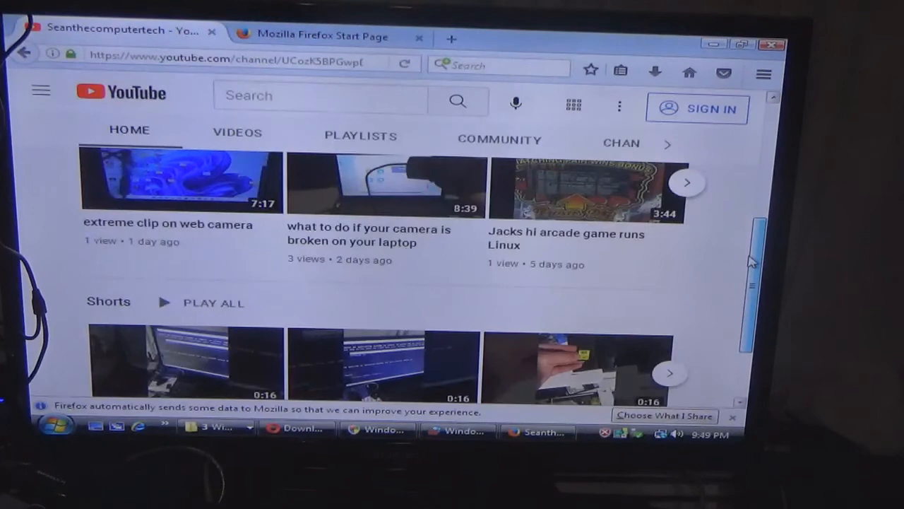
scroll(down, 3)
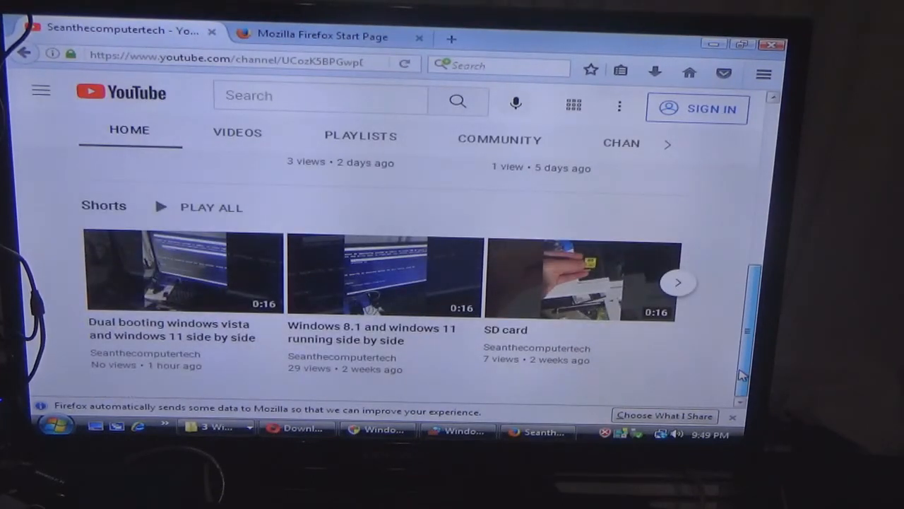
scroll(up, 3)
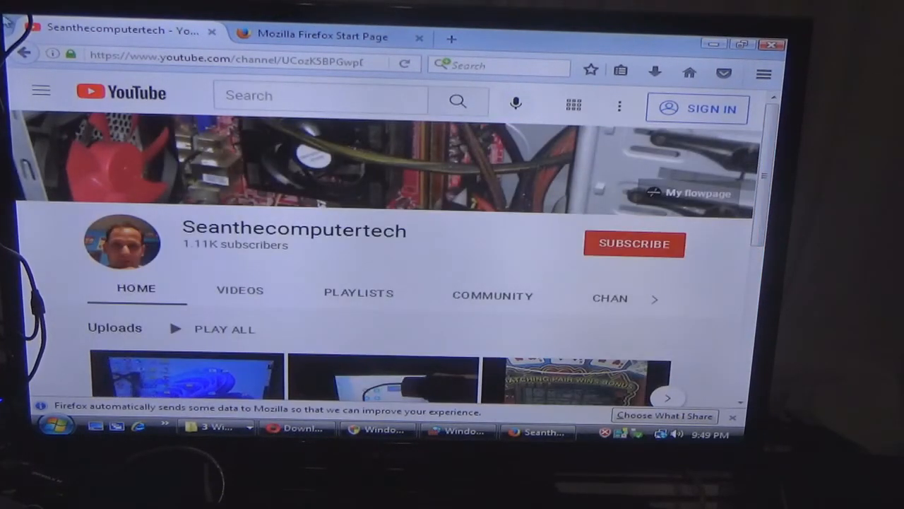
scroll(down, 3)
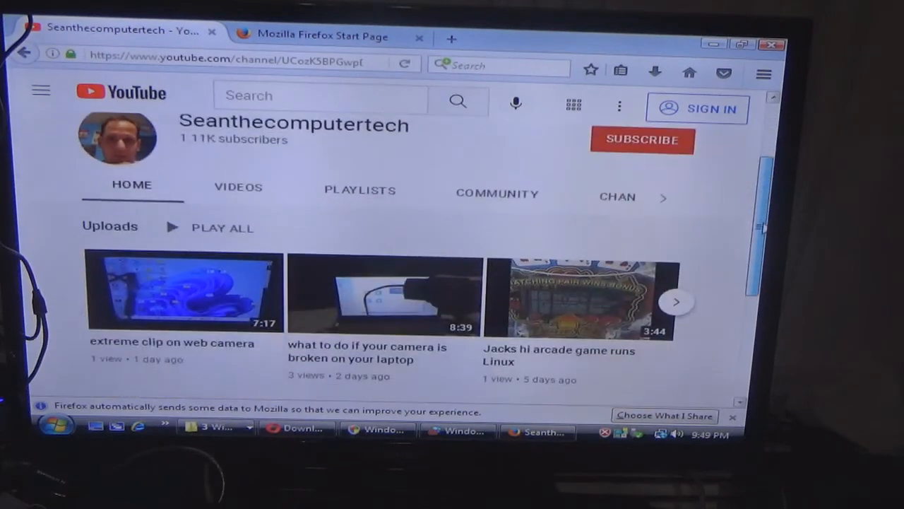
Step: Play the 'extreme clip on web camera' video past the TV offer and ads, then close Firefox
click(184, 290)
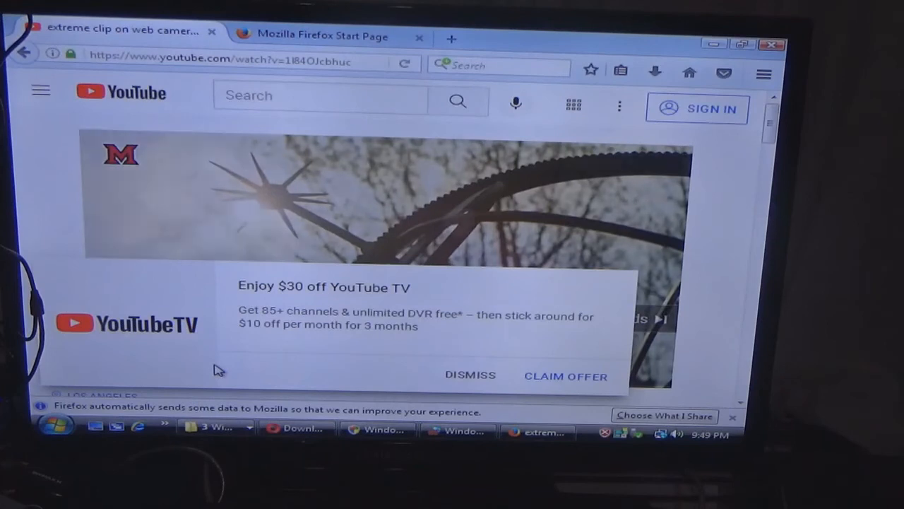
click(469, 375)
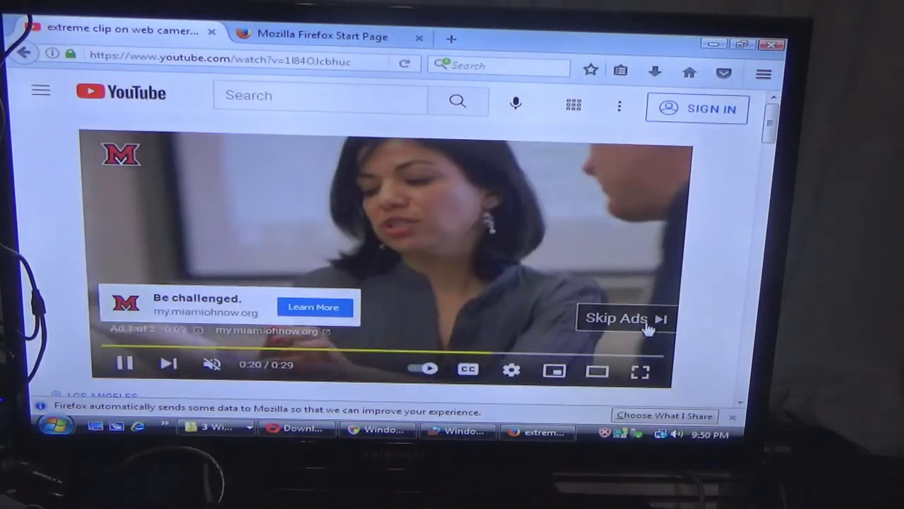
click(616, 317)
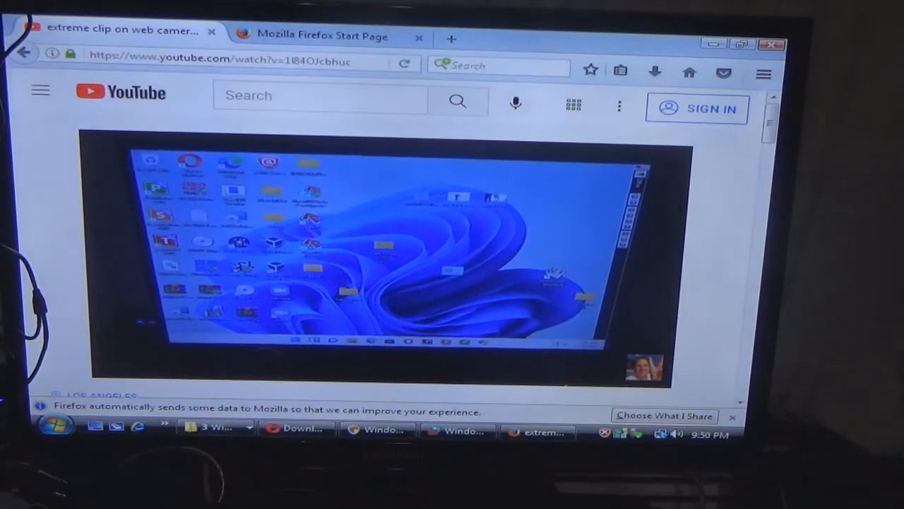
click(771, 44)
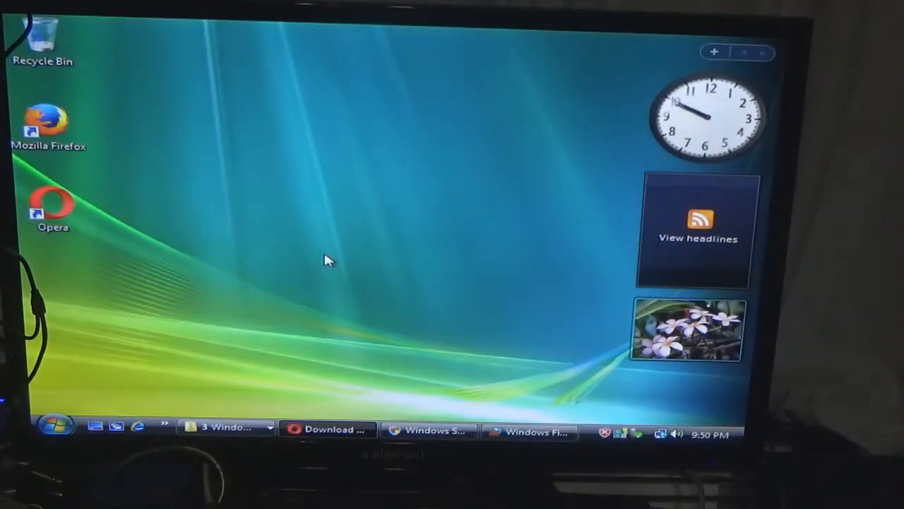
mouse_move(709, 126)
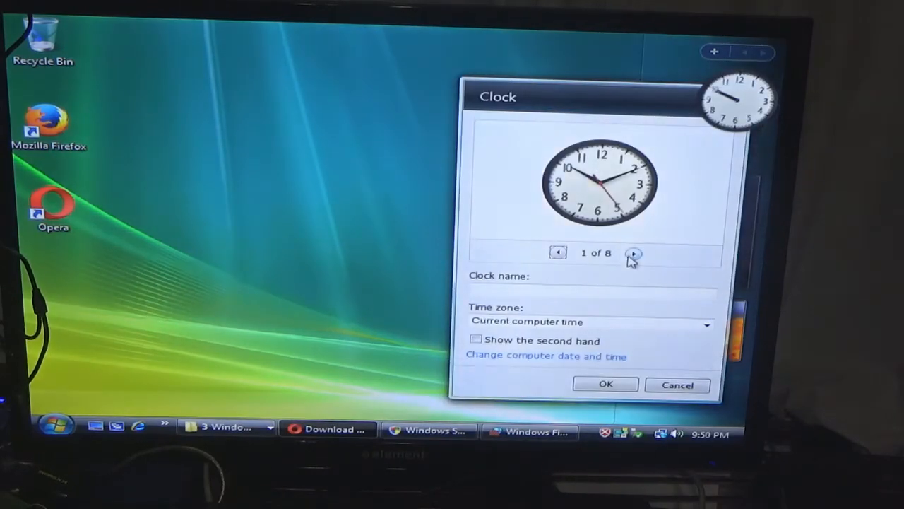
Step: Browse the clock gadget styles to the blue neon face (4 of 8) and apply it
click(633, 253)
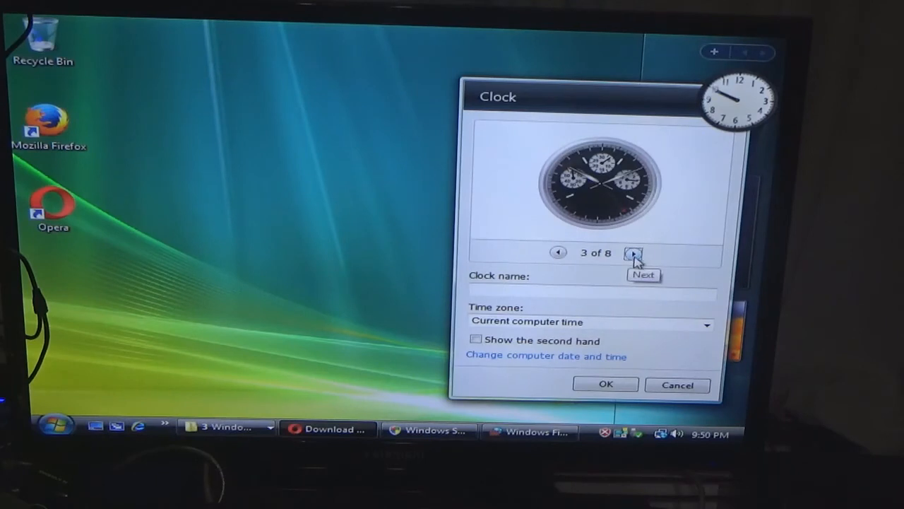
click(635, 253)
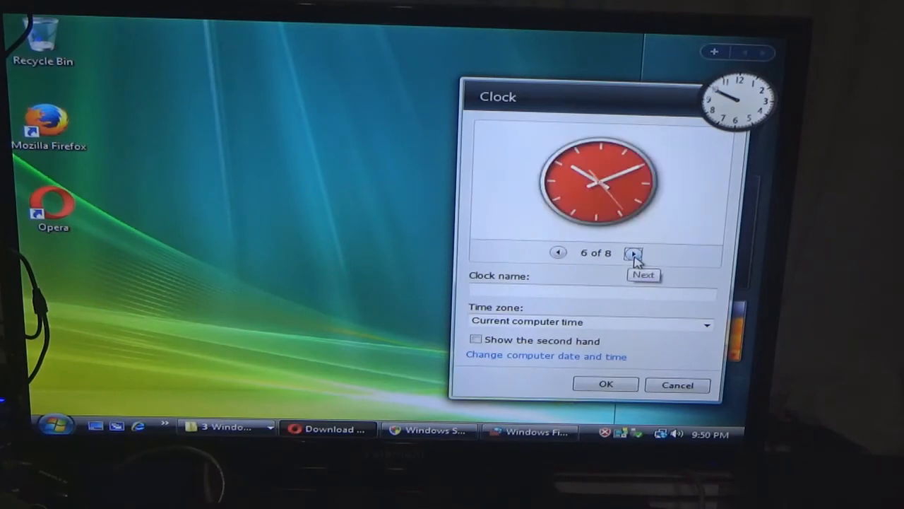
click(633, 252)
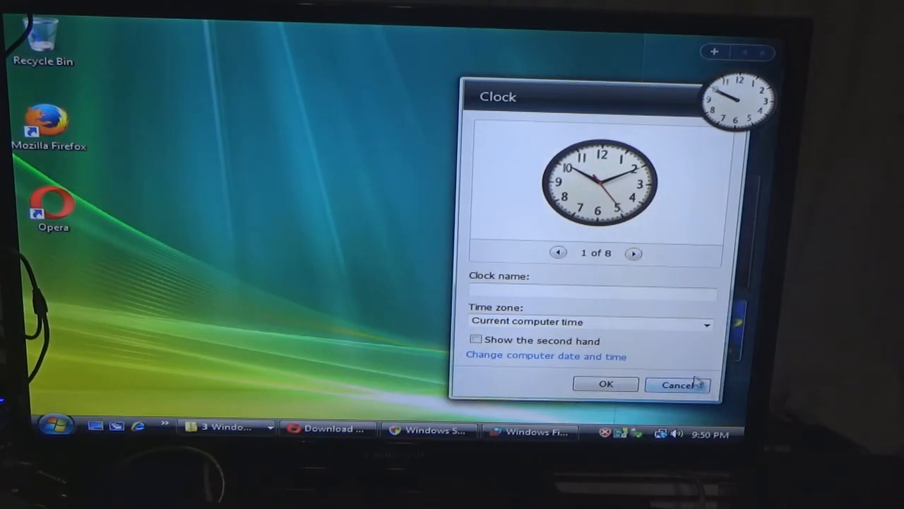
click(633, 252)
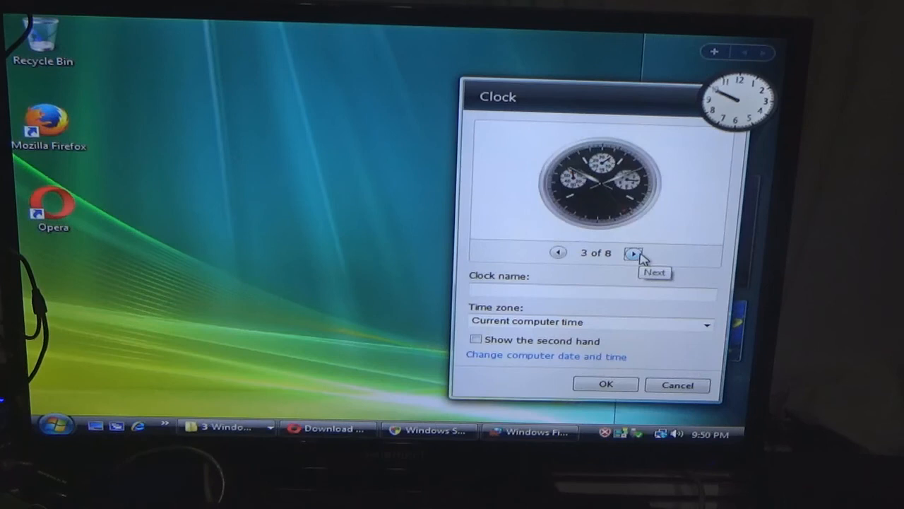
click(633, 253)
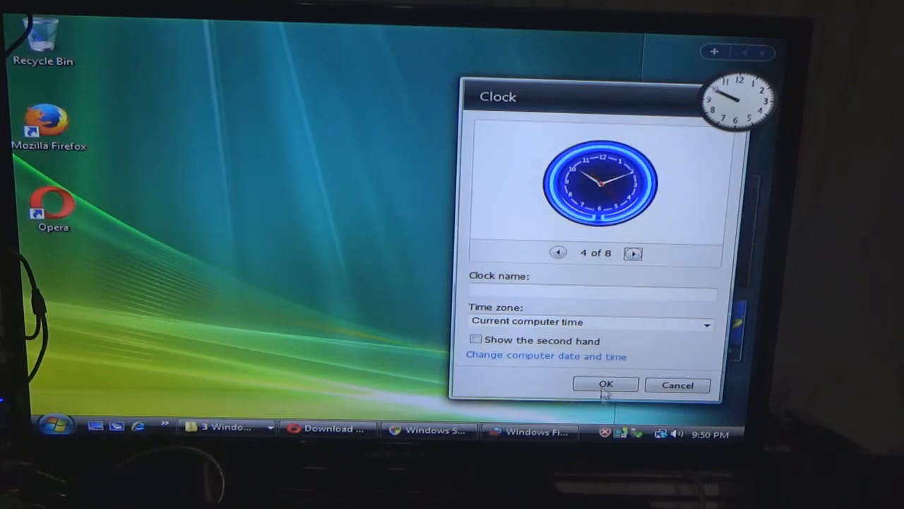
click(604, 385)
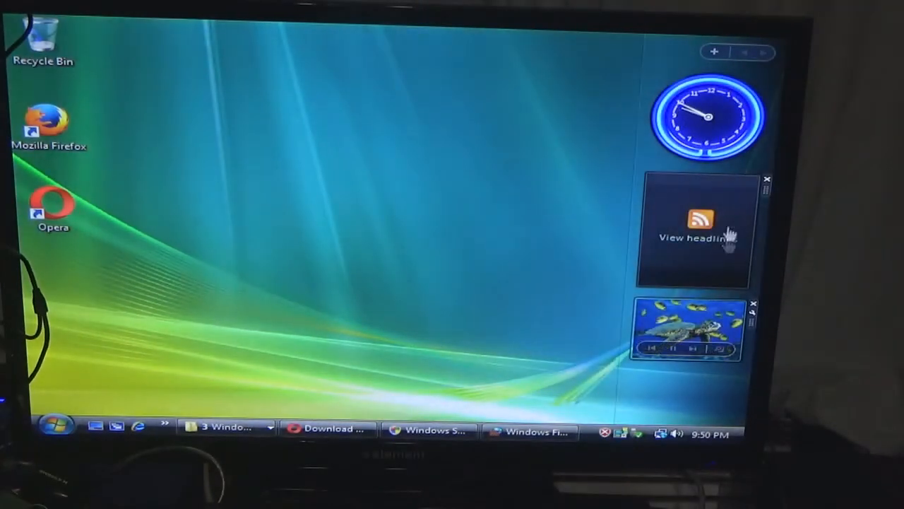
Step: Add the CPU Meter and Picture Puzzle gadgets to the sidebar from the gadget gallery
click(715, 51)
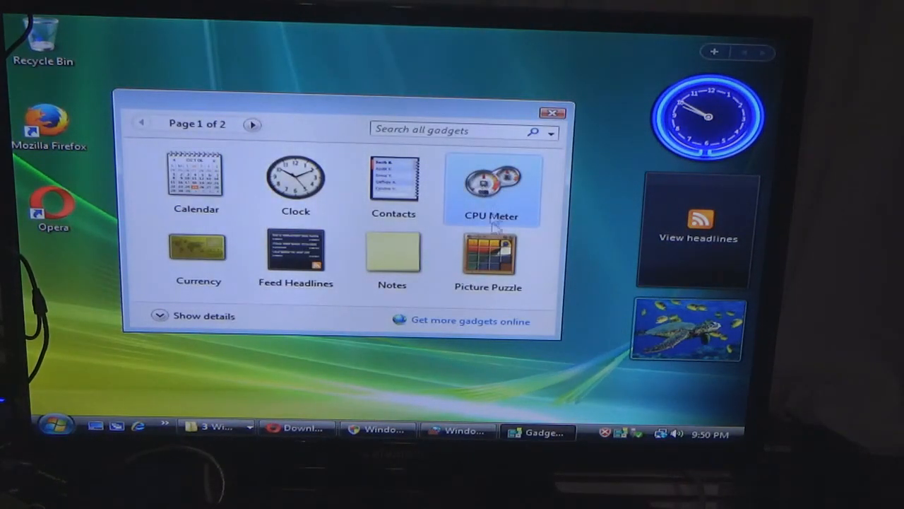
double_click(492, 184)
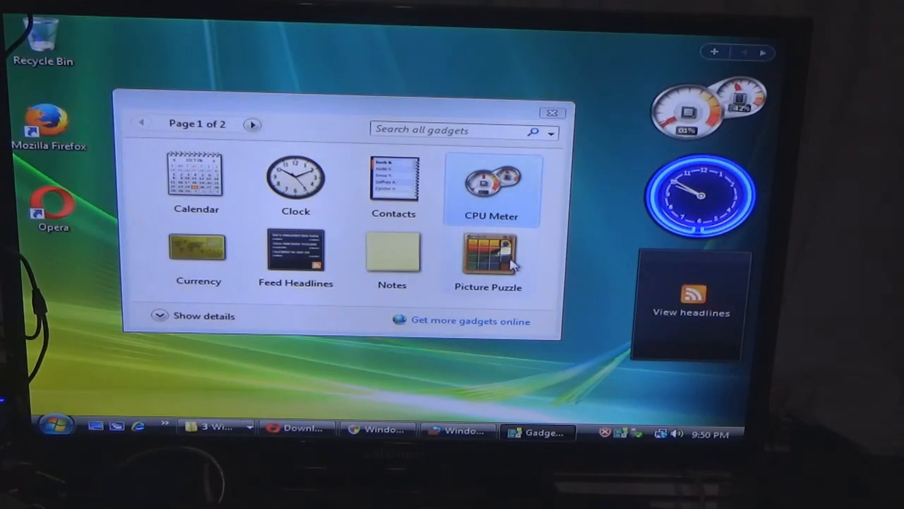
click(489, 252)
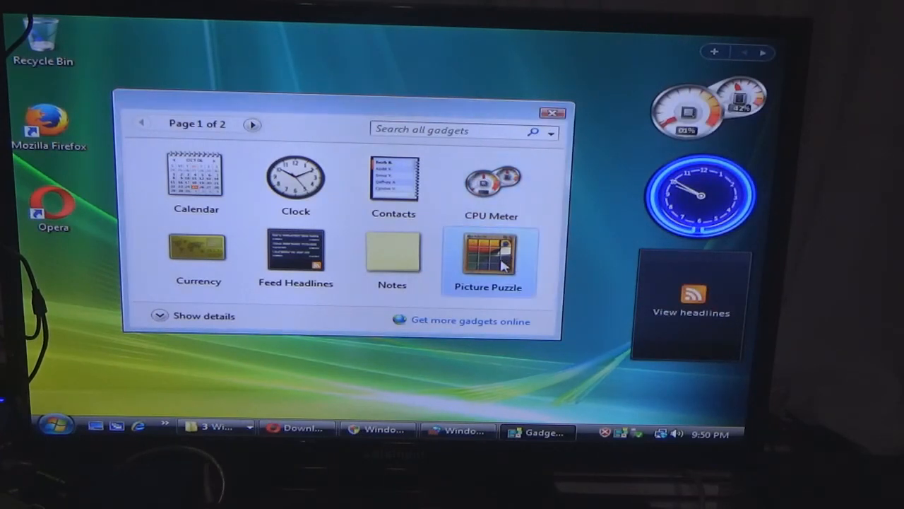
double_click(487, 252)
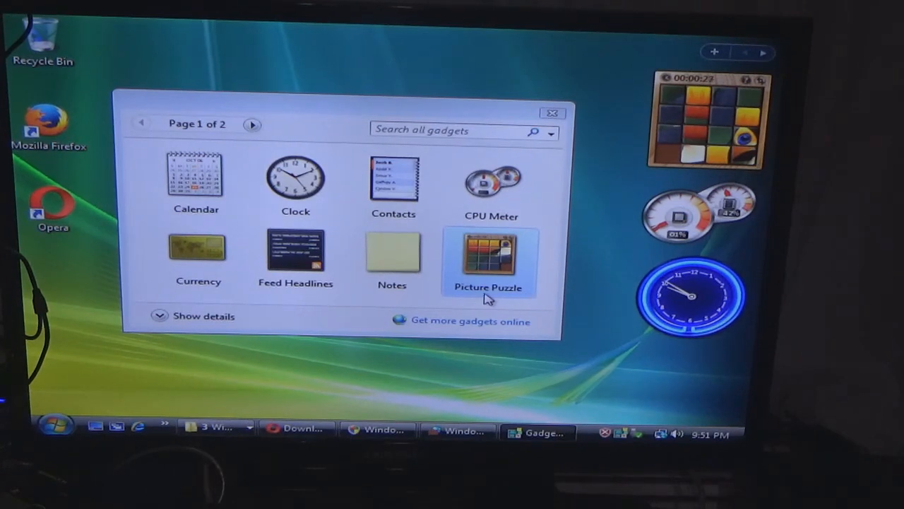
mouse_move(438, 283)
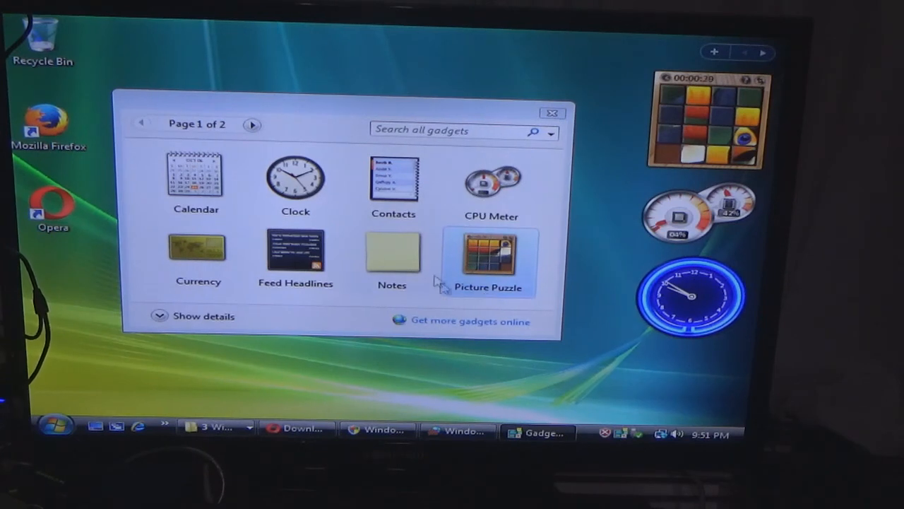
Step: Add the Notes gadget to the sidebar and close the gadget gallery
double_click(393, 252)
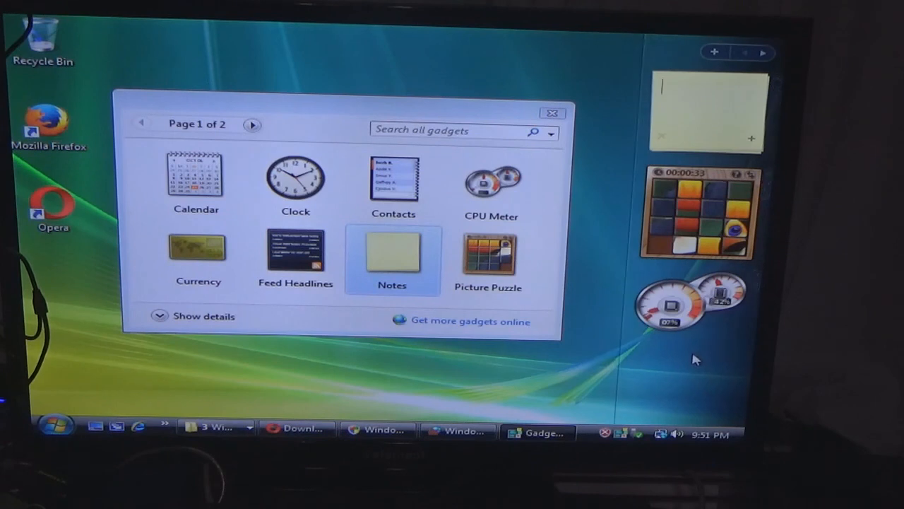
mouse_move(678, 266)
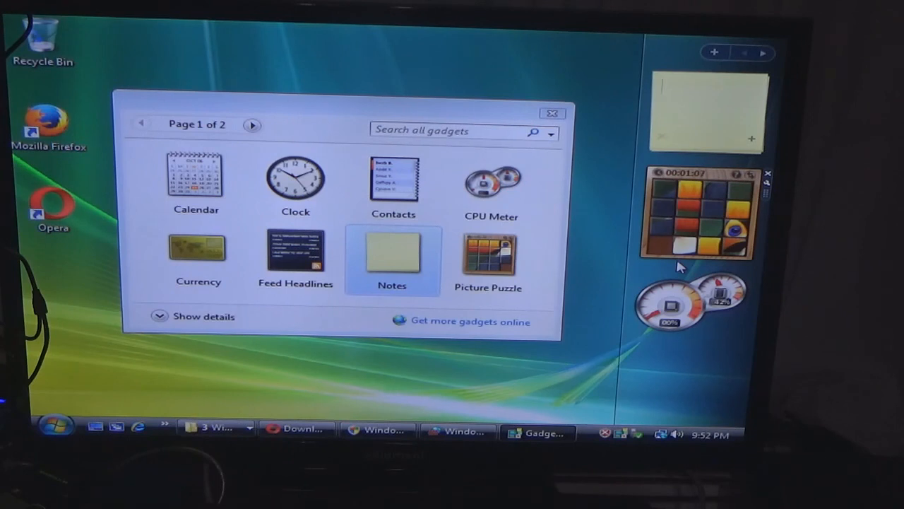
mouse_move(552, 113)
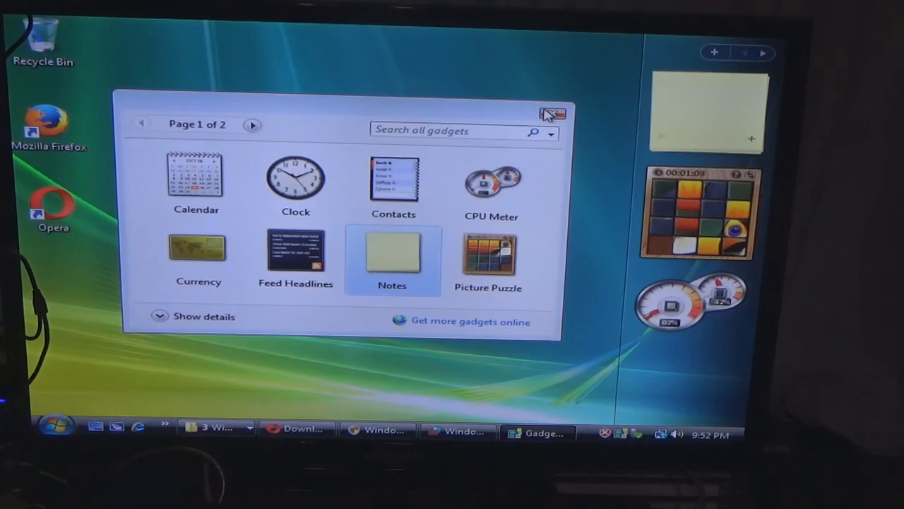
click(554, 113)
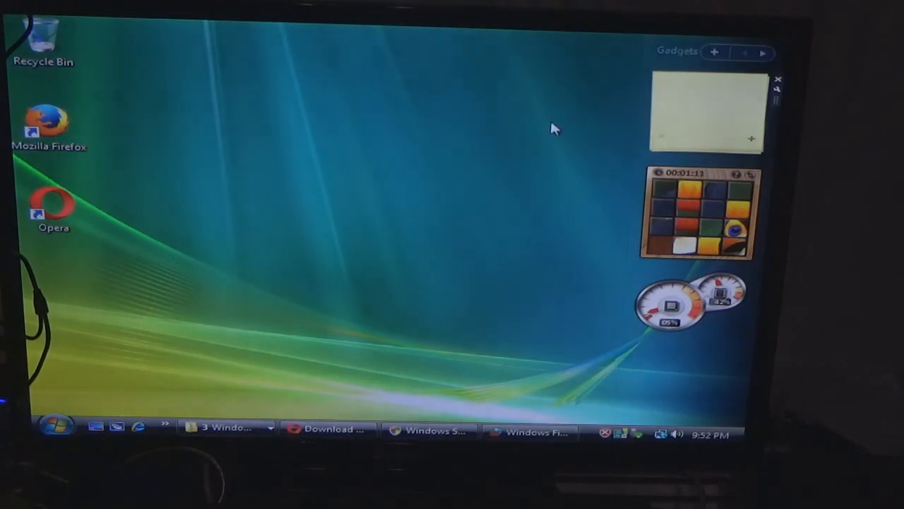